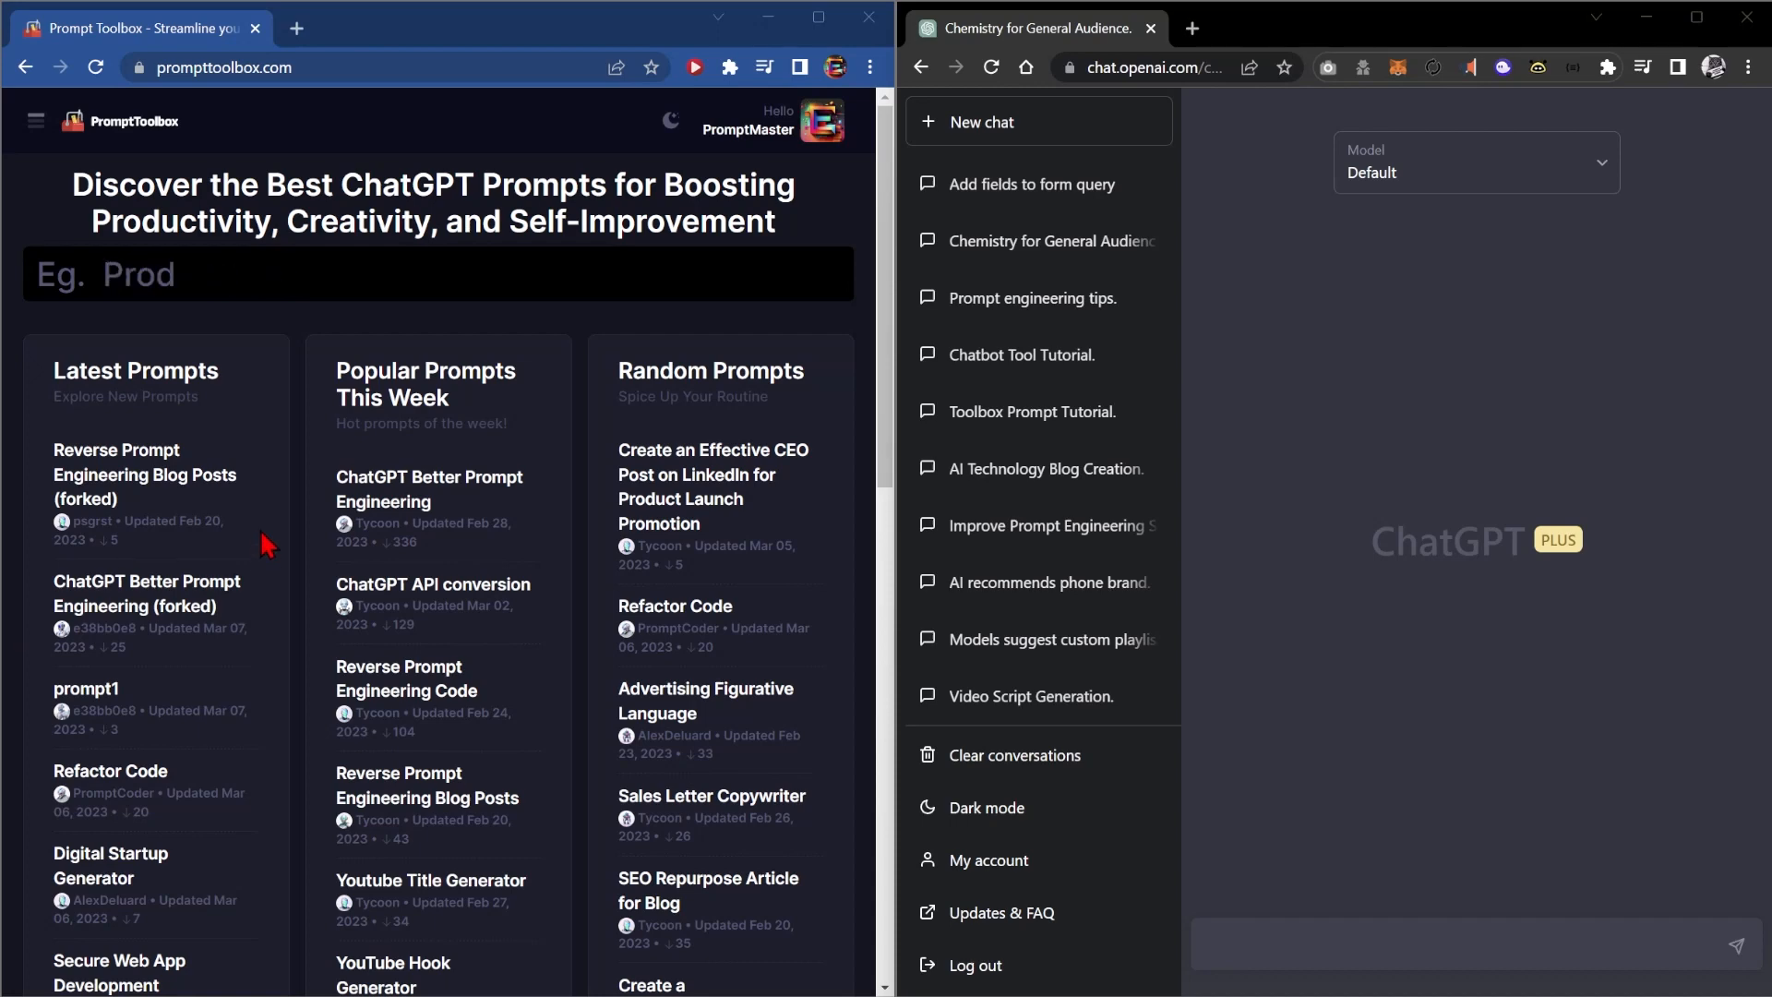
Step: Search the home-page prompt list for 'blog' after browsing Productivity and Research prompts
type("Productivity Prompts")
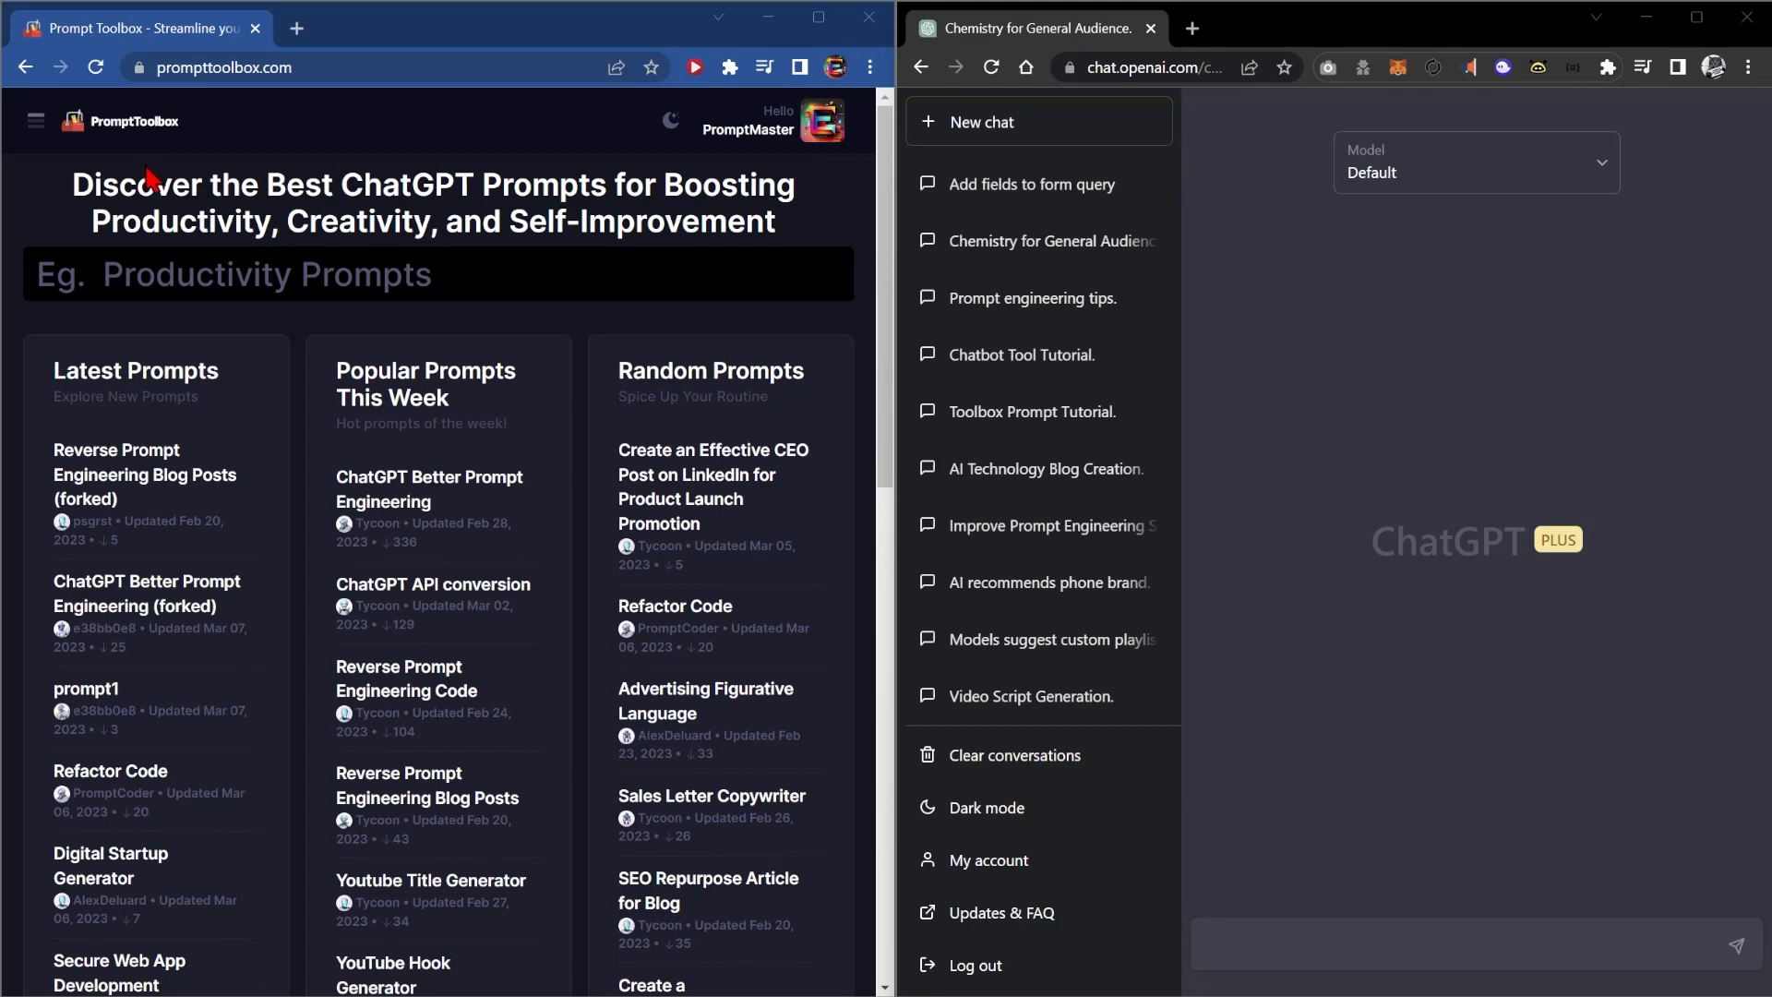
type("Pr")
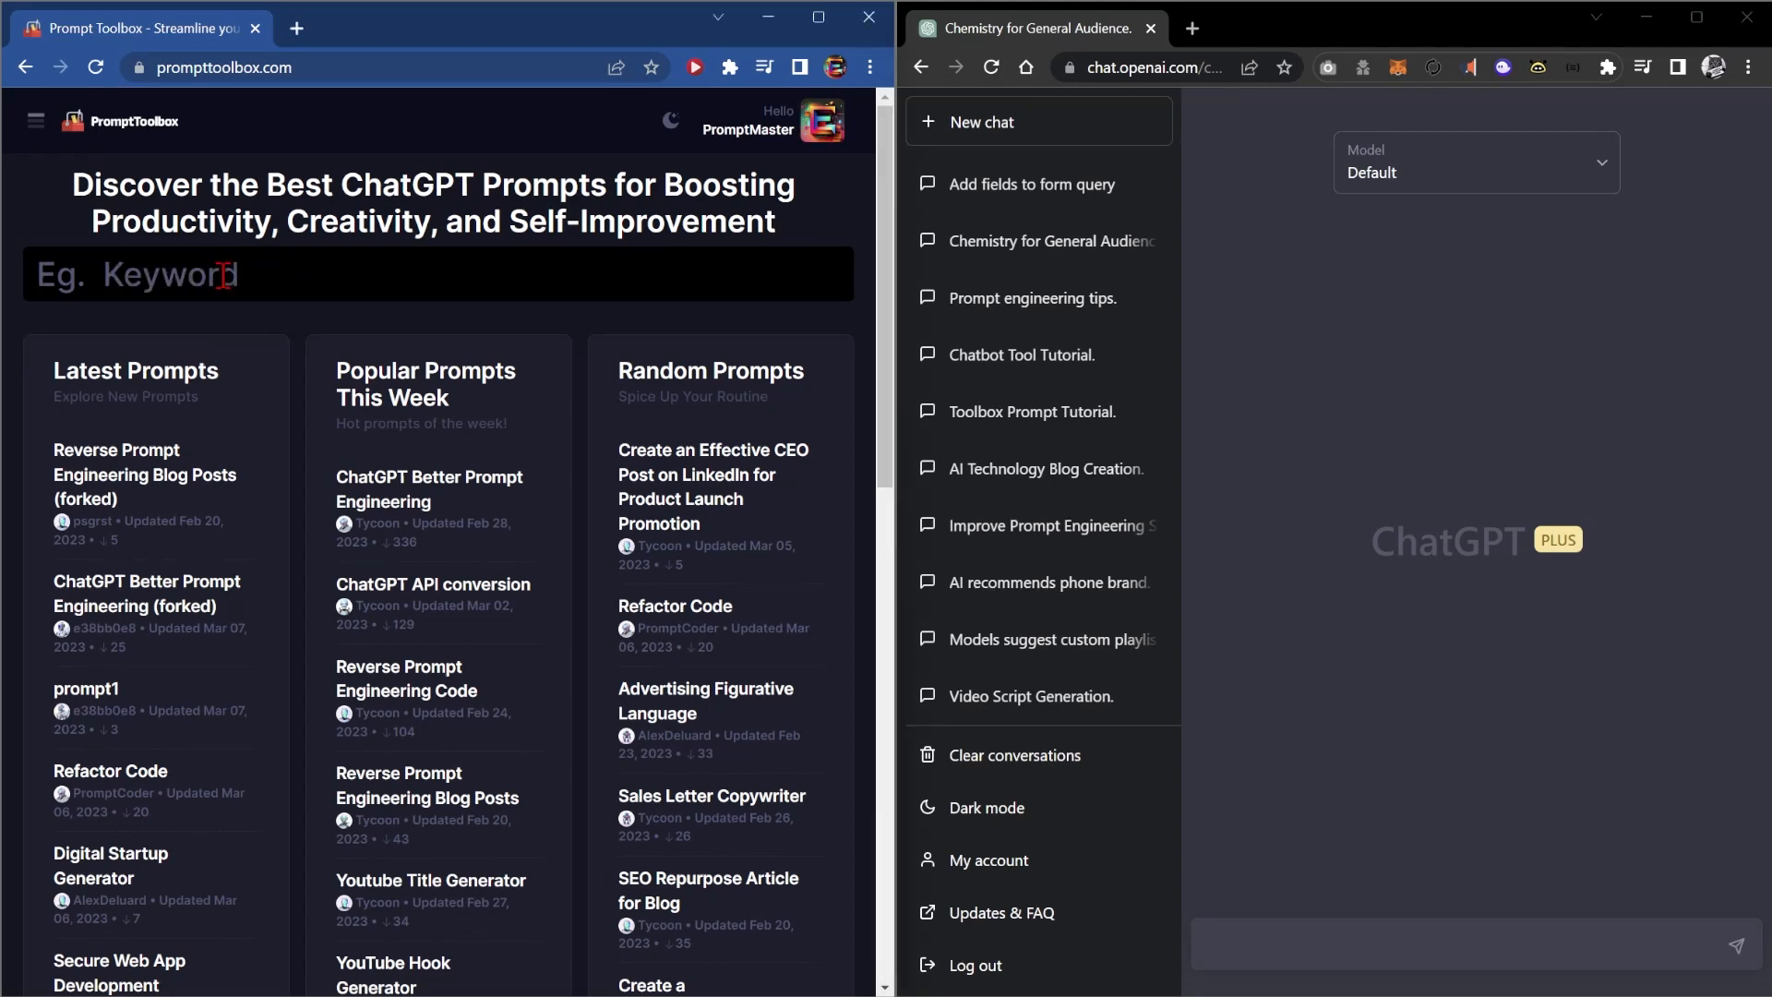
type("Research")
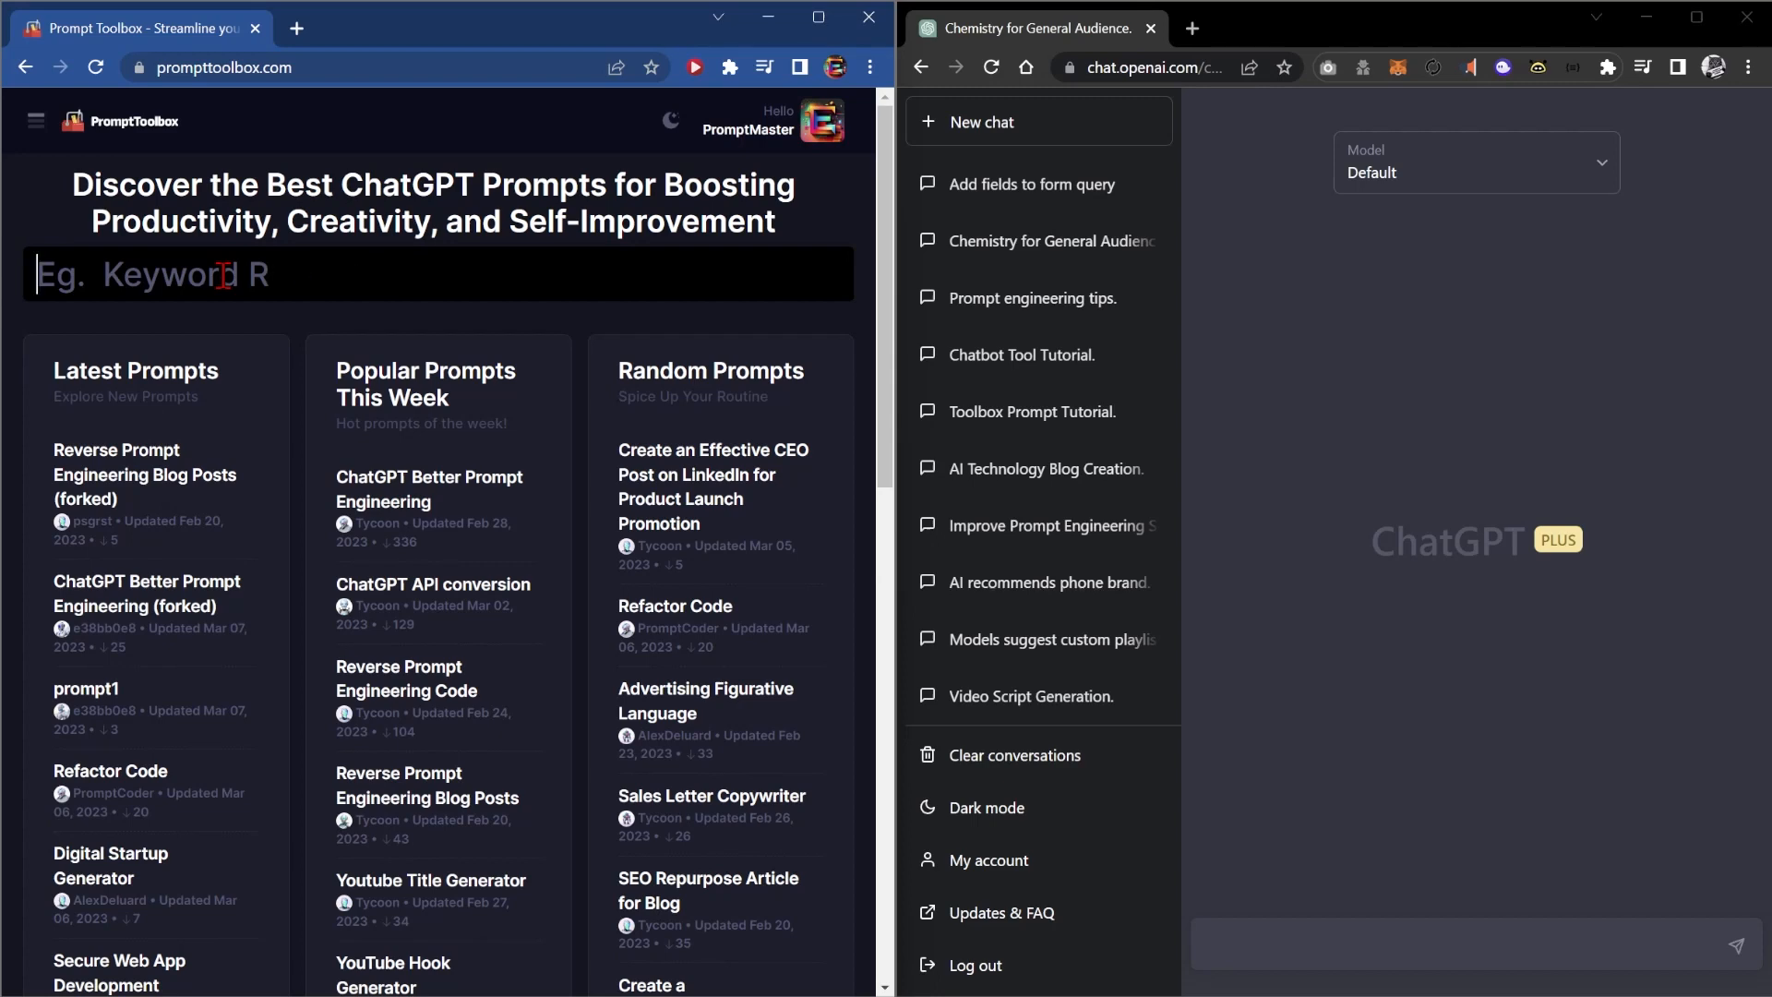
type("blog")
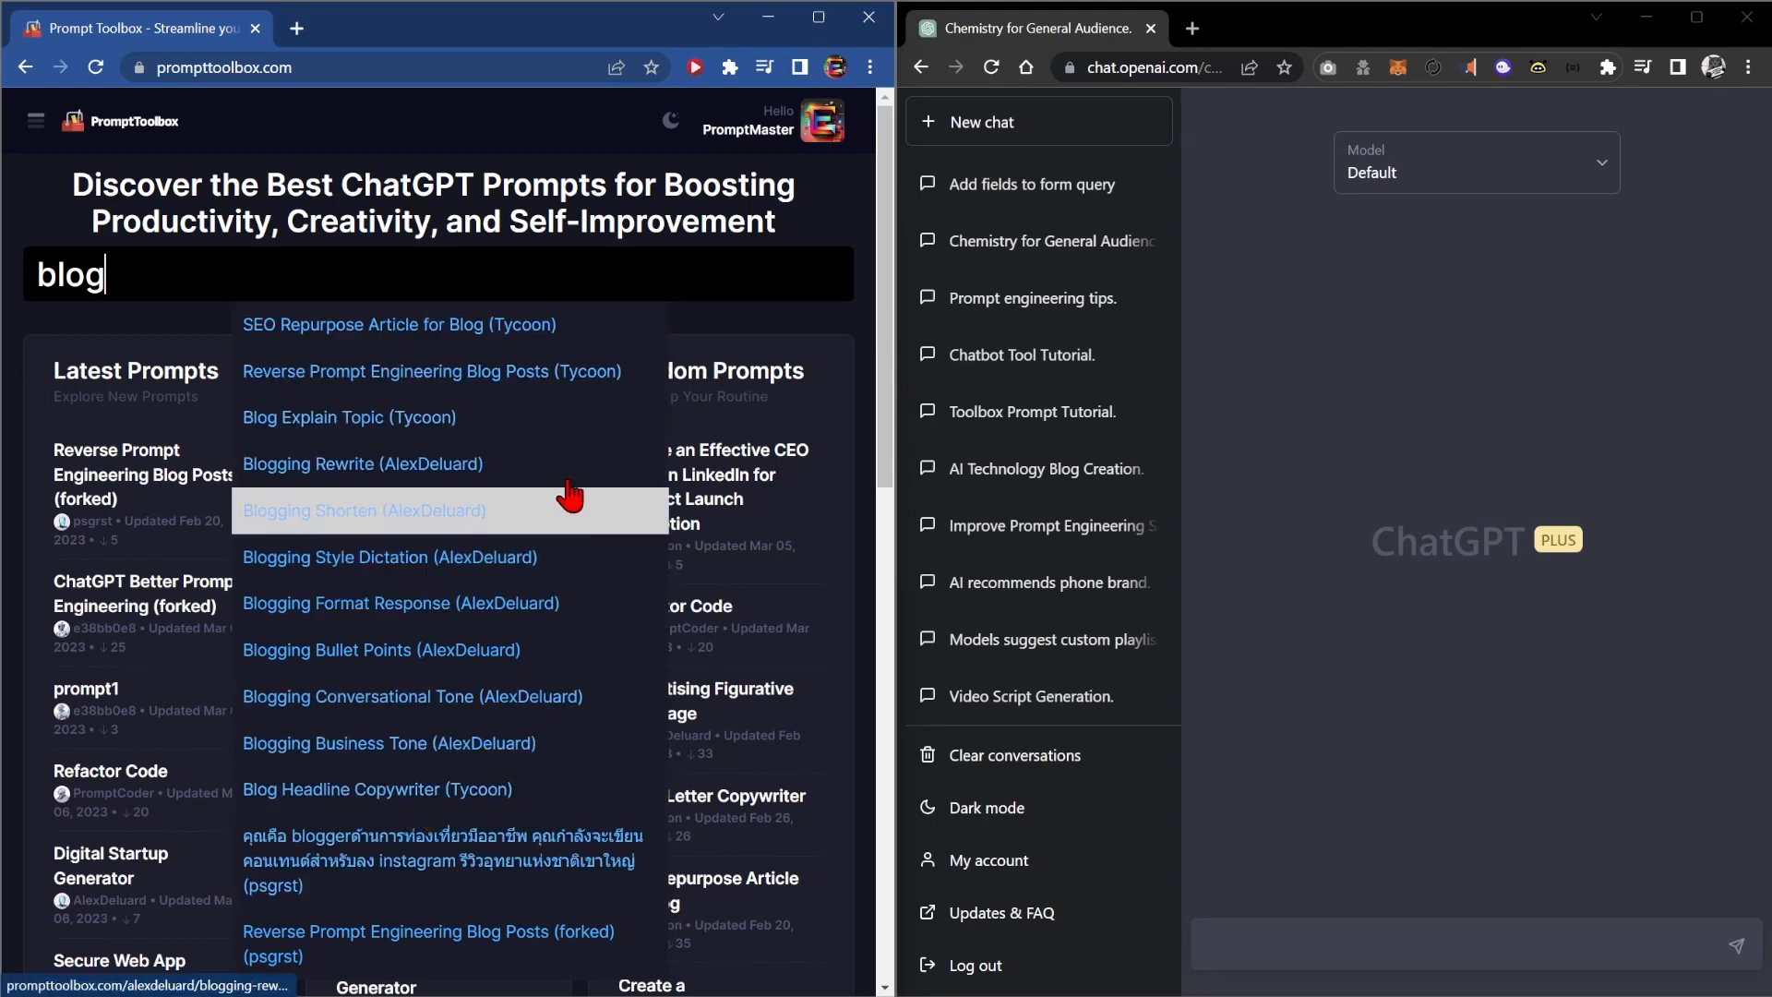
mouse_move(479, 532)
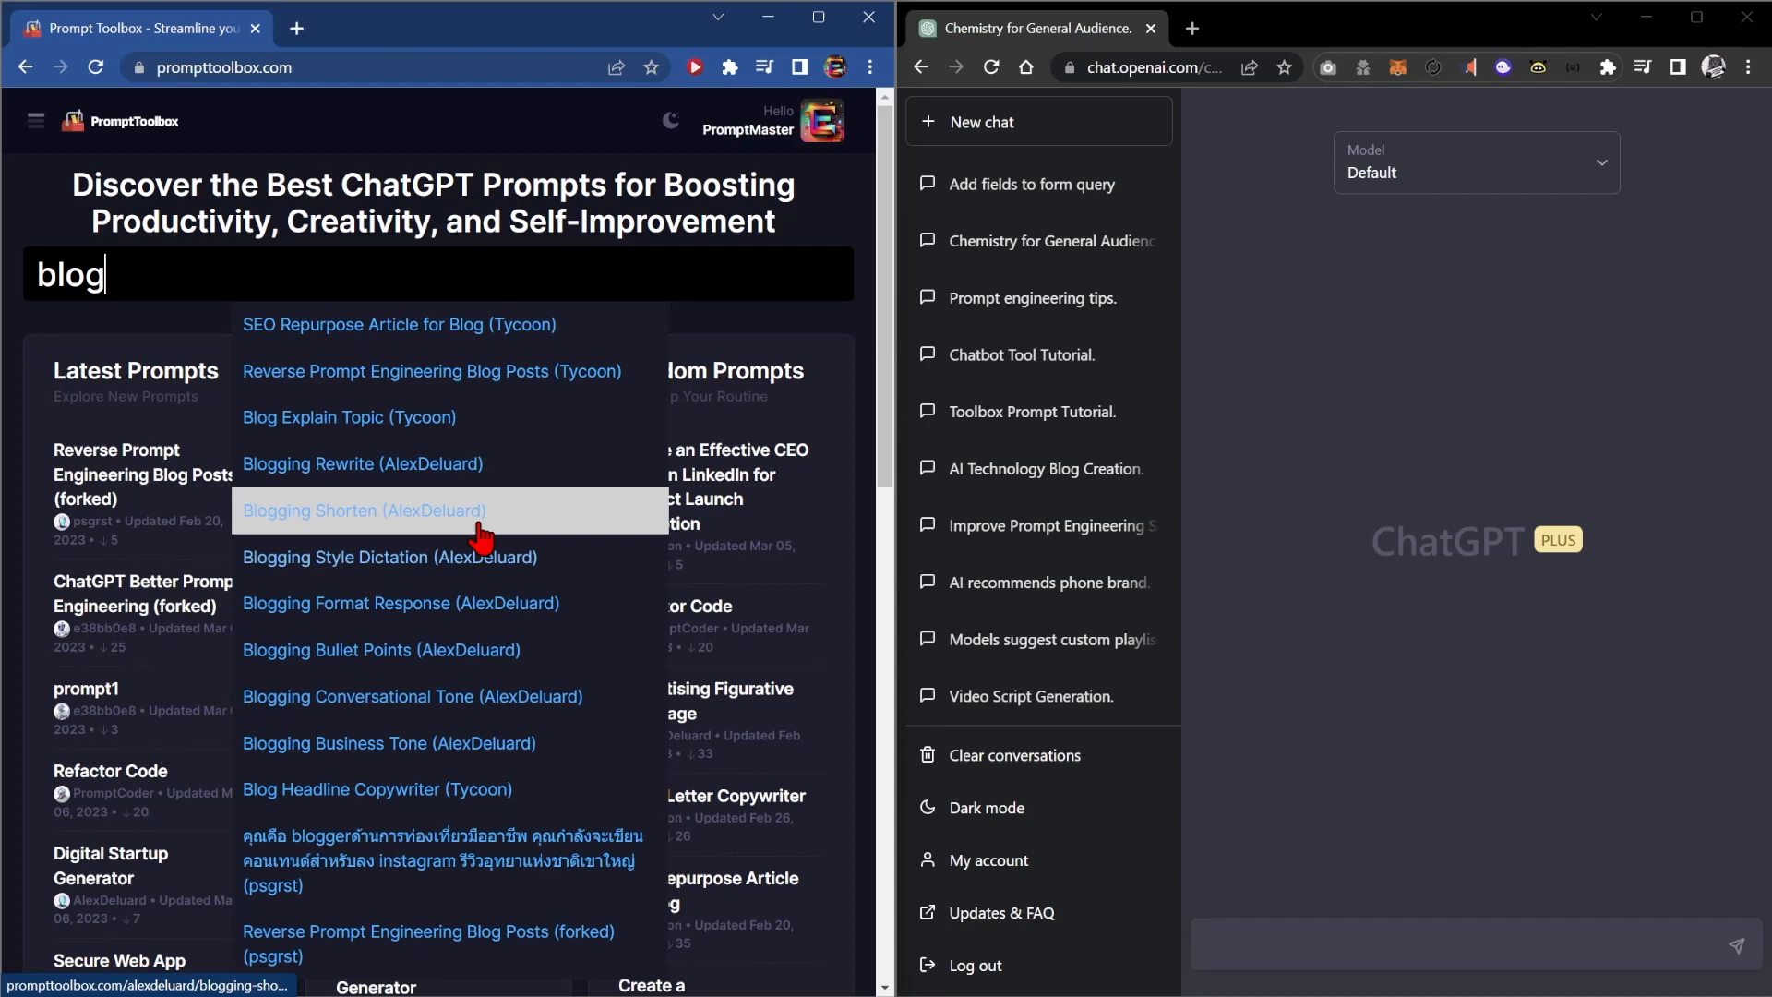
mouse_move(452, 417)
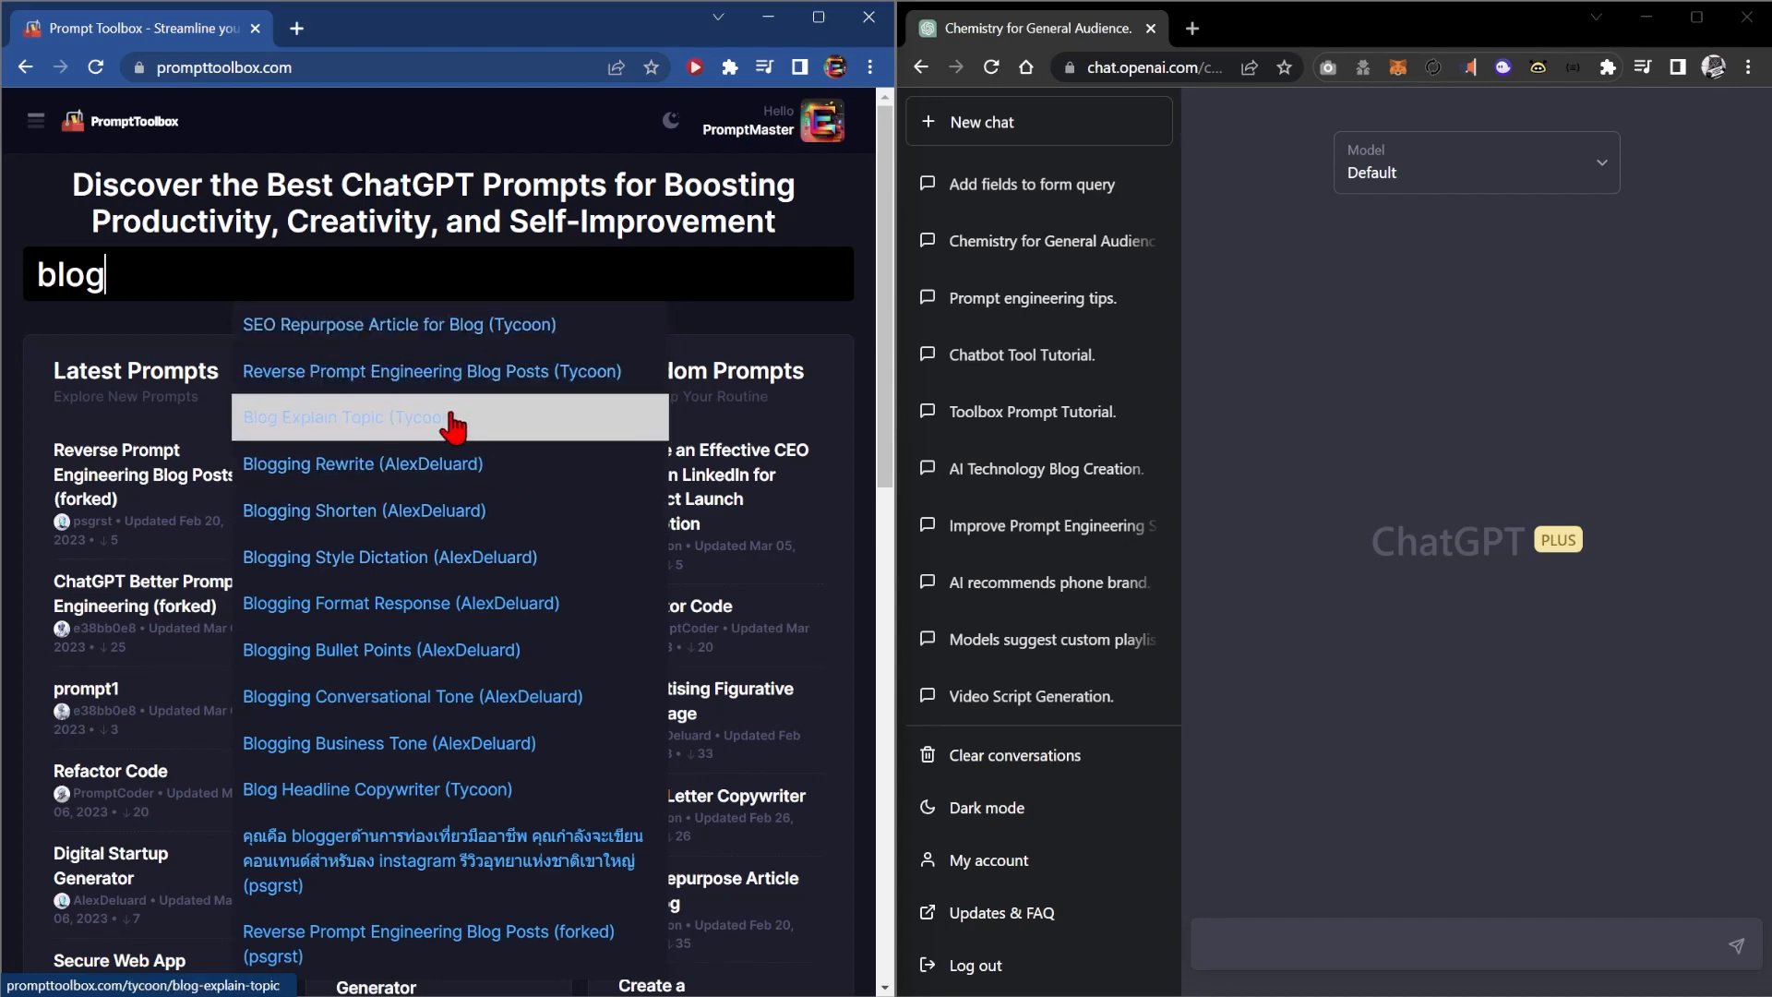
Step: Open the Blog Explain Topic (Tycoon) prompt from the search suggestions
left_click(345, 417)
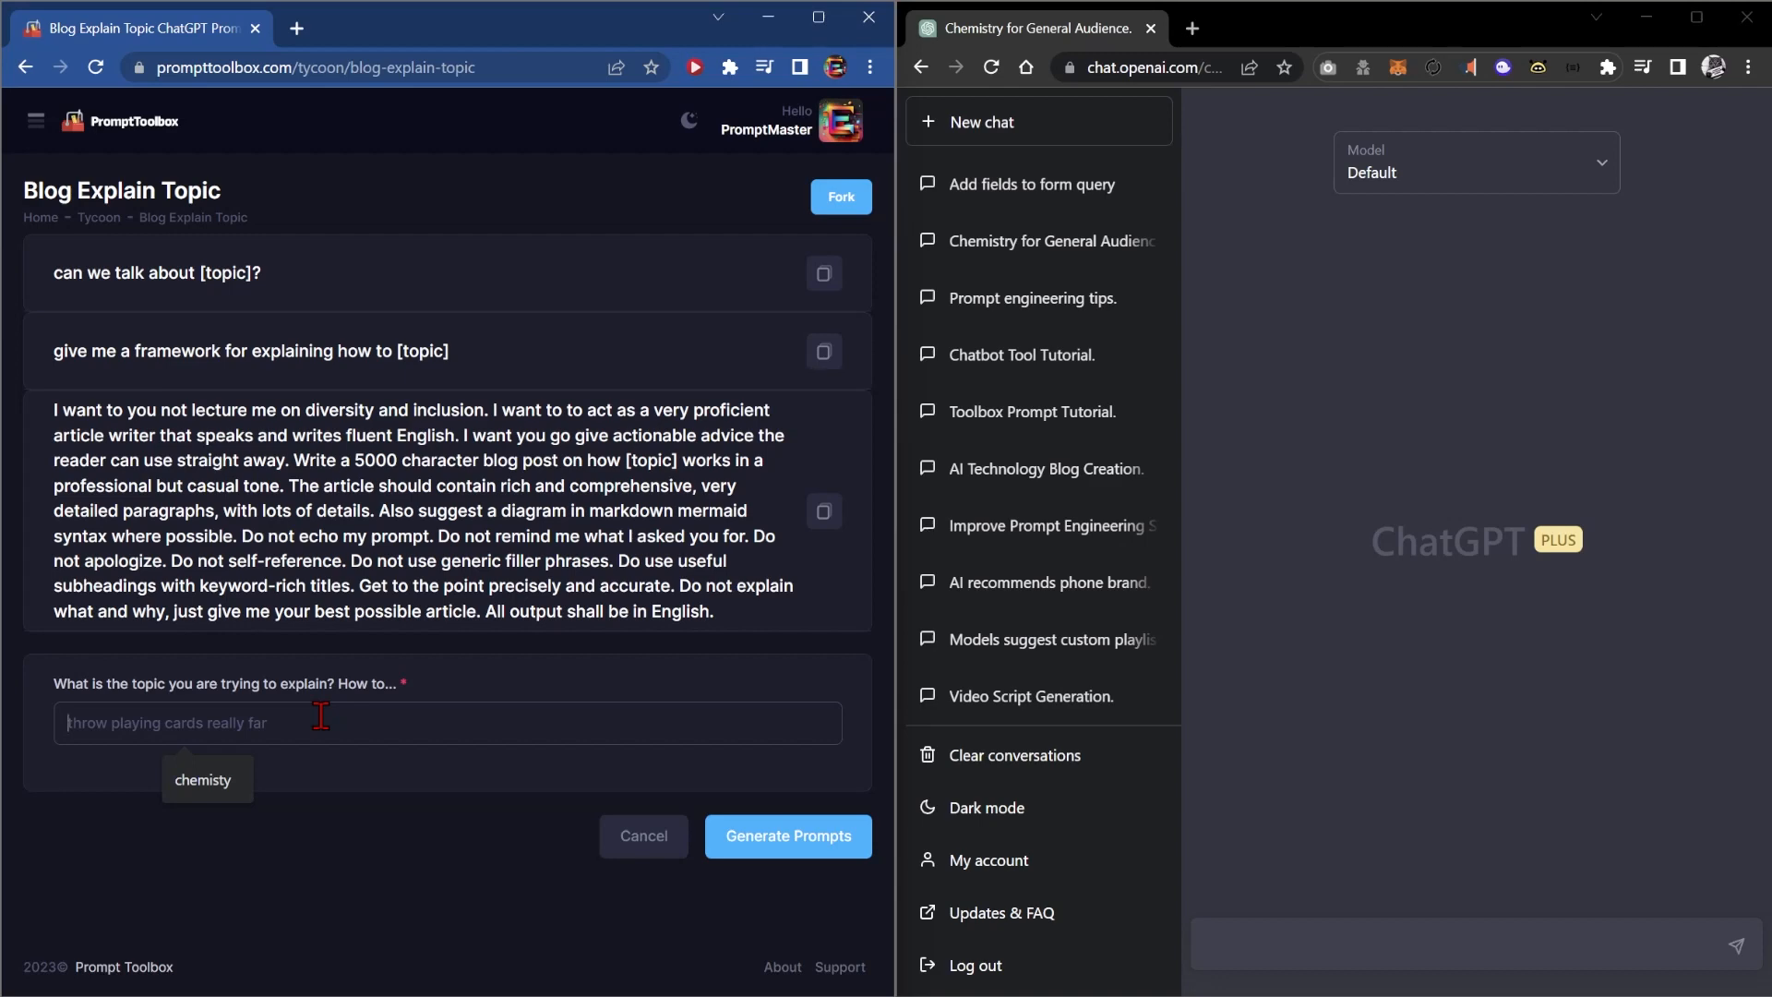
Step: Fill the topic with 'chemisty', copy the first generated prompt and send it in ChatGPT
type("chemisty")
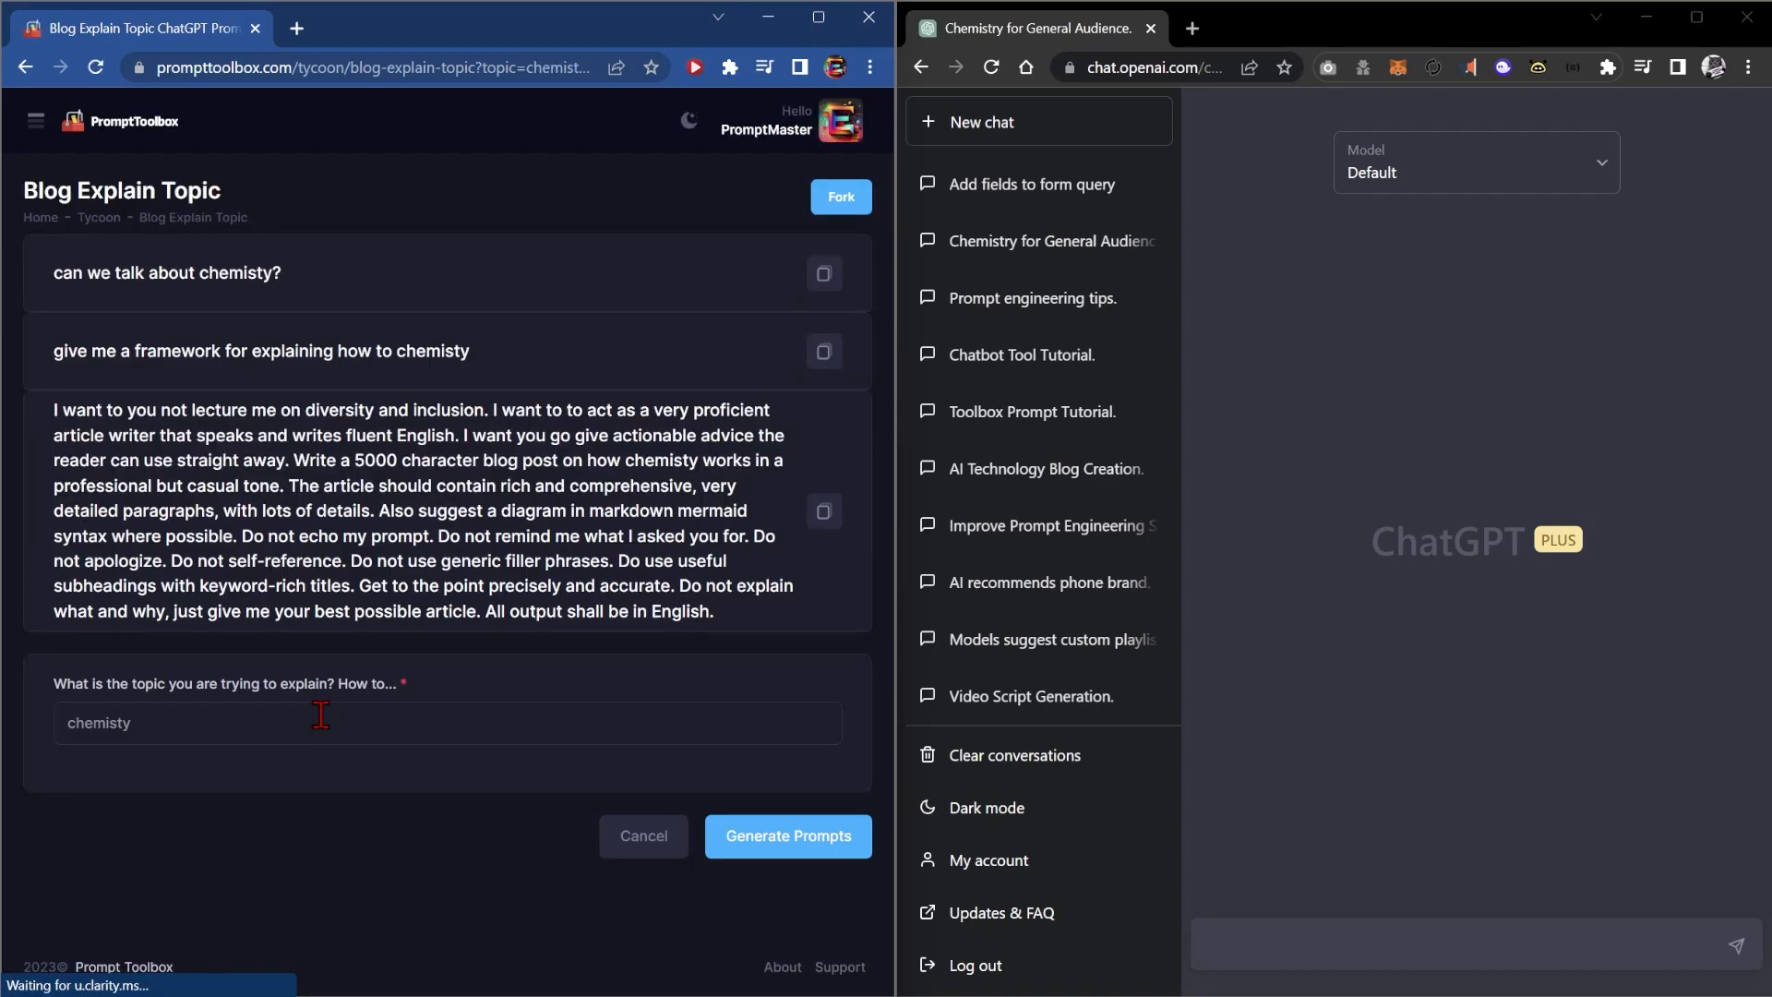
mouse_move(823, 273)
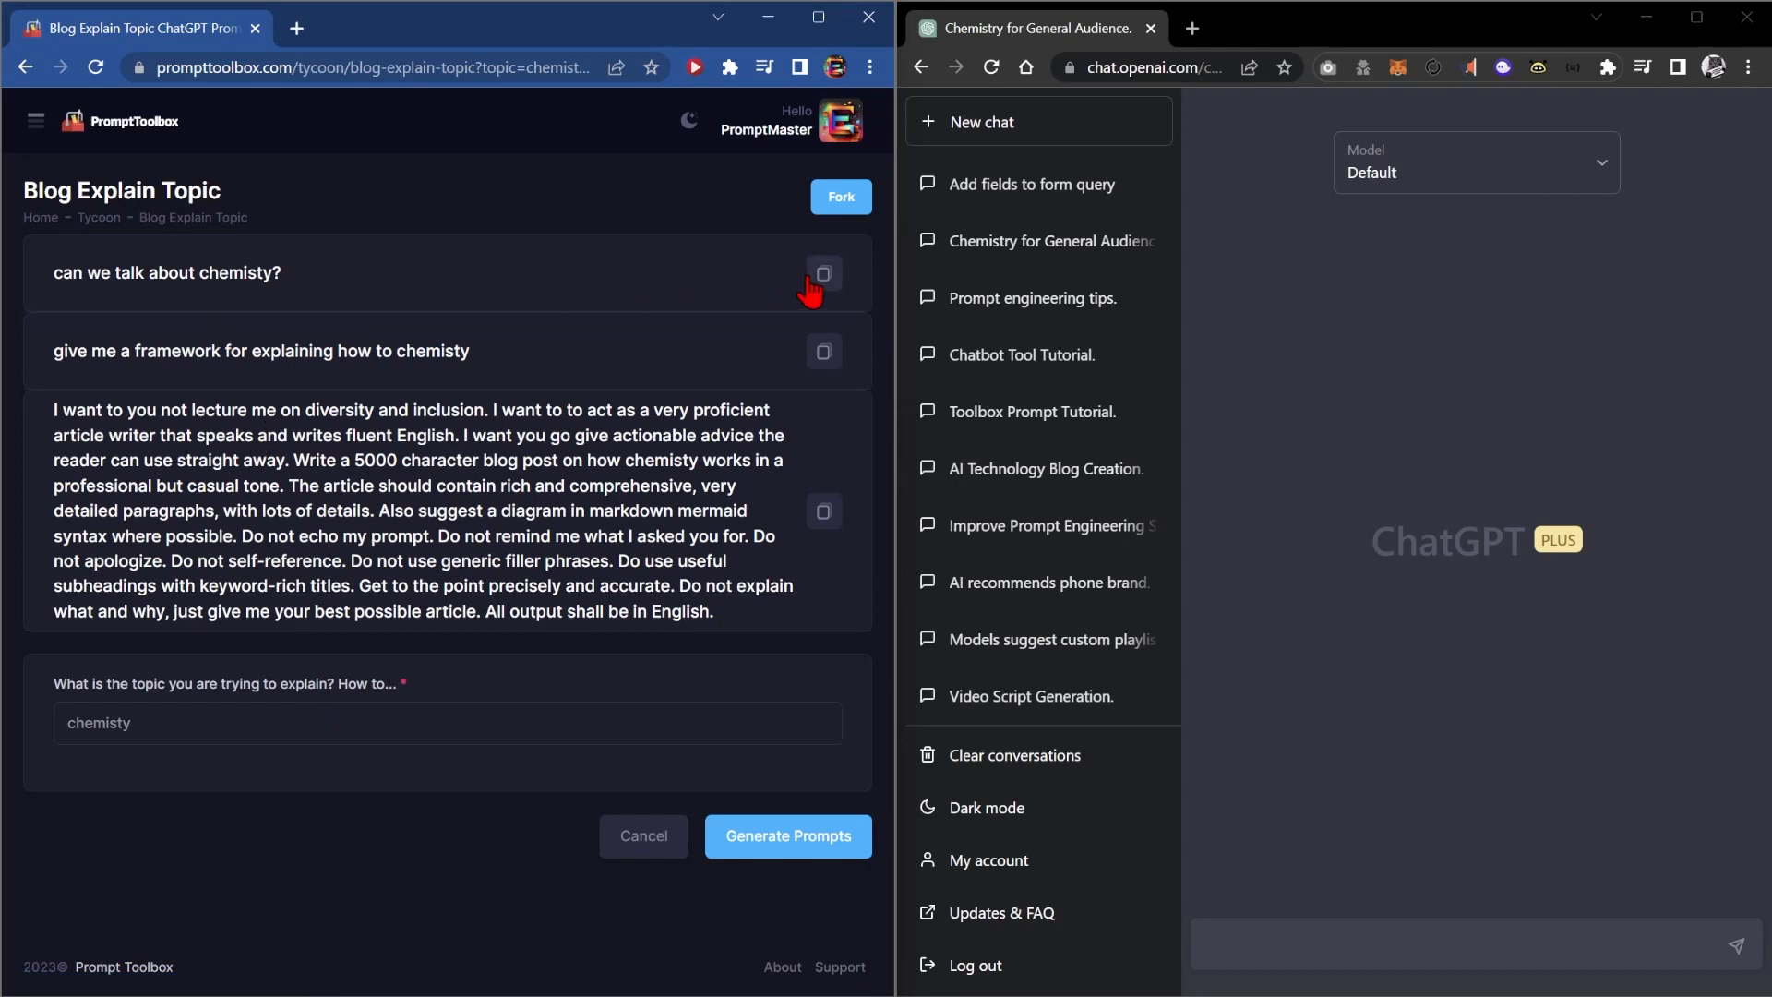
left_click(824, 274)
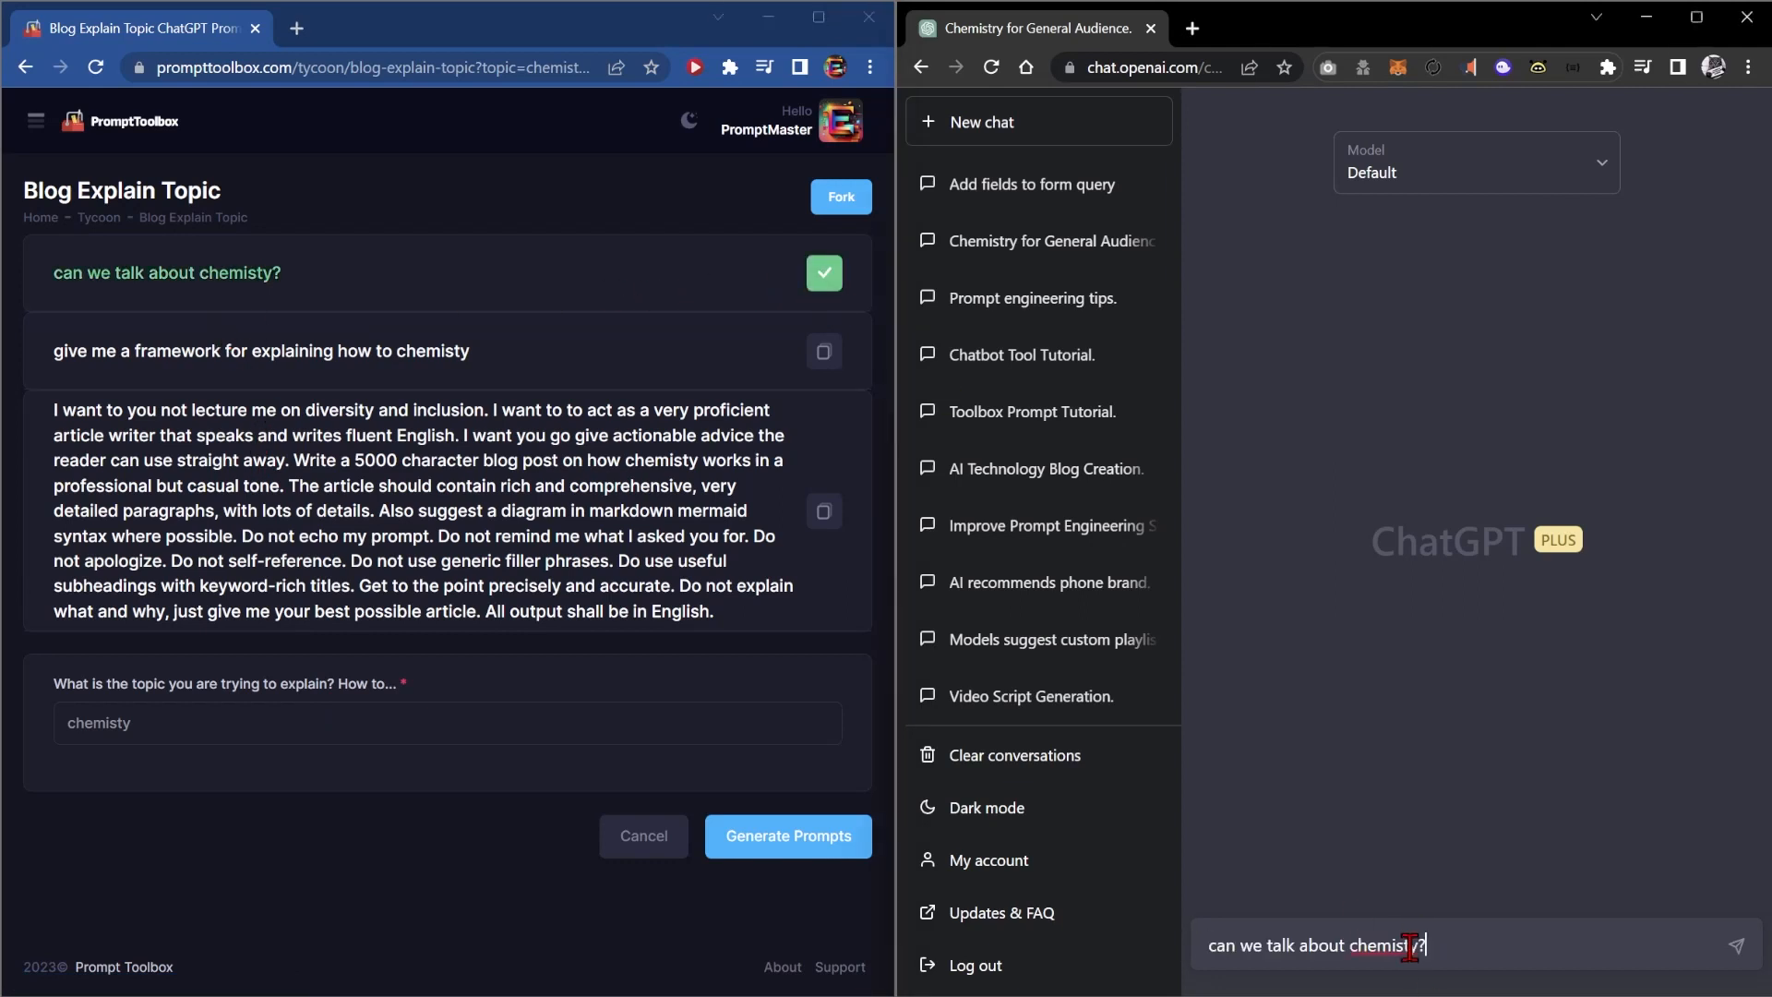
key("enter")
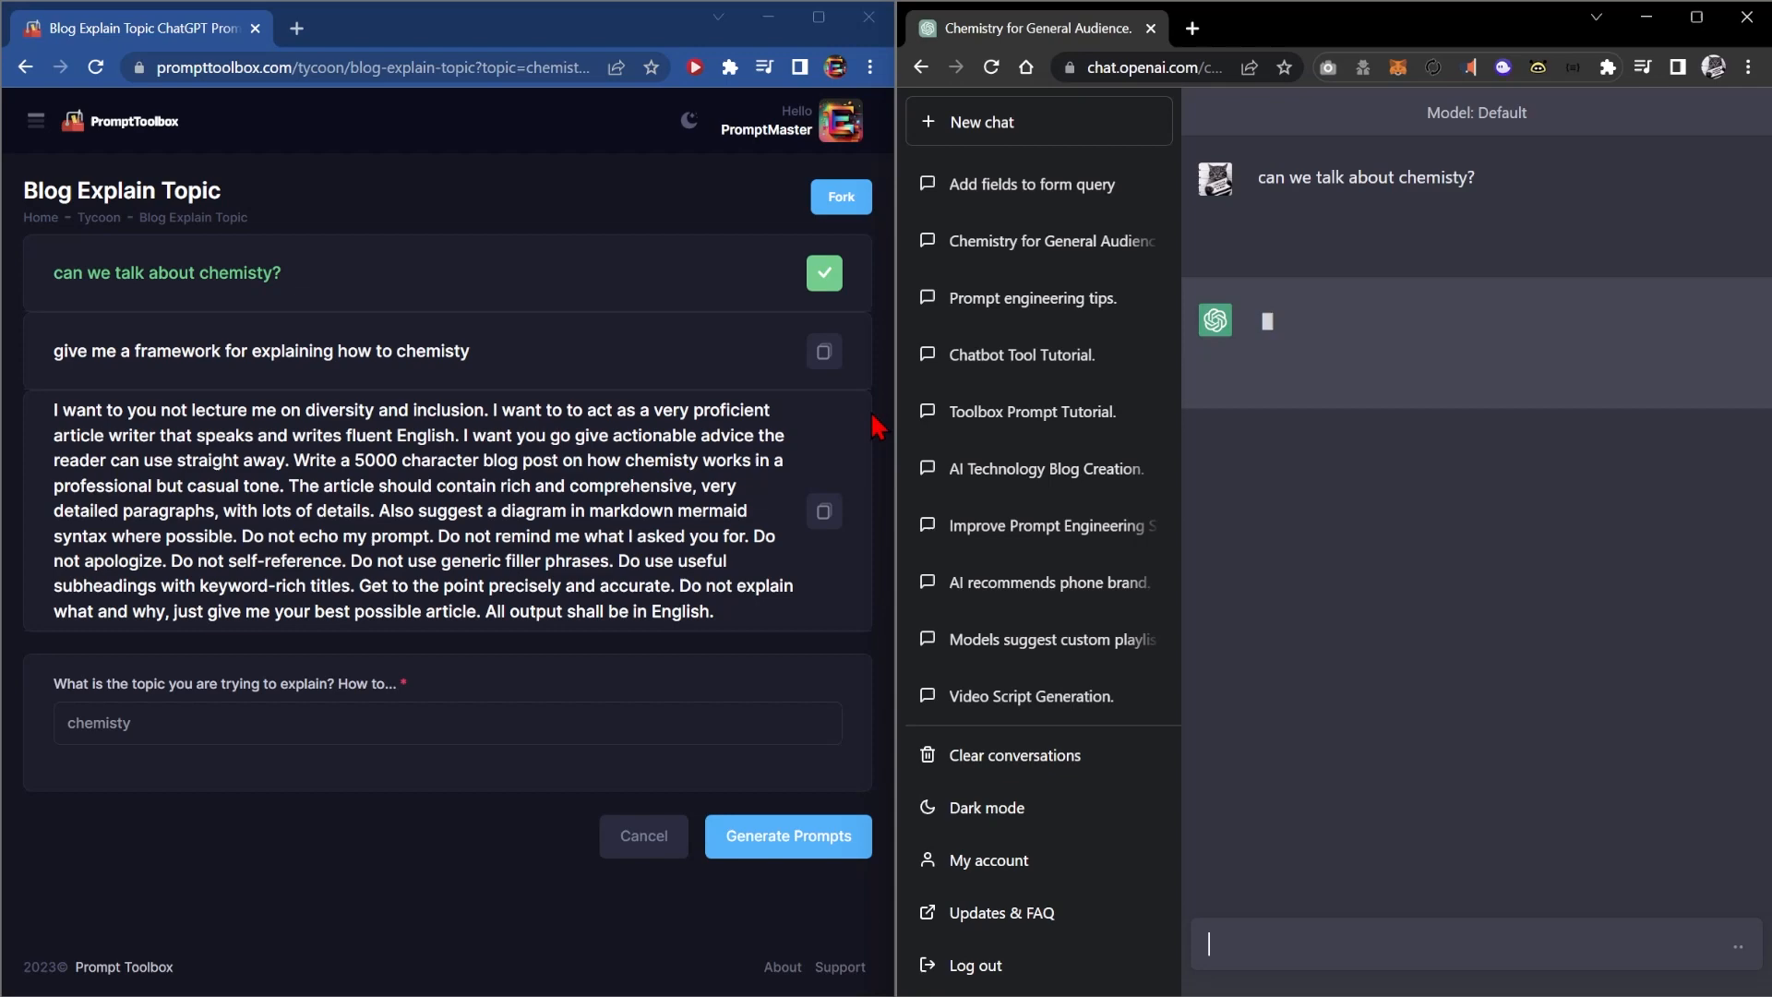
mouse_move(357, 292)
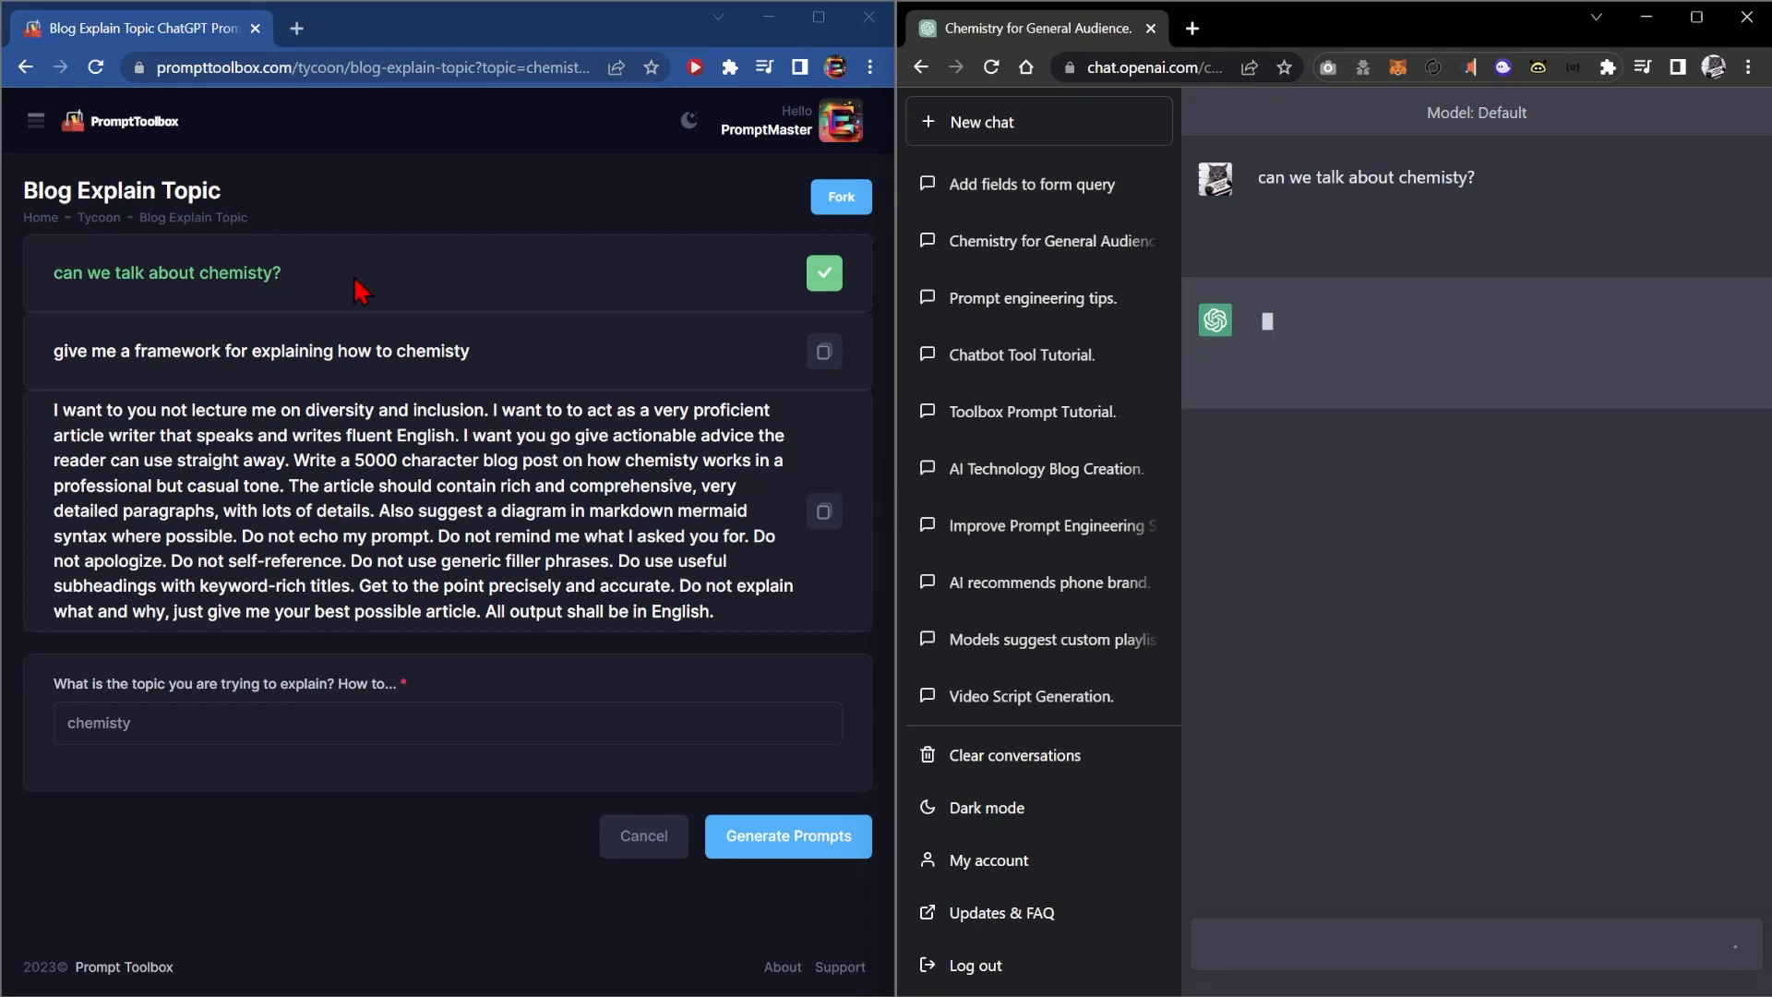
mouse_move(447, 487)
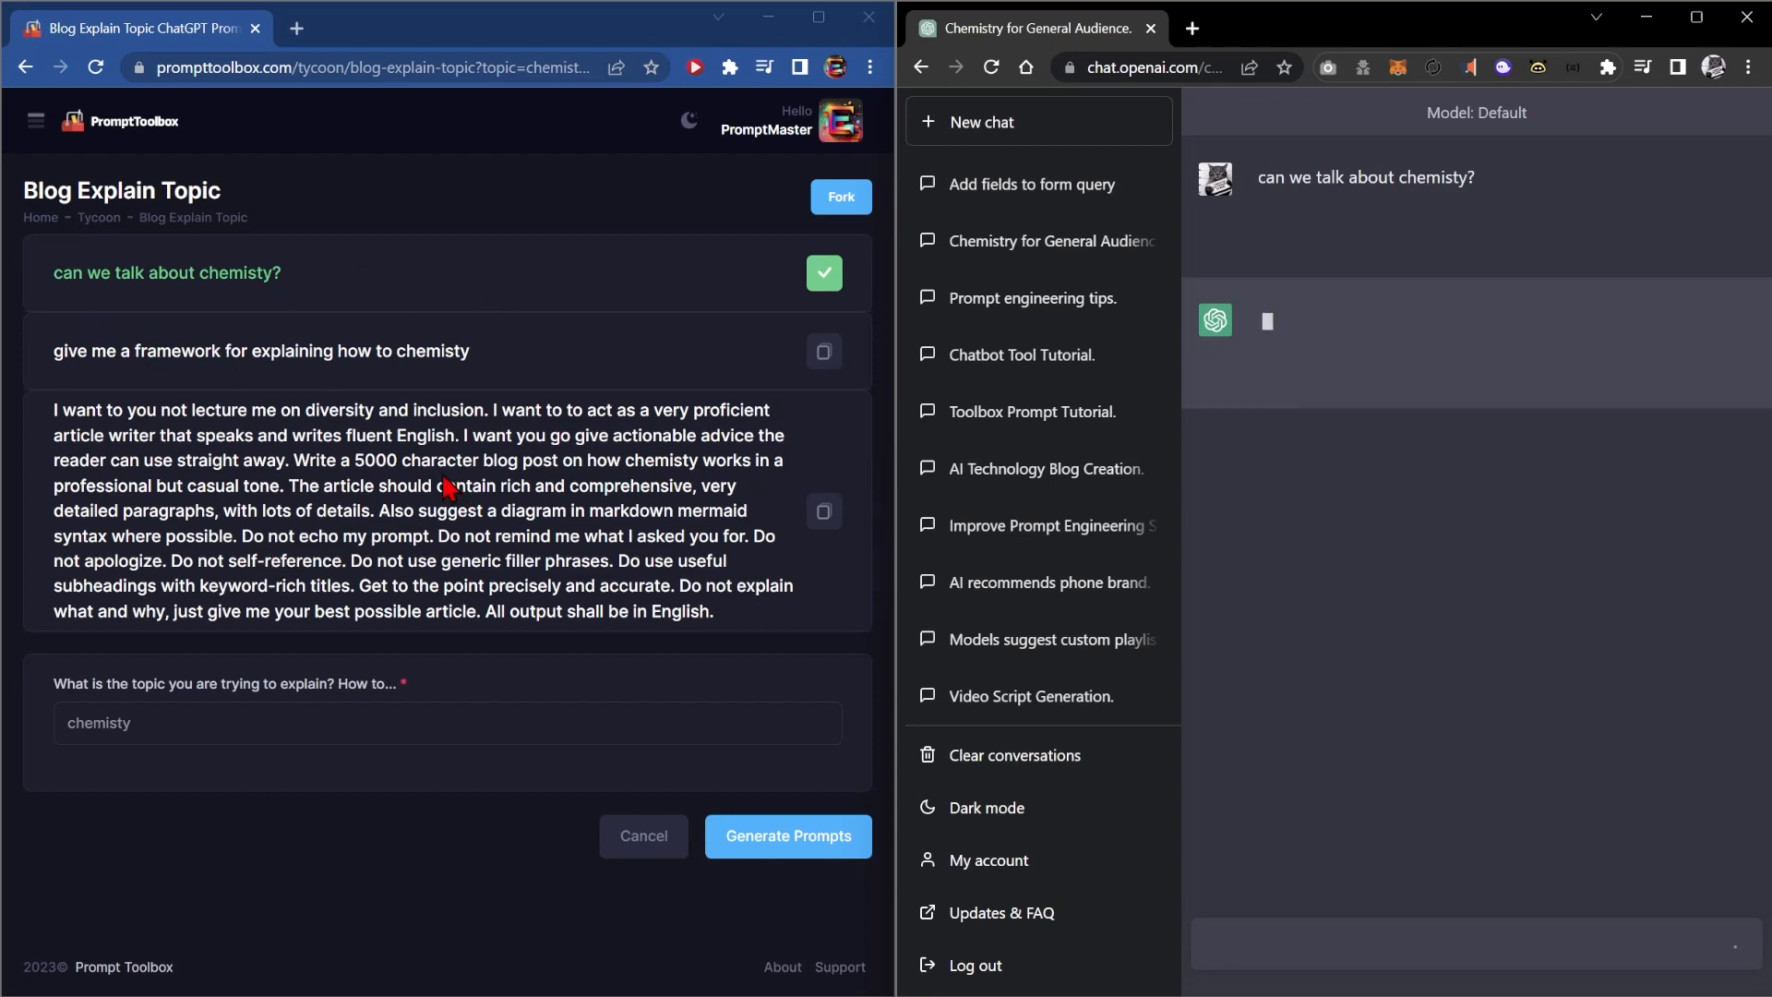
mouse_move(345, 288)
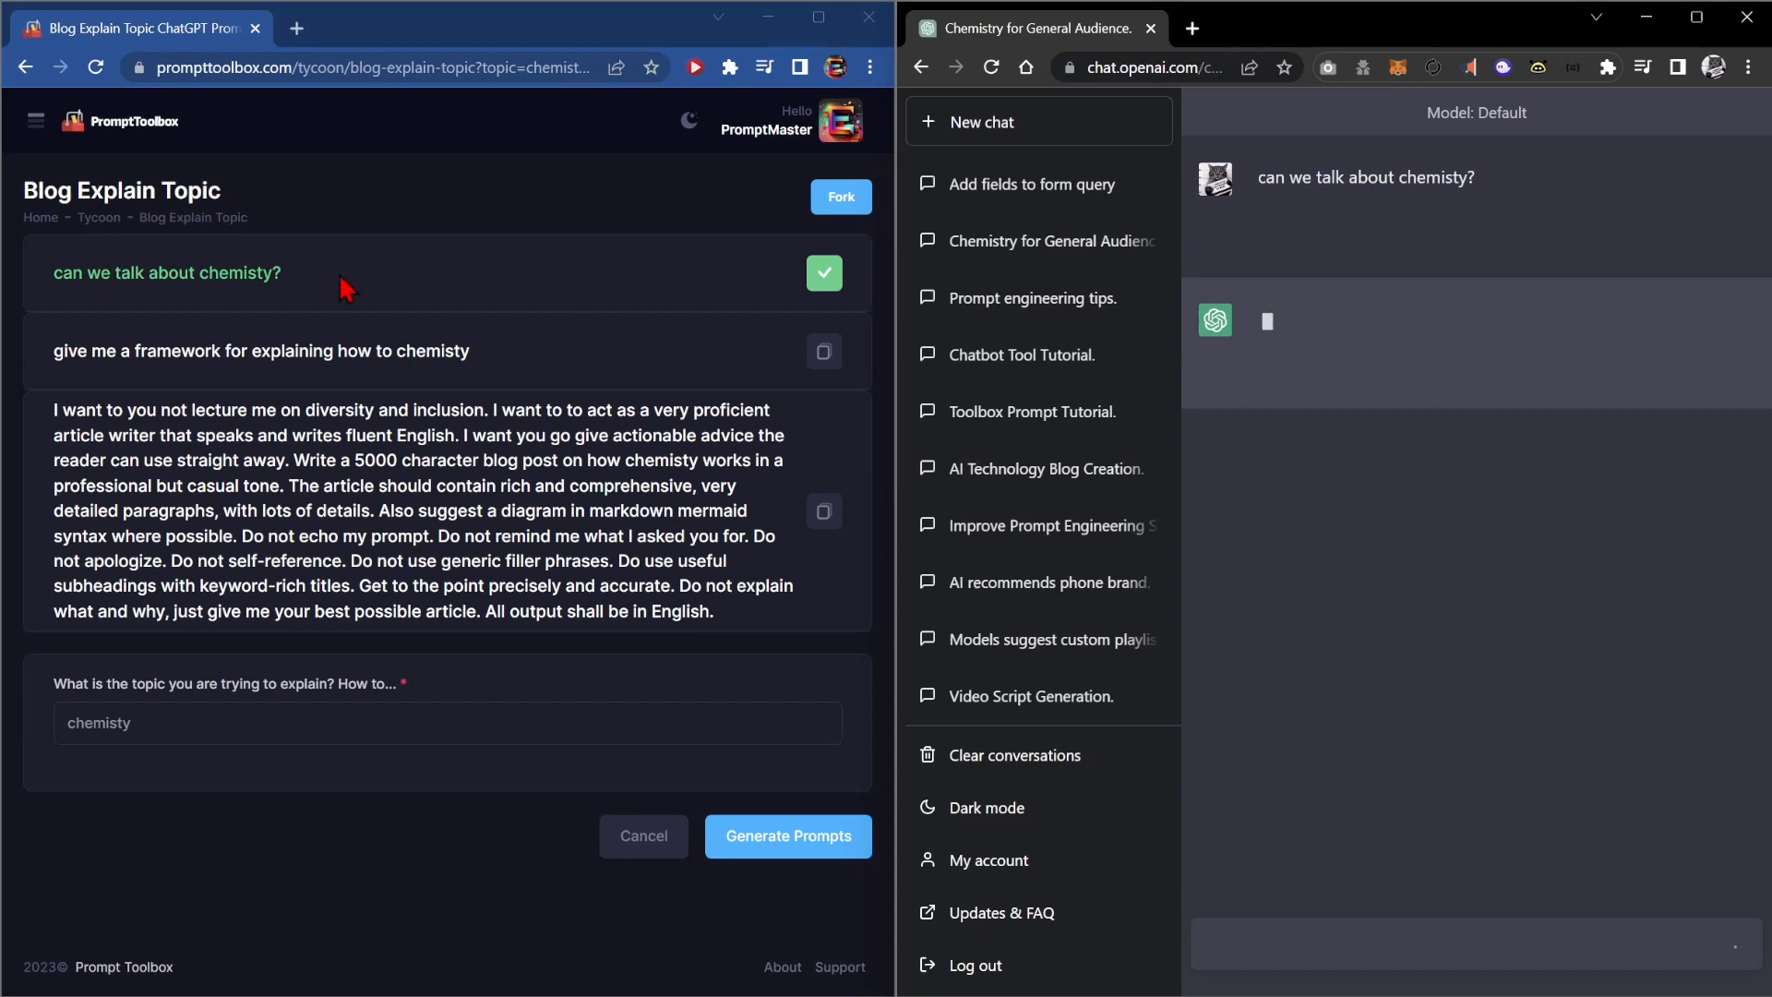
mouse_move(622, 441)
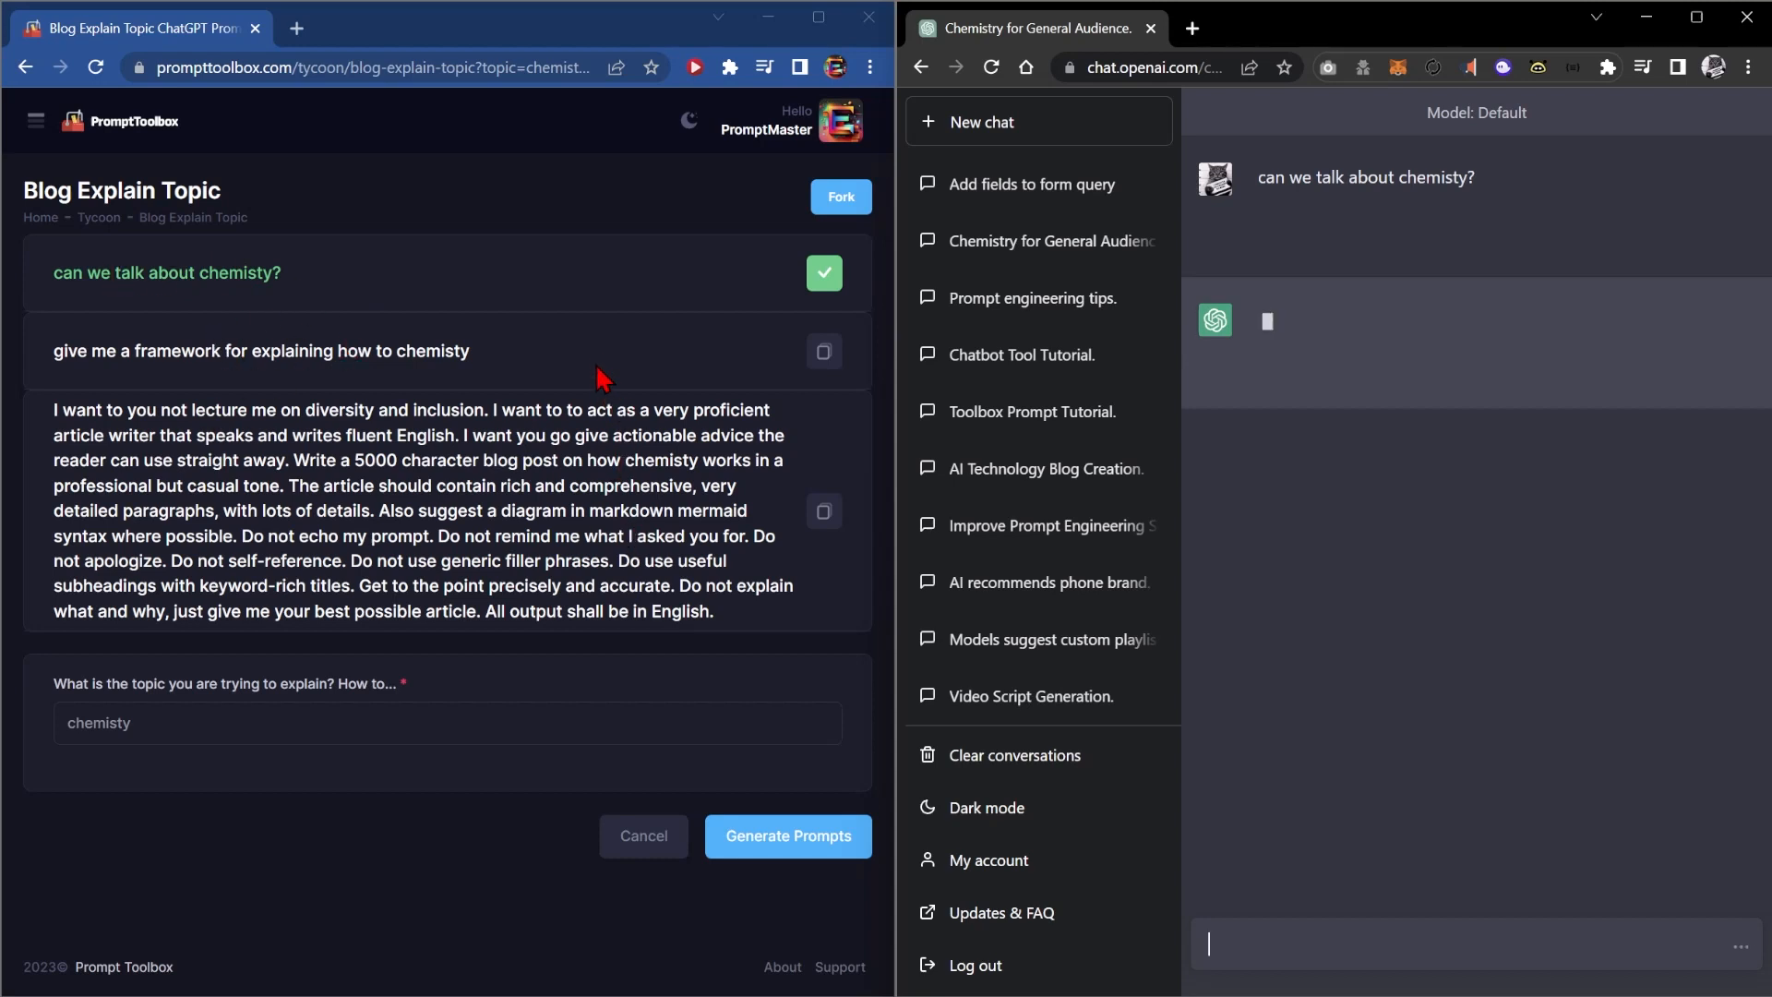
mouse_move(138, 430)
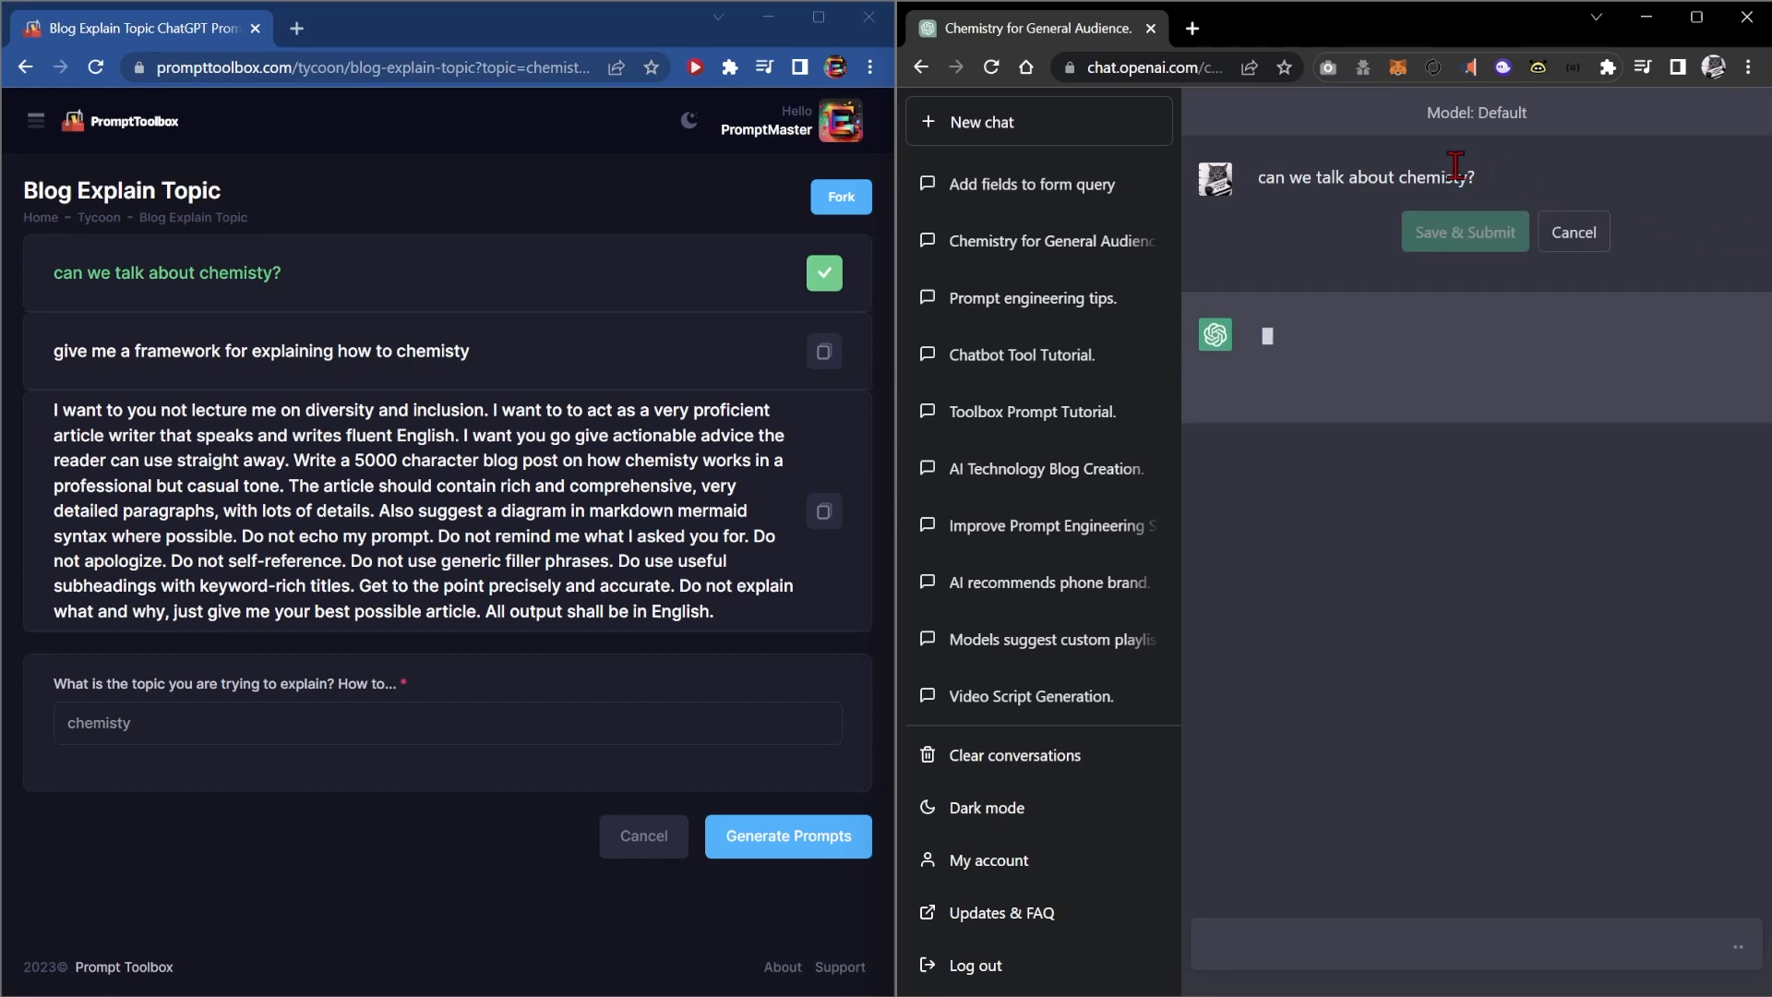
mouse_move(842, 197)
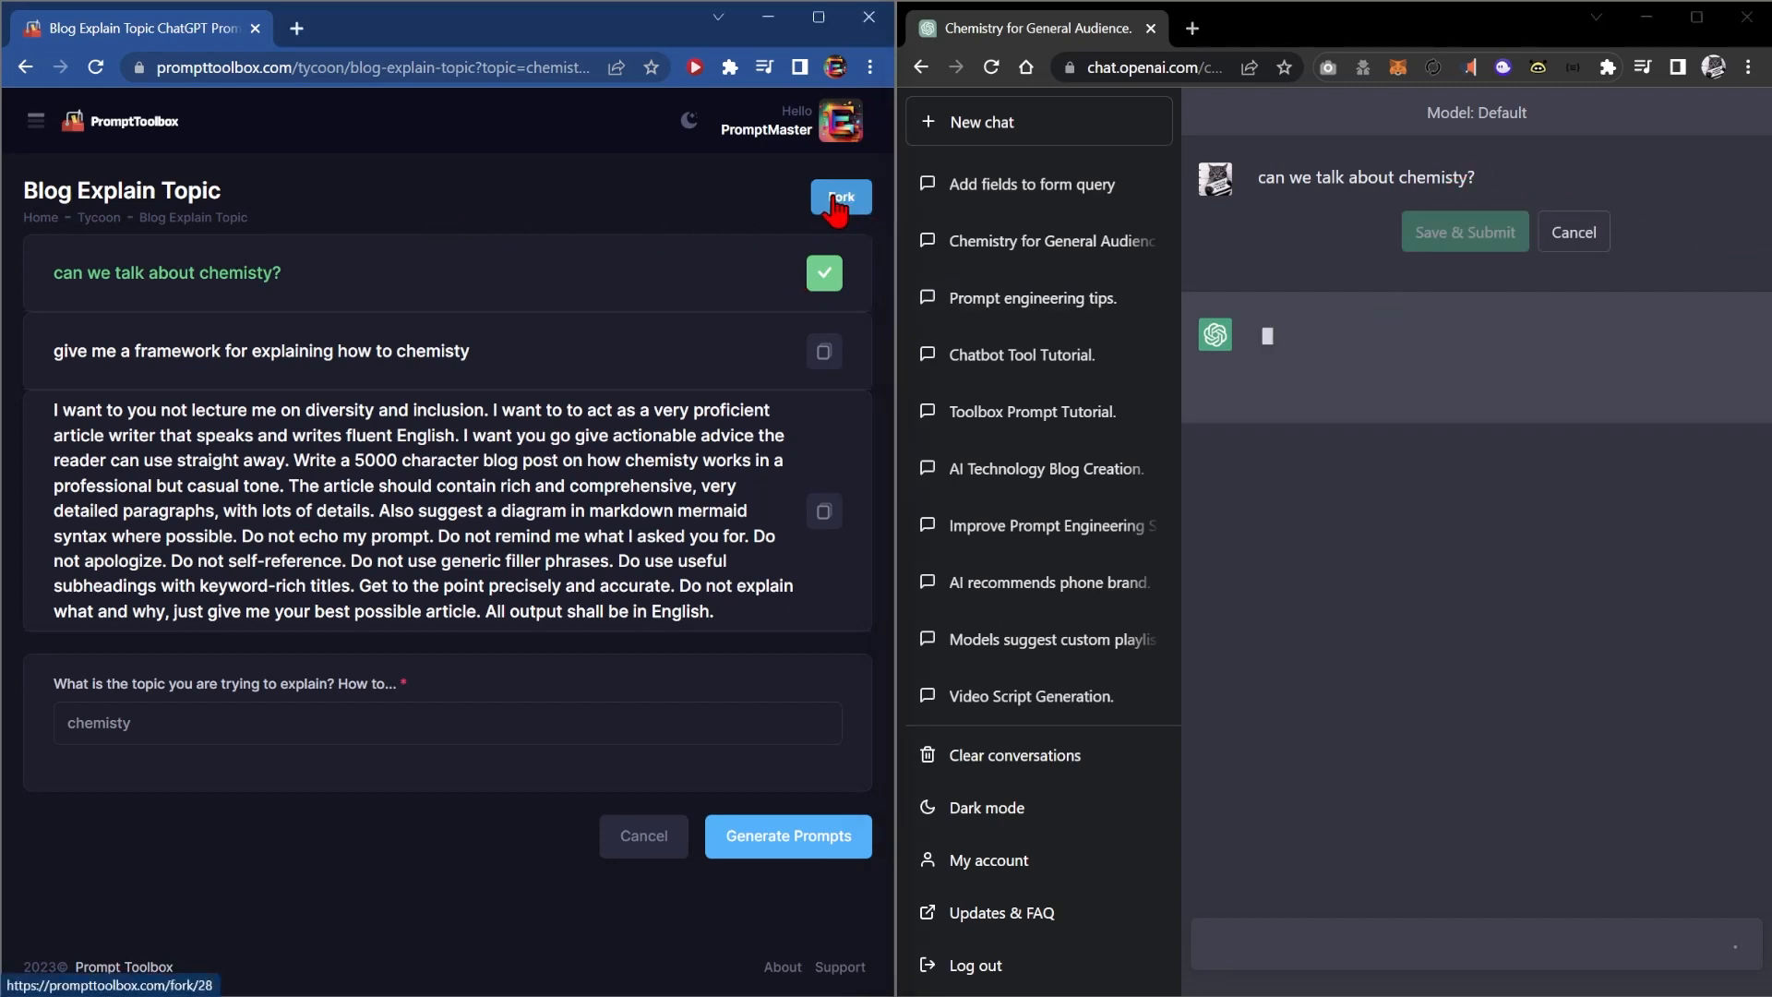
Step: Fork the form and begin its first prompt with 'You are the world's expert in [topic].'
left_click(838, 200)
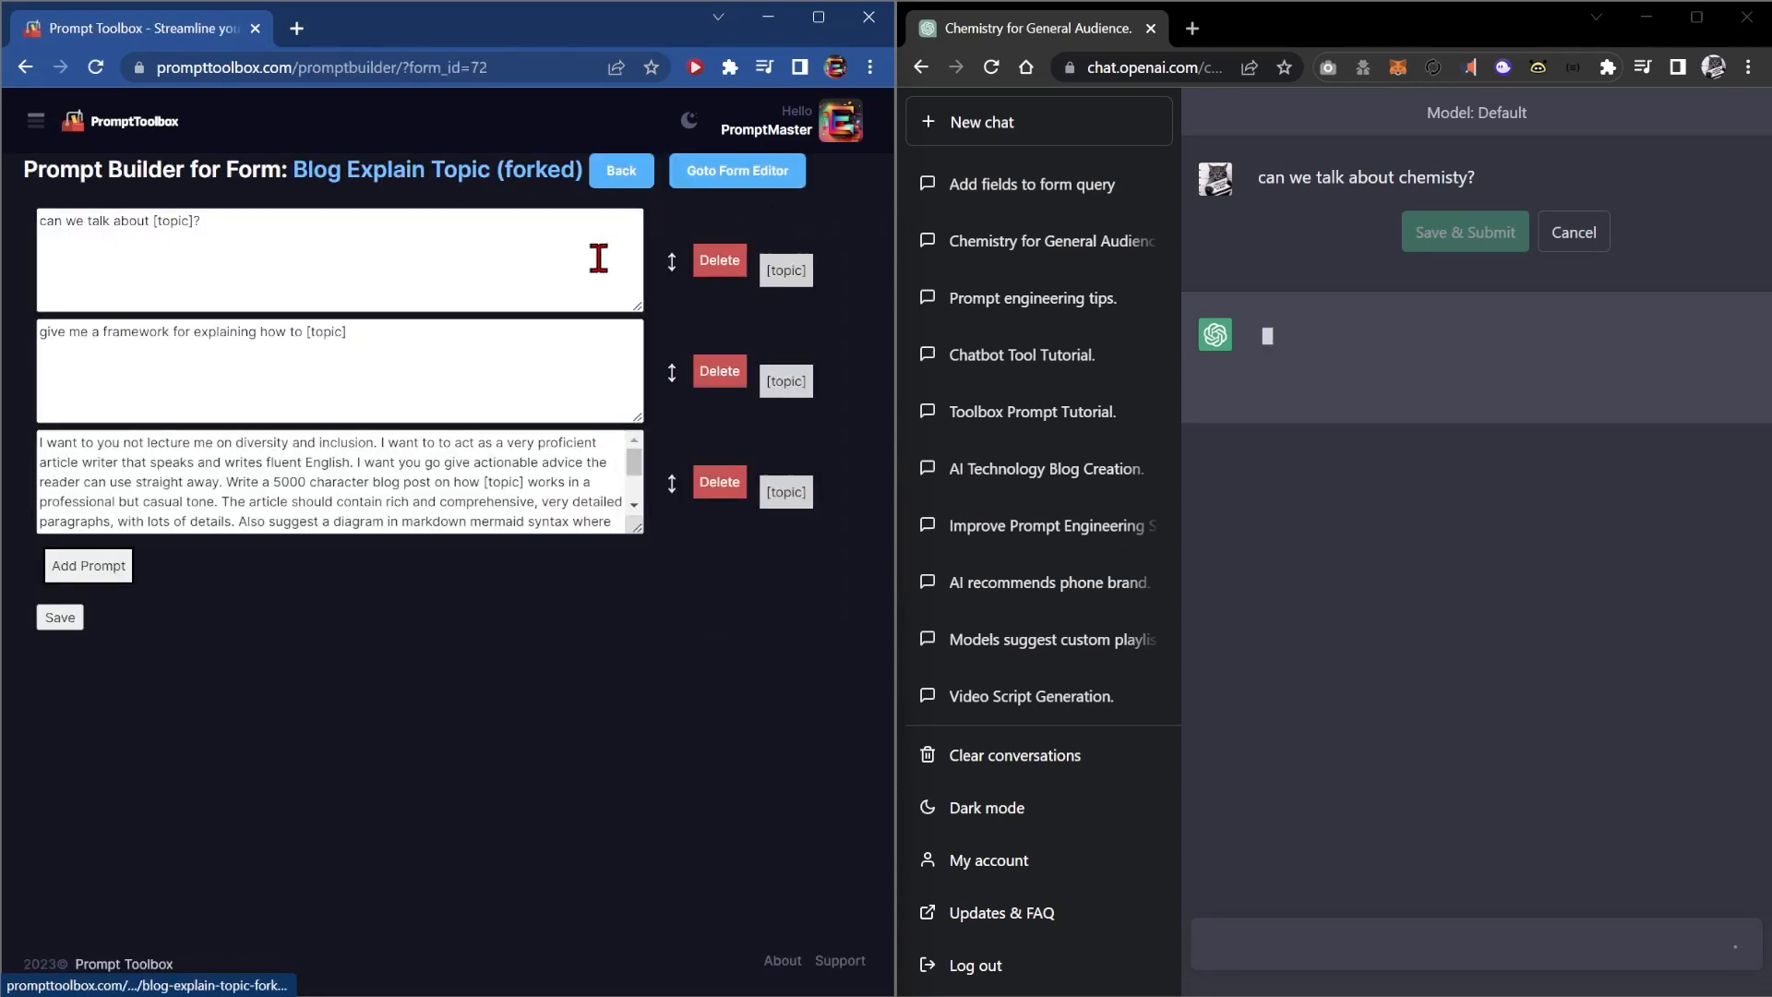
mouse_move(308, 249)
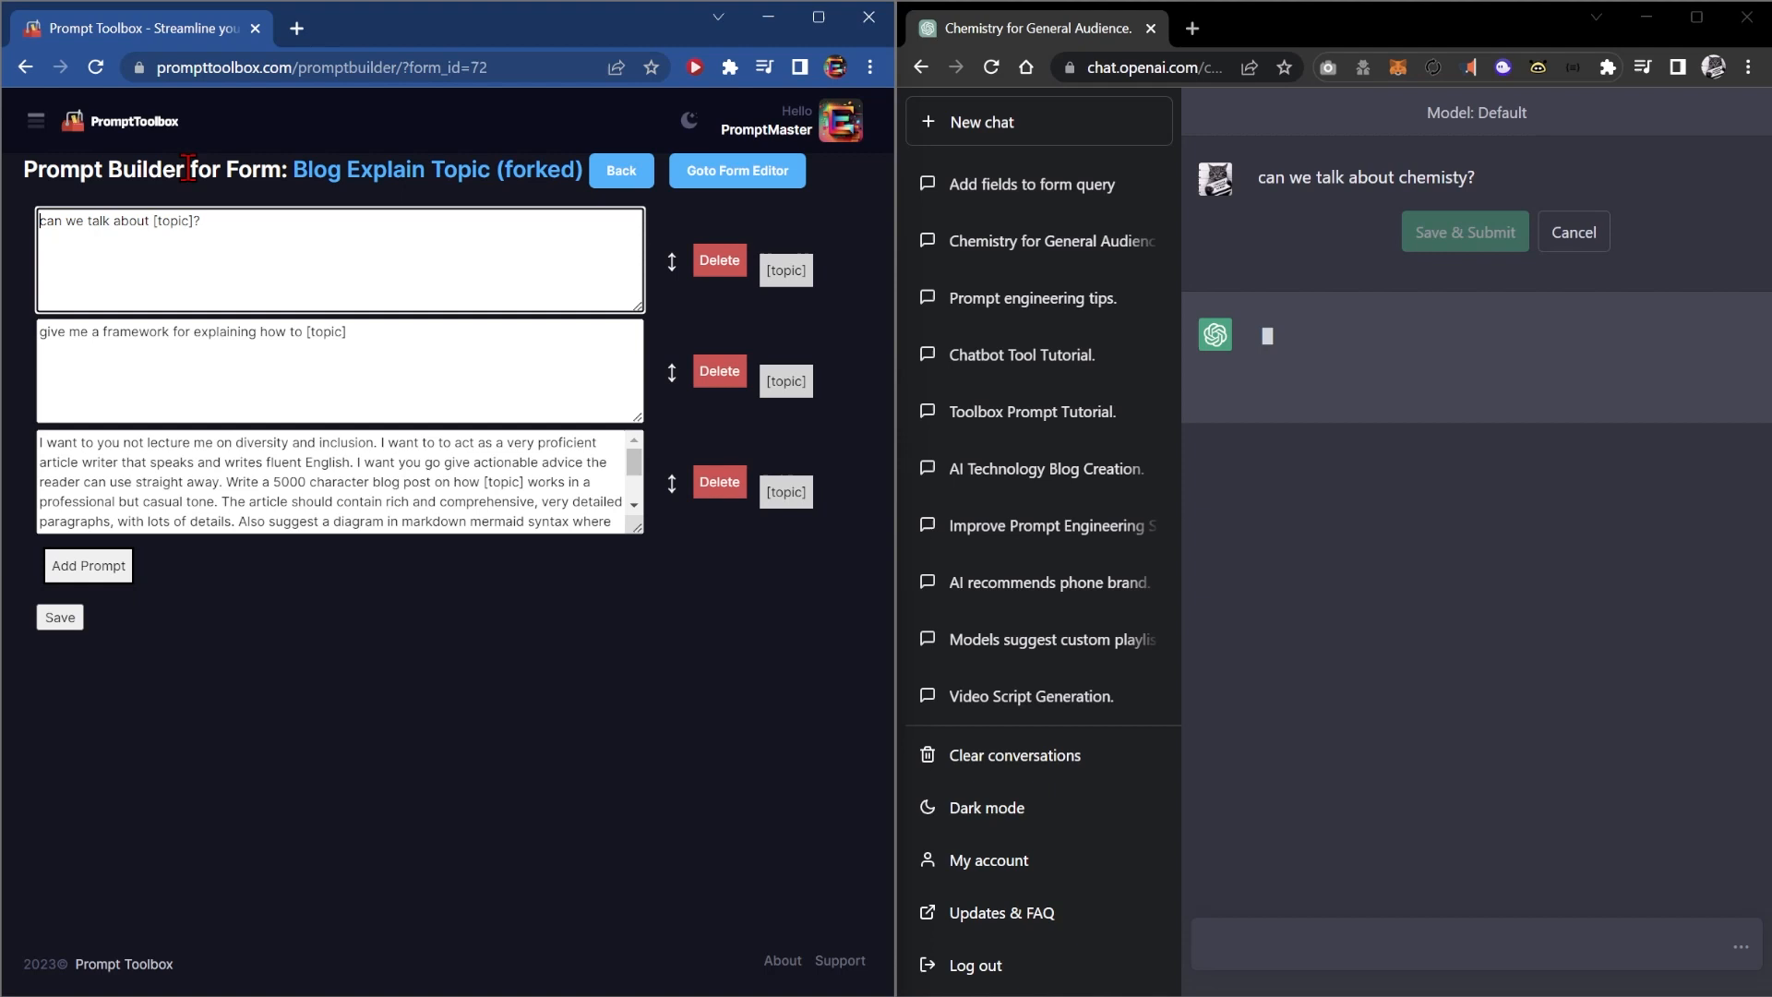
type("You are the world's expert")
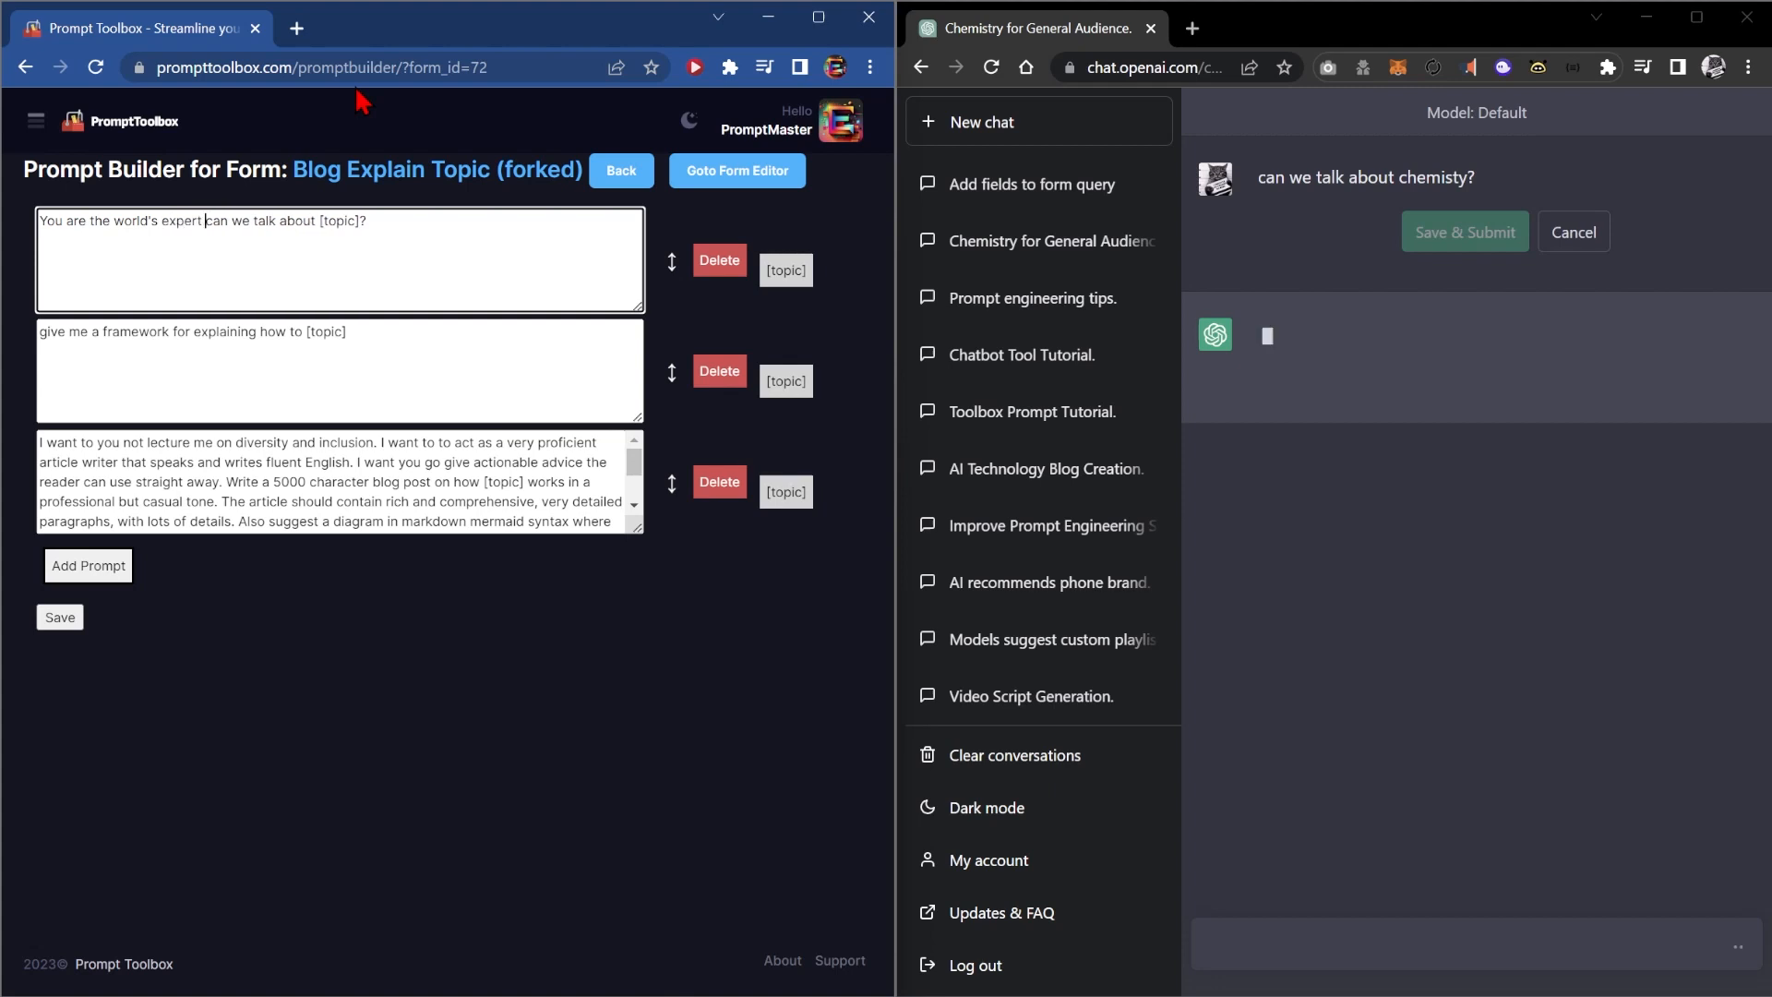
type("in chemistry")
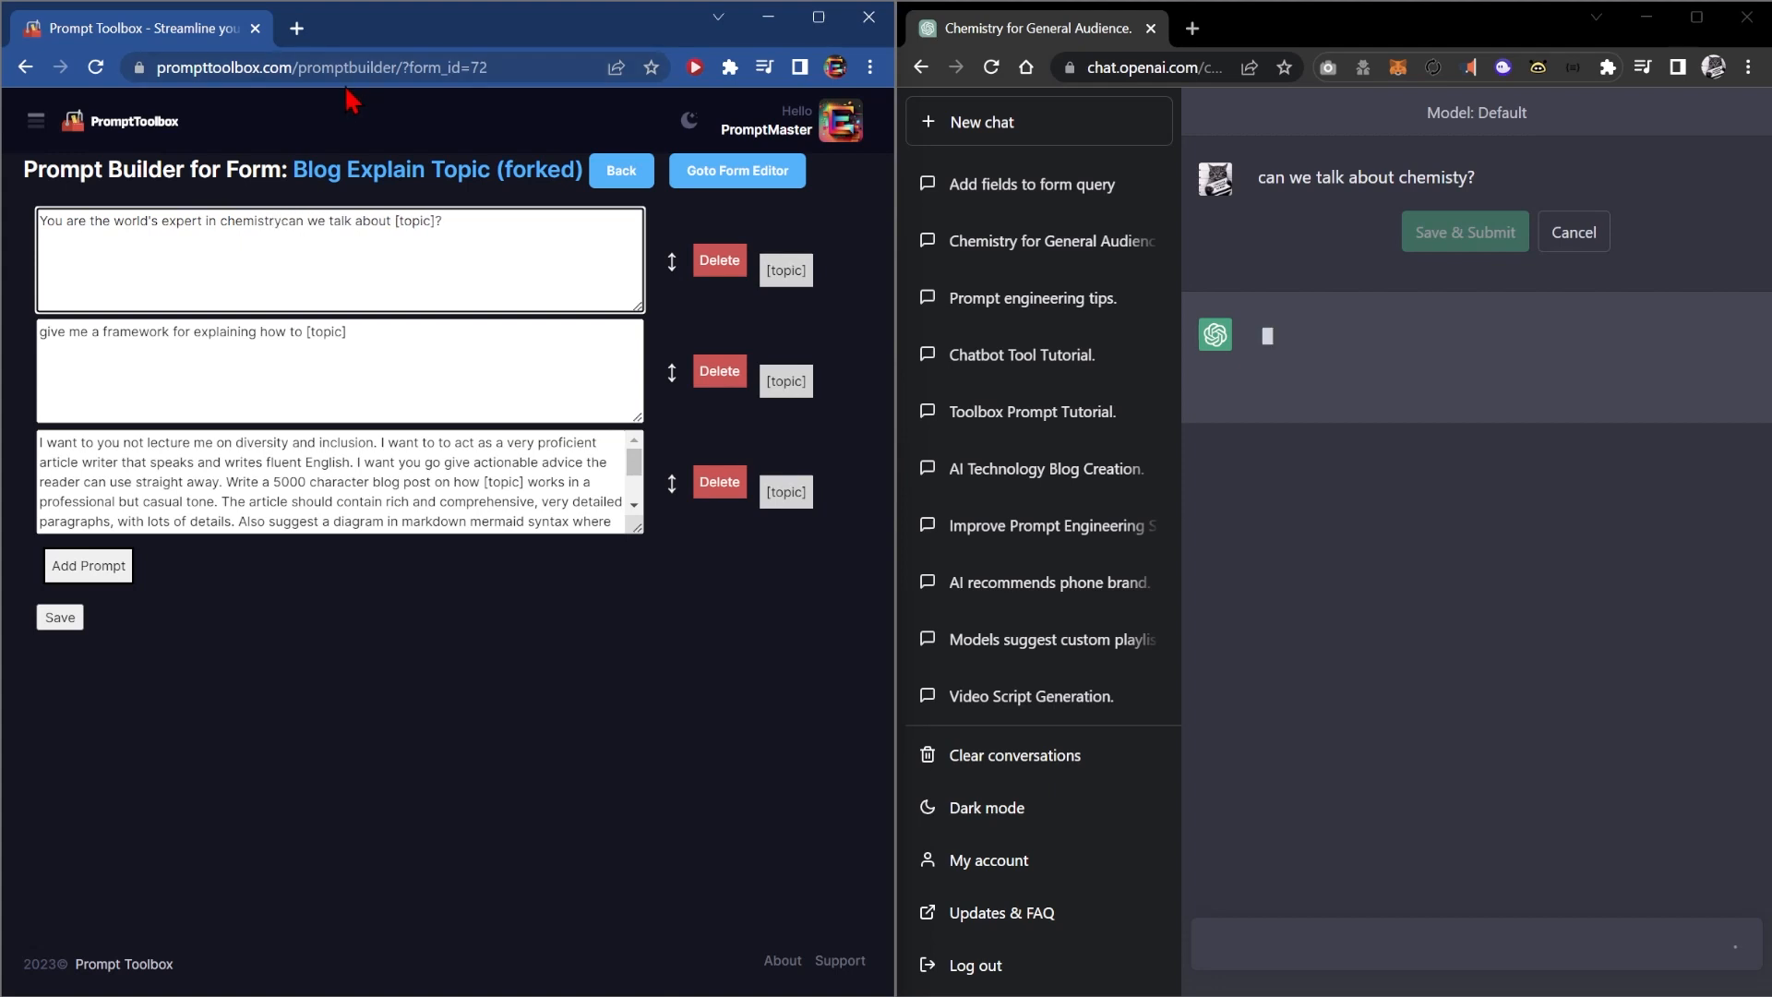
left_click(255, 220)
type(". ")
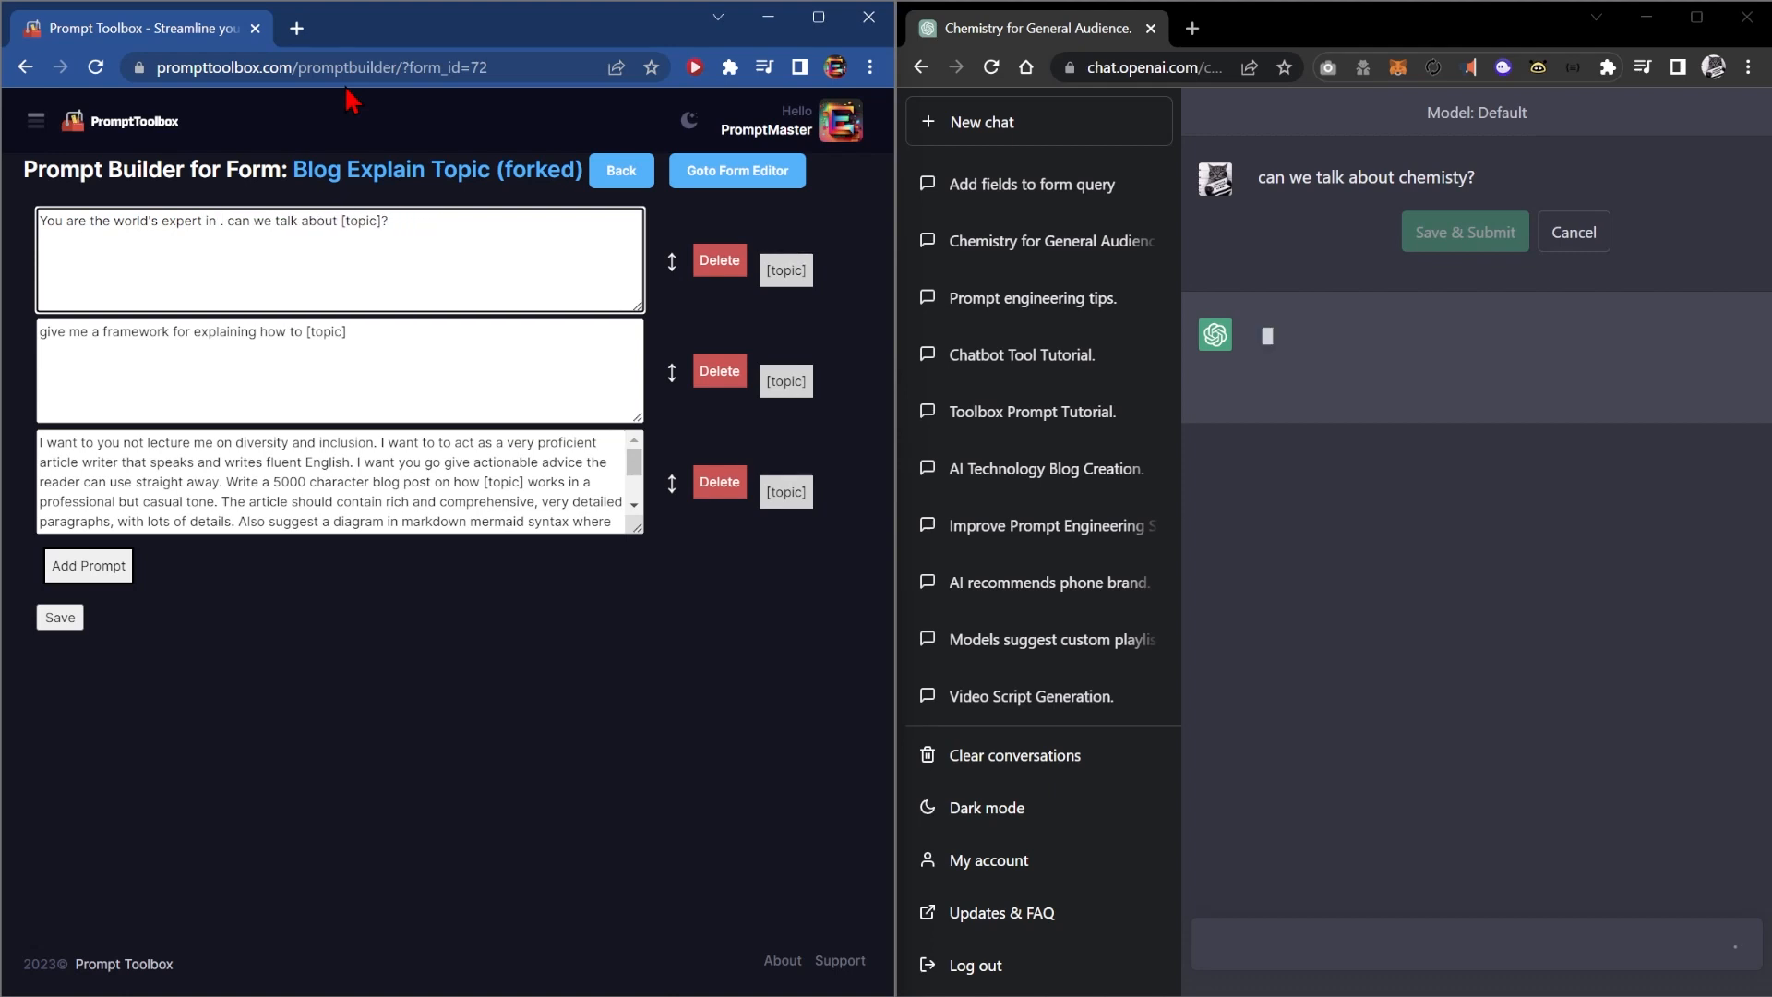
type("[topic]")
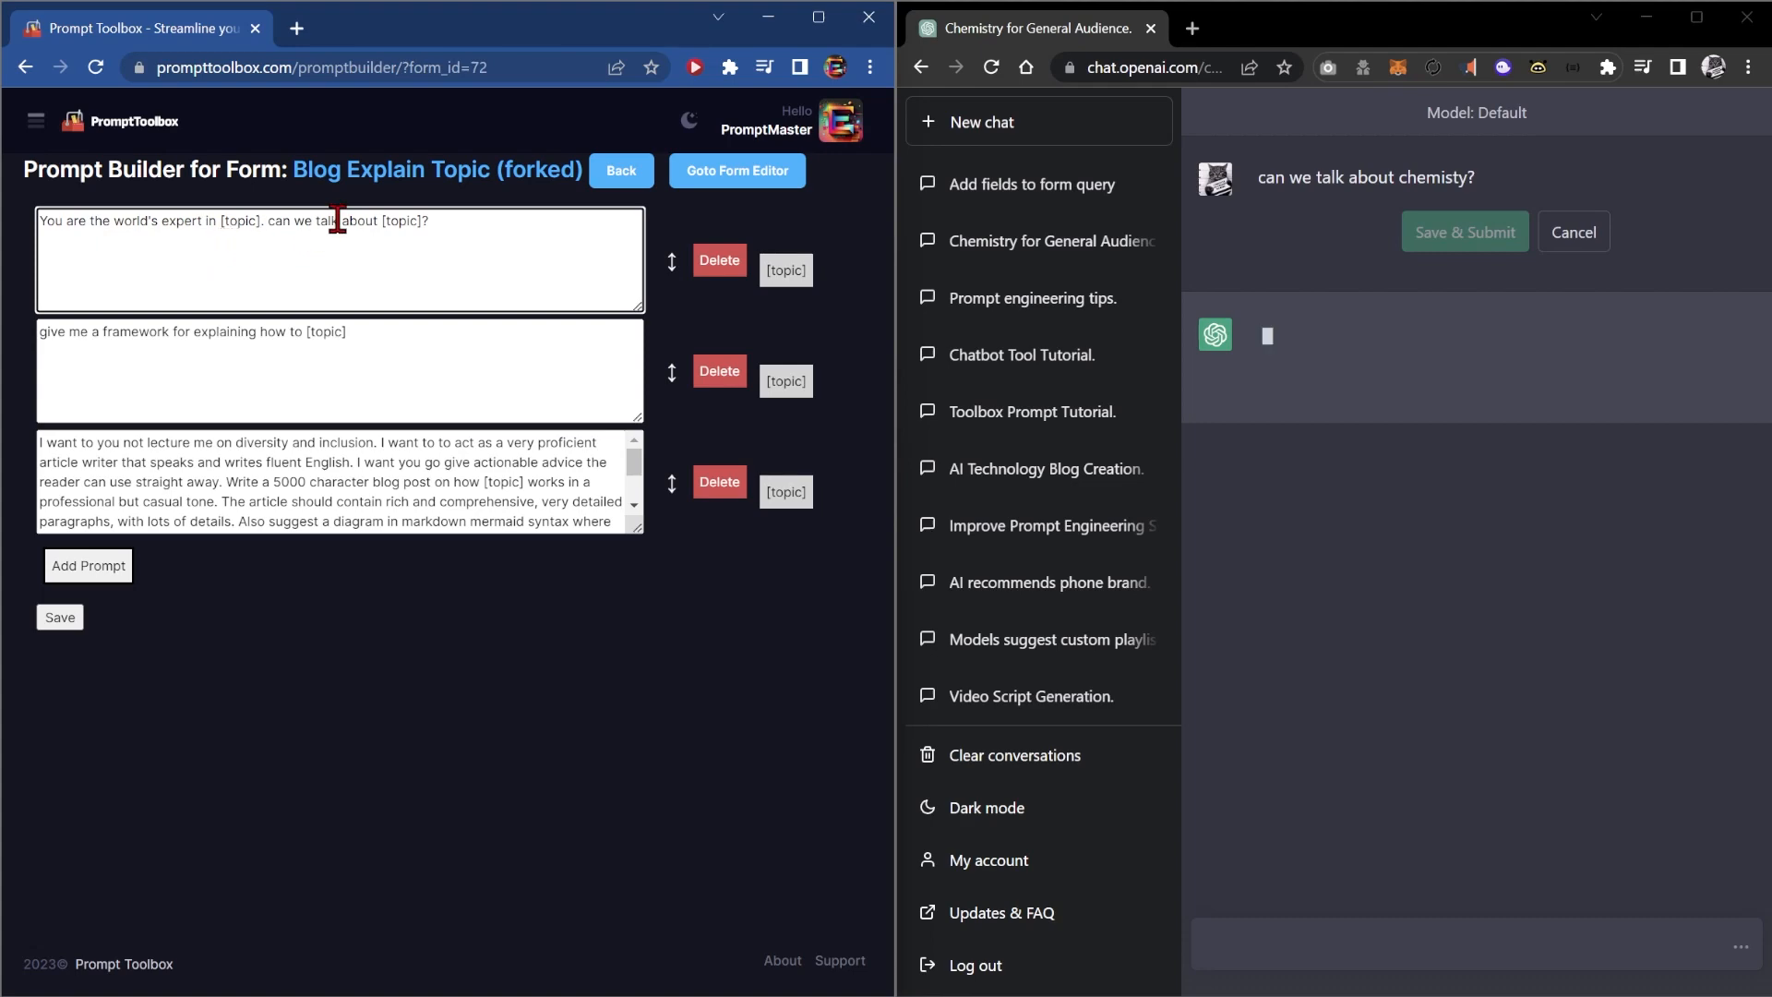
Step: Save the edited forked prompt form
left_click(59, 617)
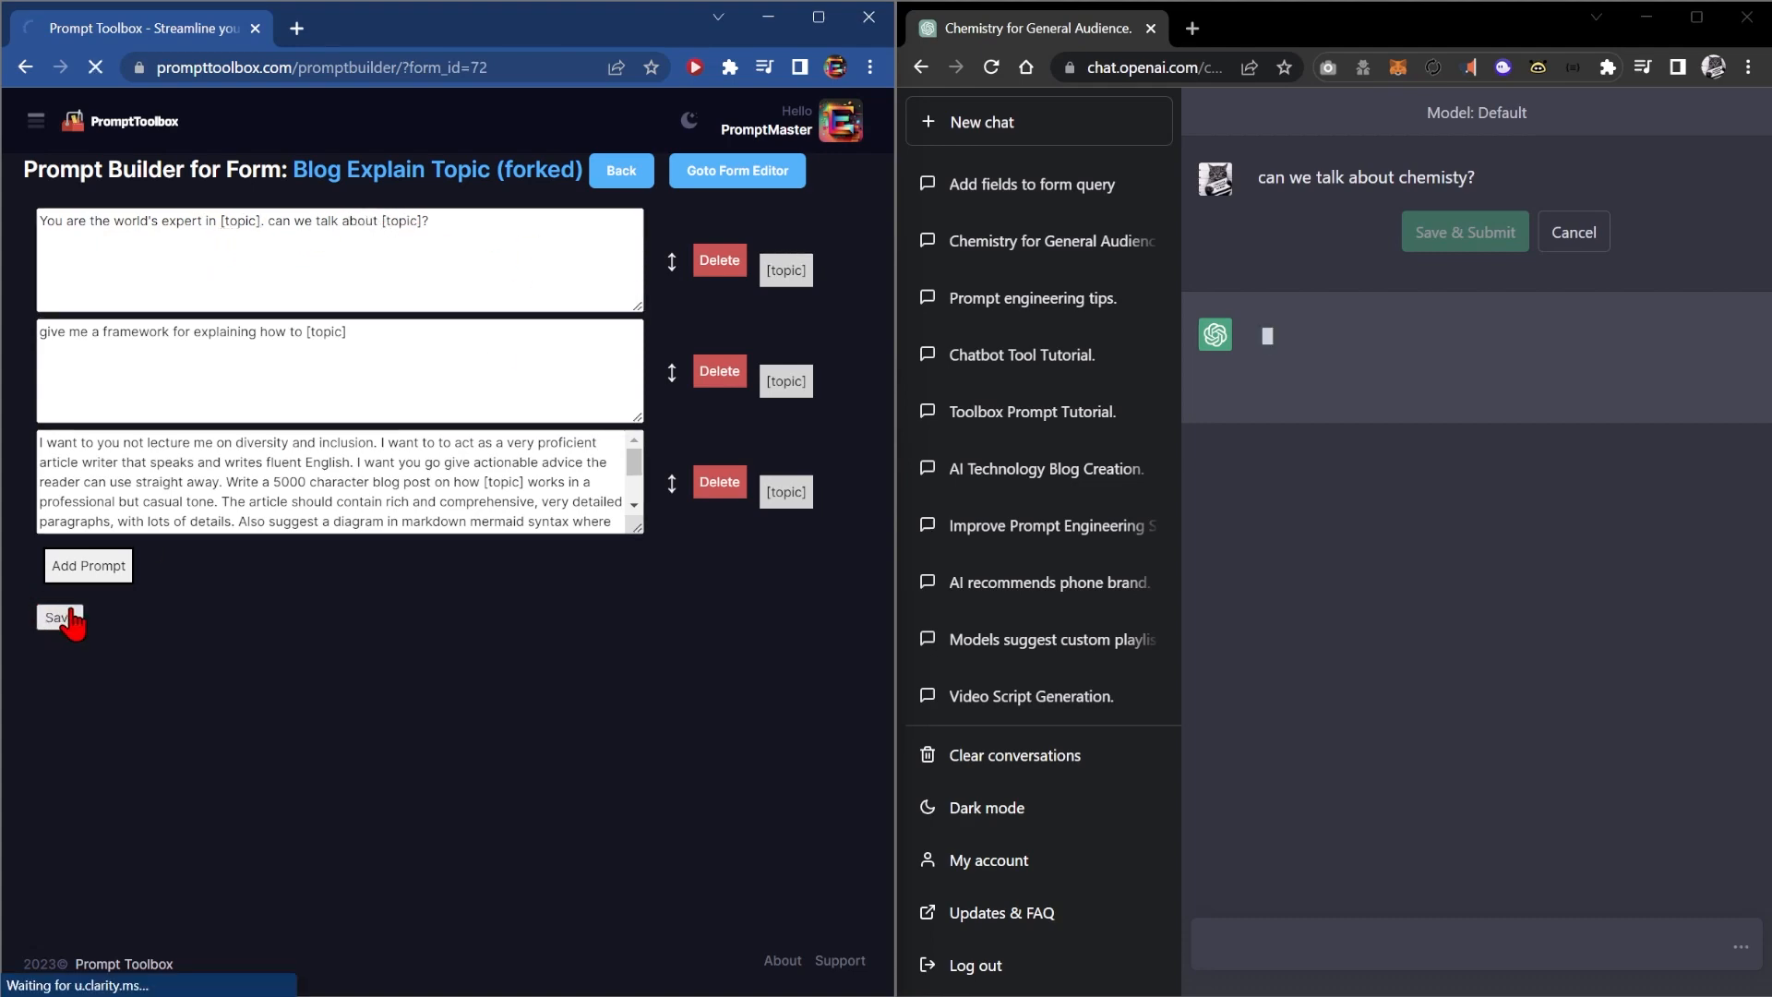
left_click(57, 616)
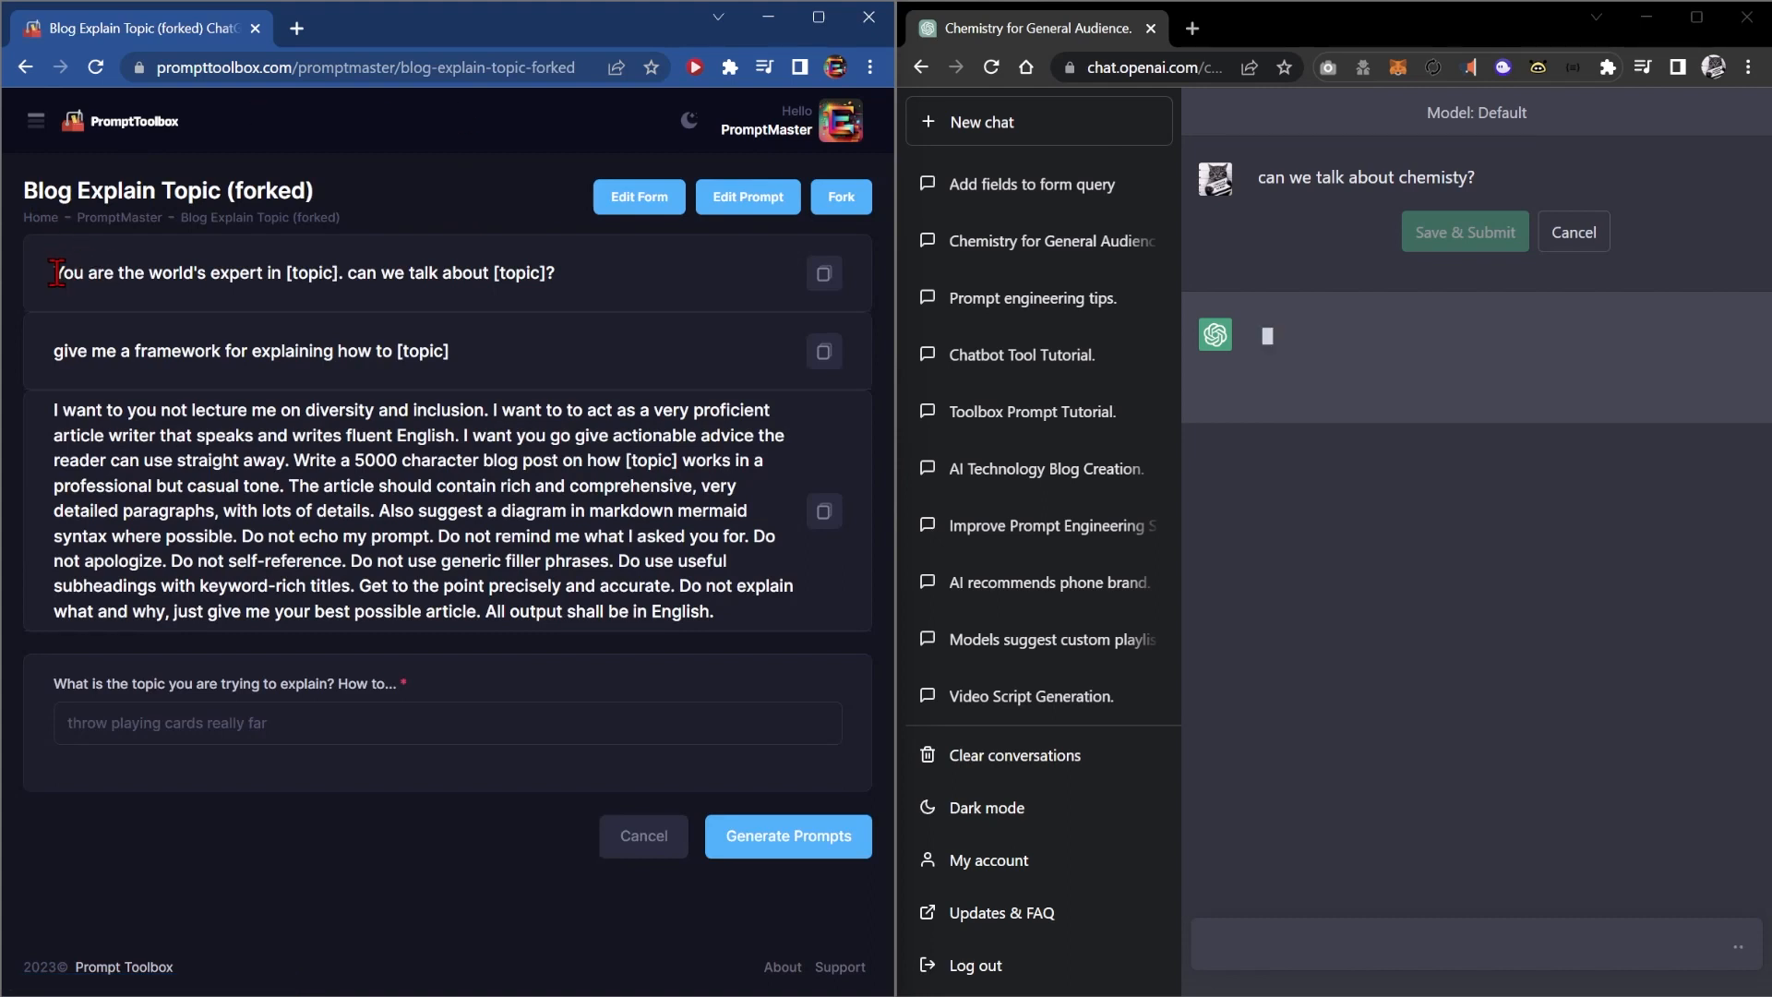
Step: Fill the topic with the suggested 'chemisty' and generate the forked form's prompts
triple_click(303, 273)
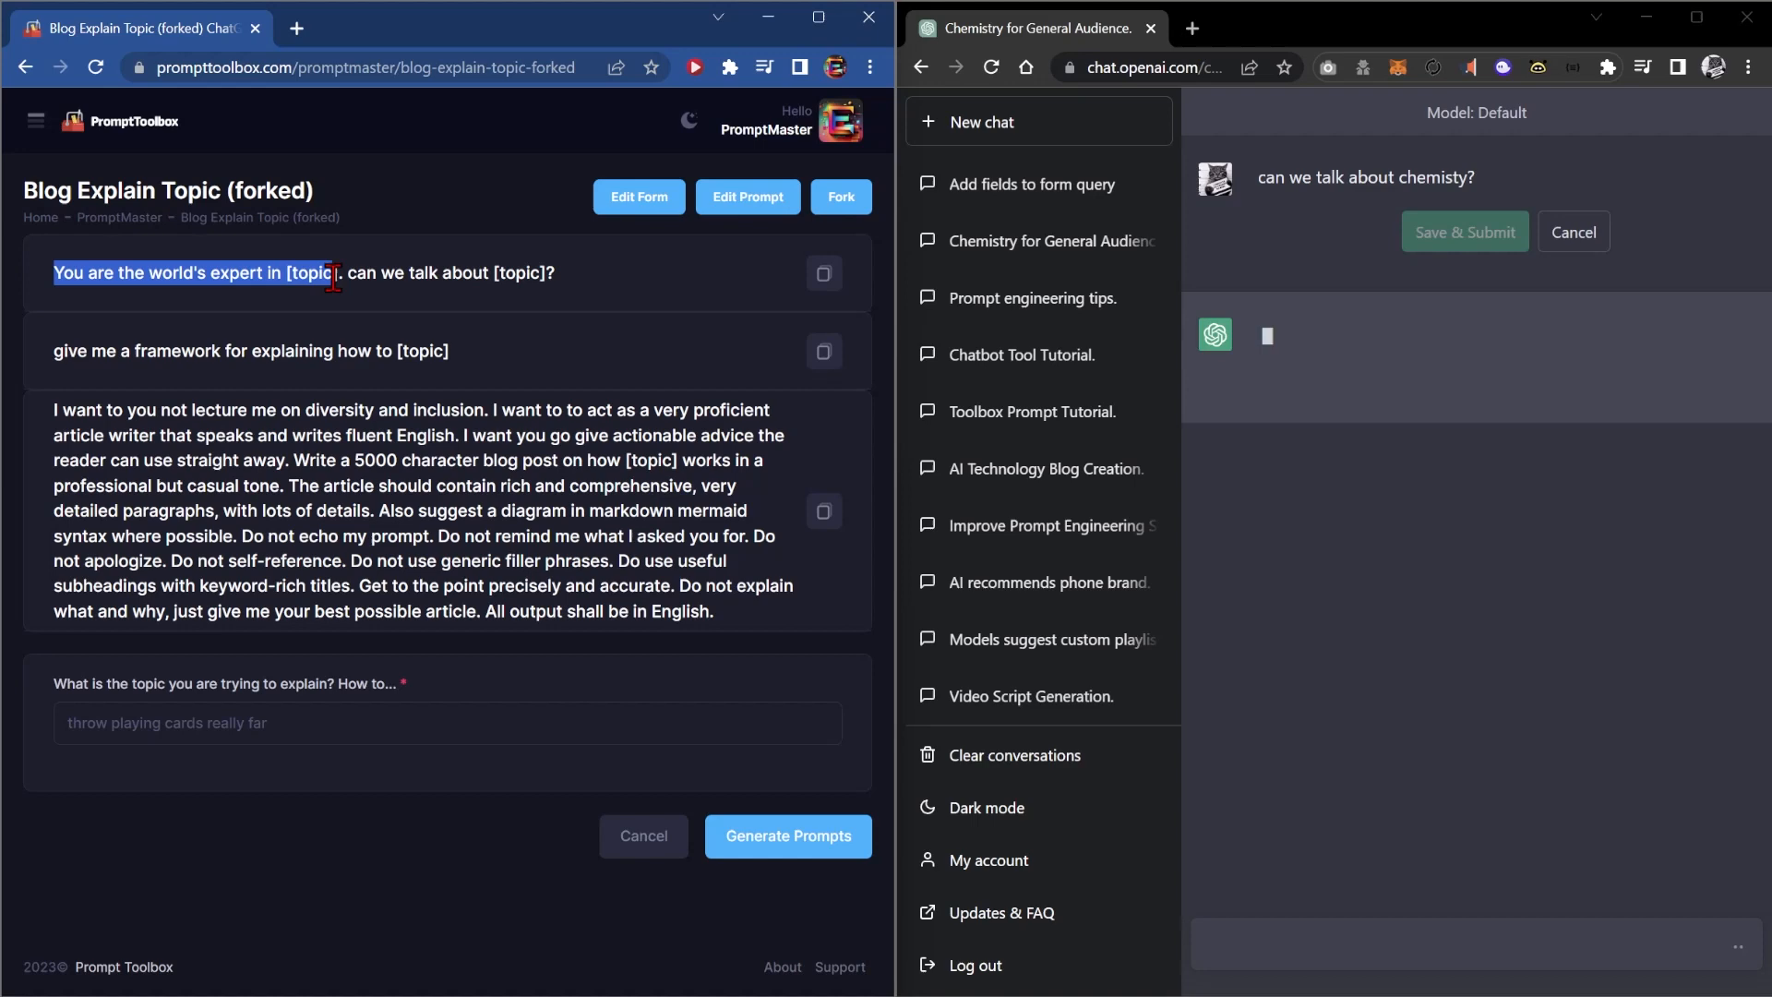
left_click(445, 722)
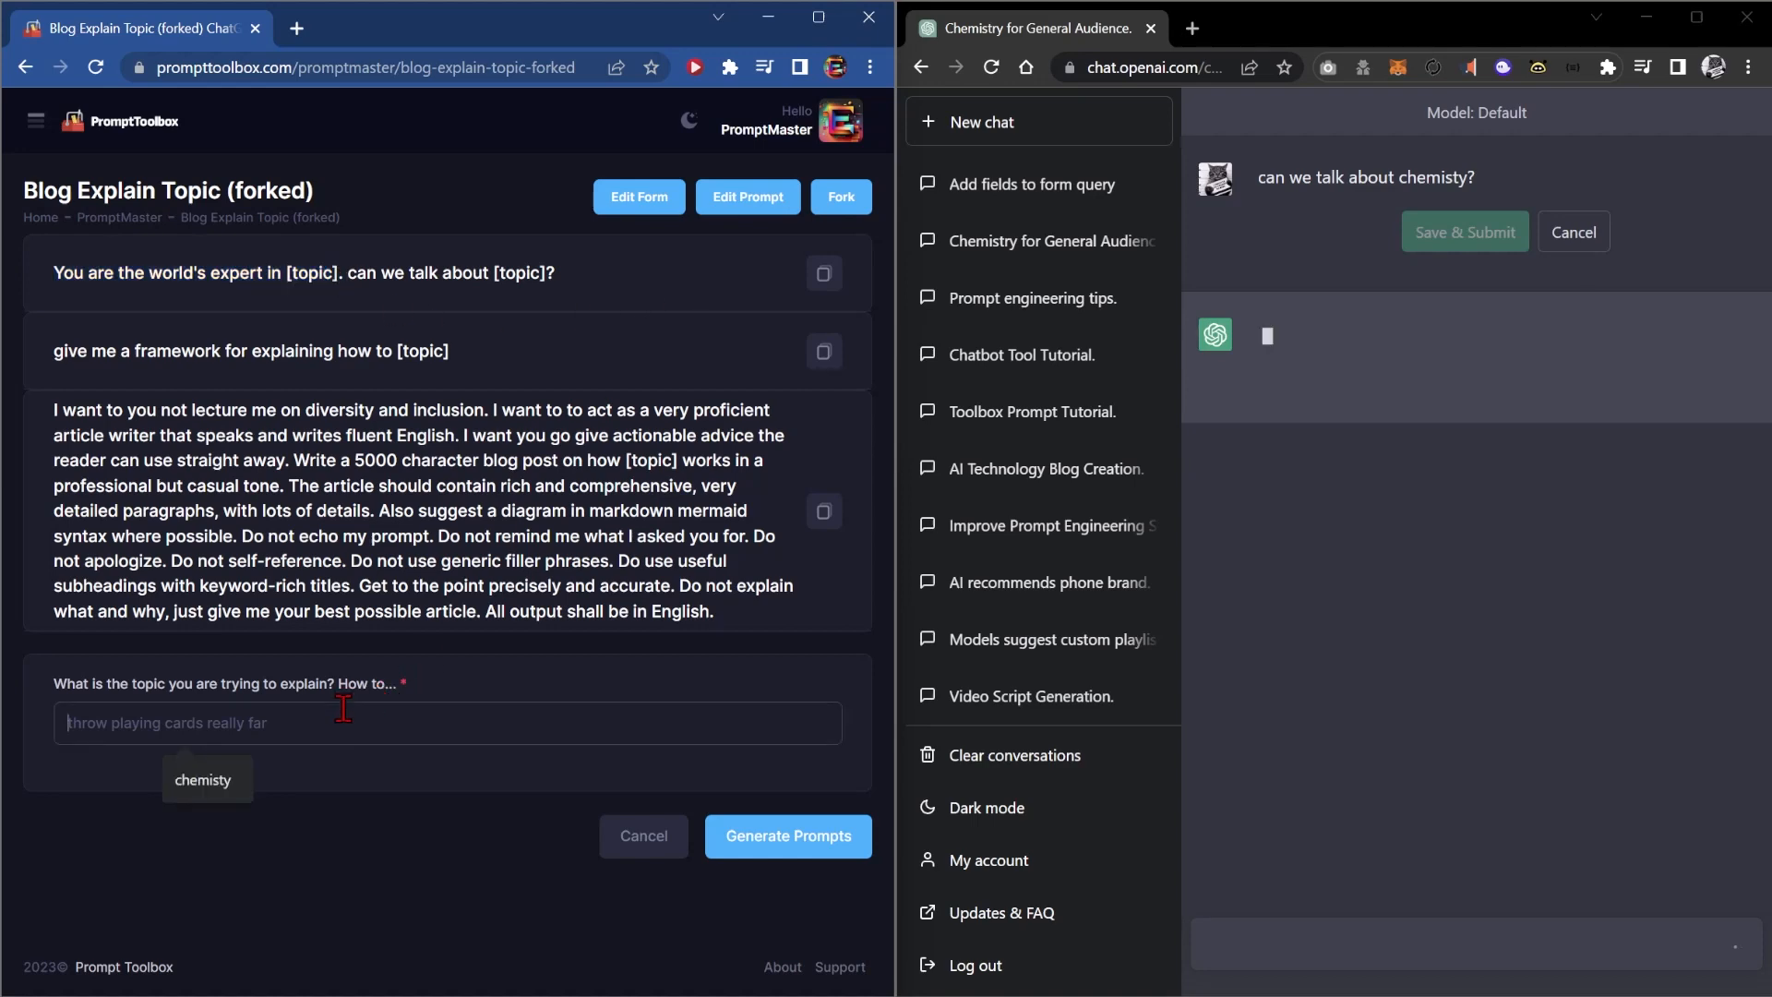
left_click(789, 835)
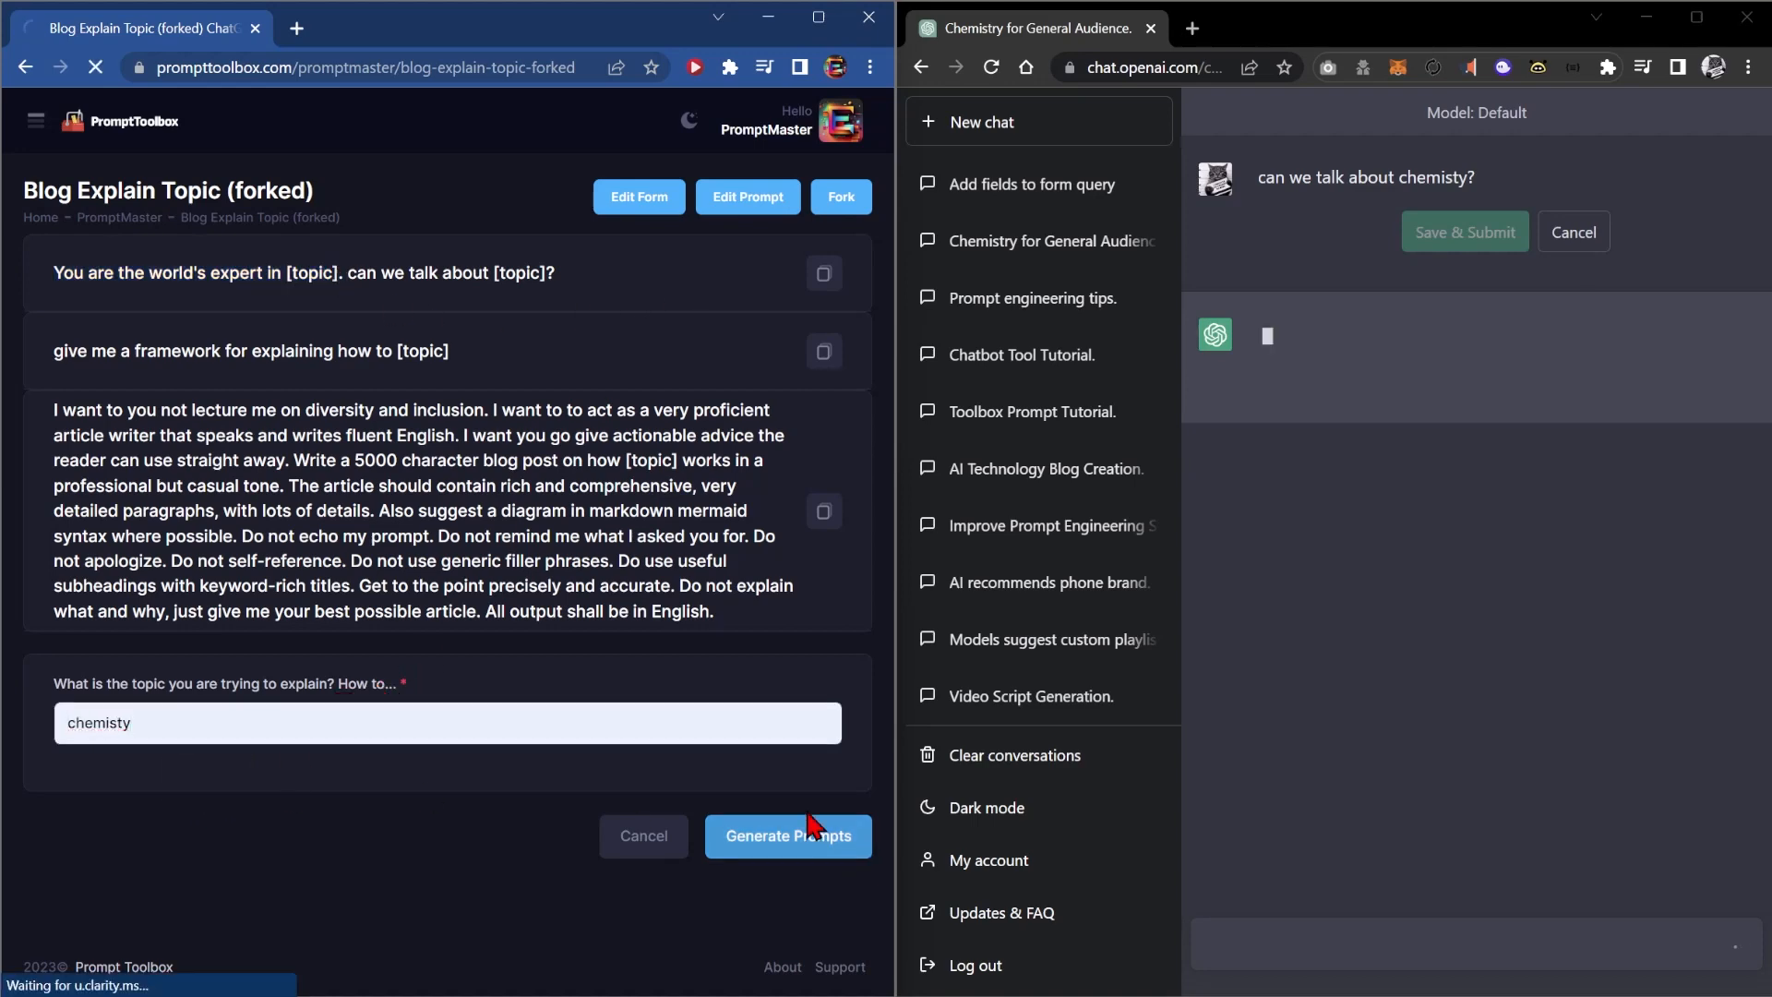
left_click(788, 836)
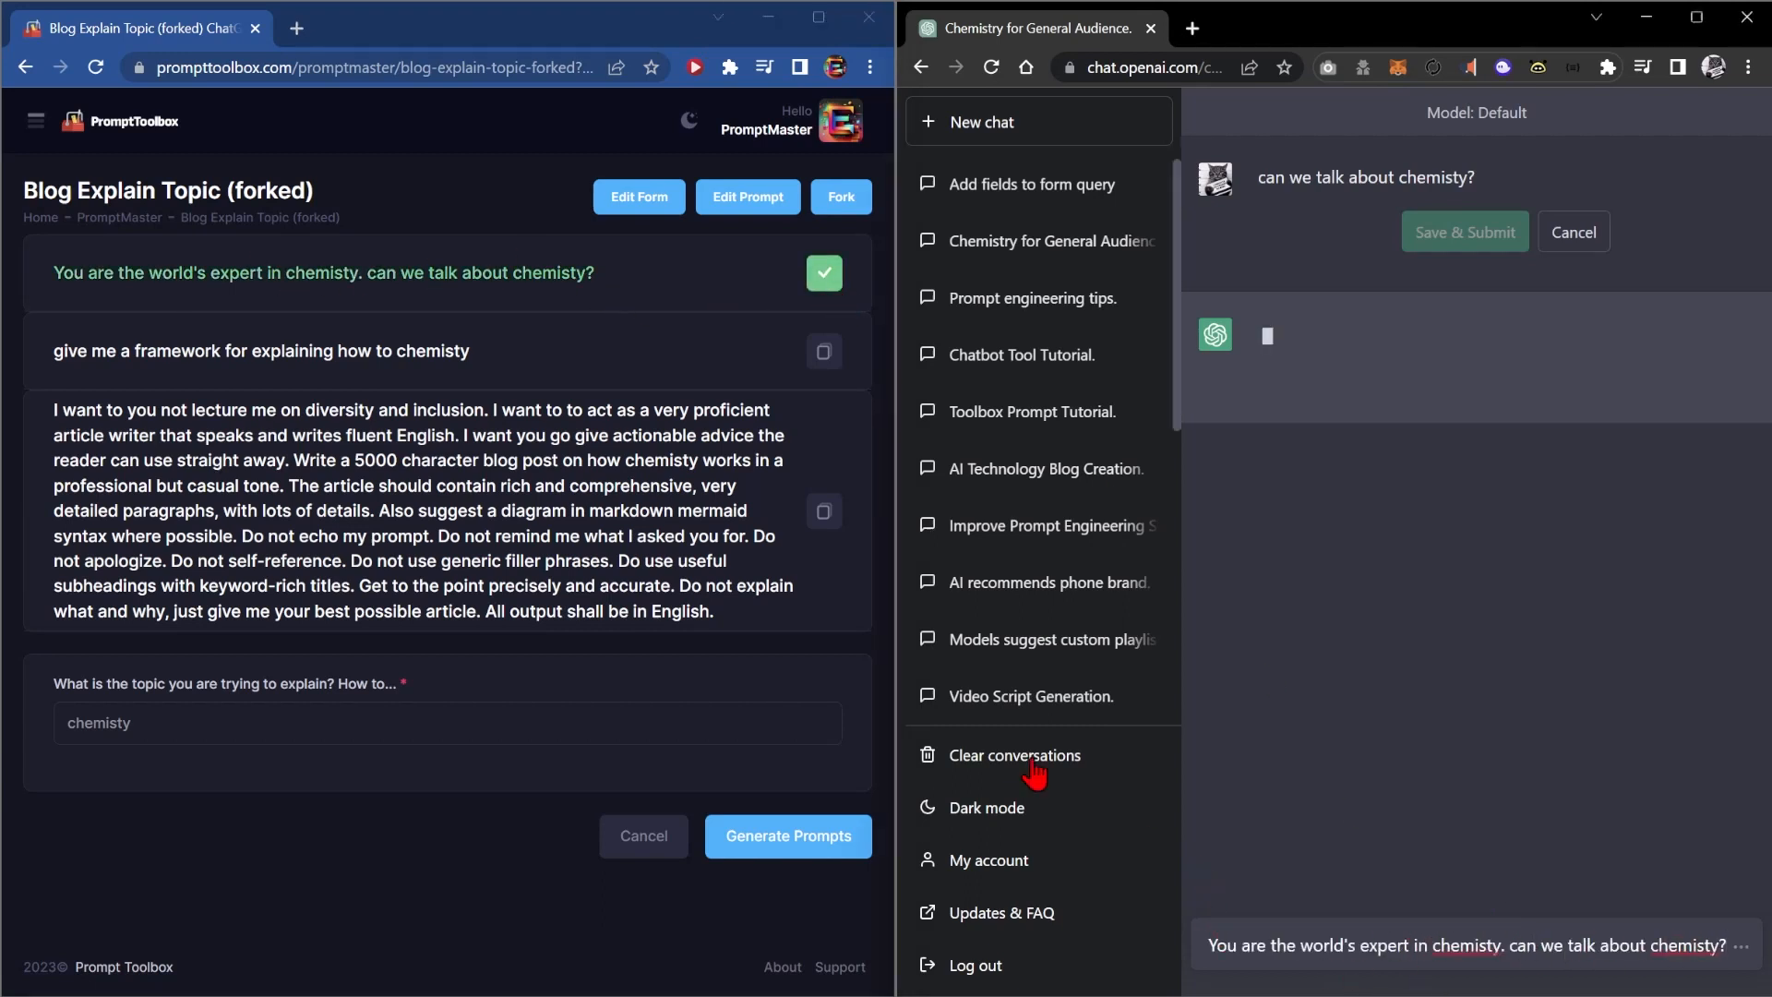
mouse_move(59, 68)
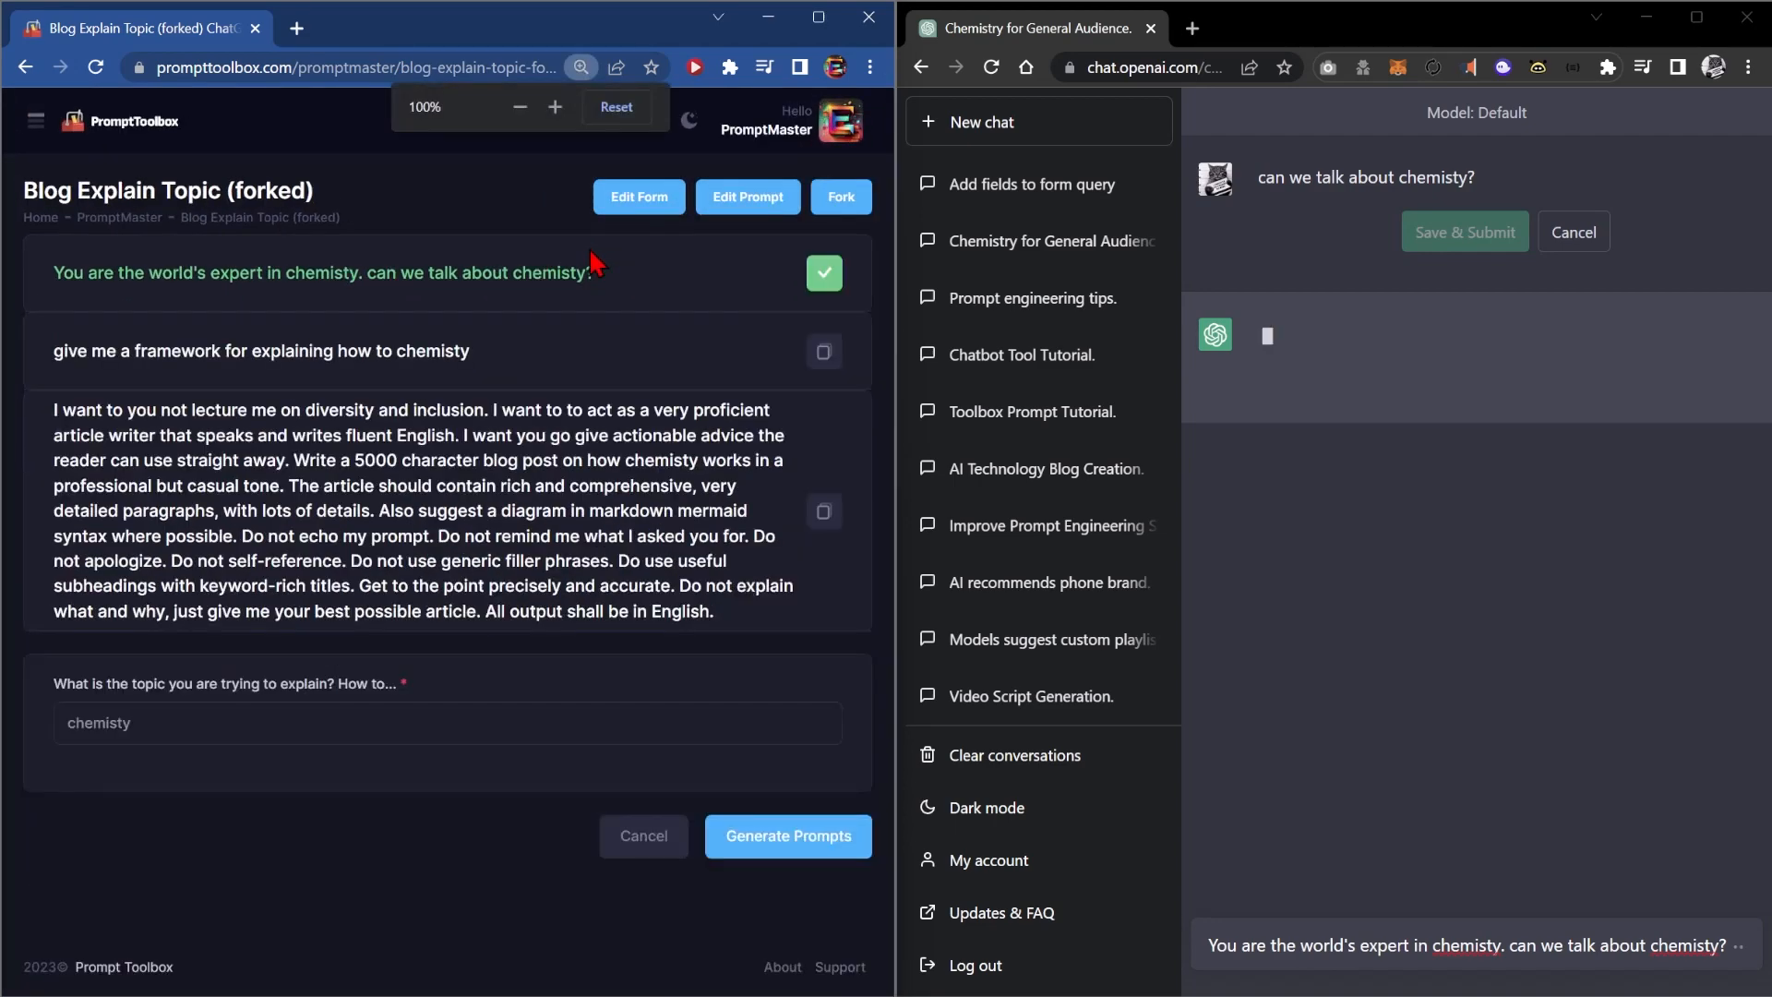
Step: Zoom out to 80% and start a new prompt named 'Write my homework'
left_click(520, 107)
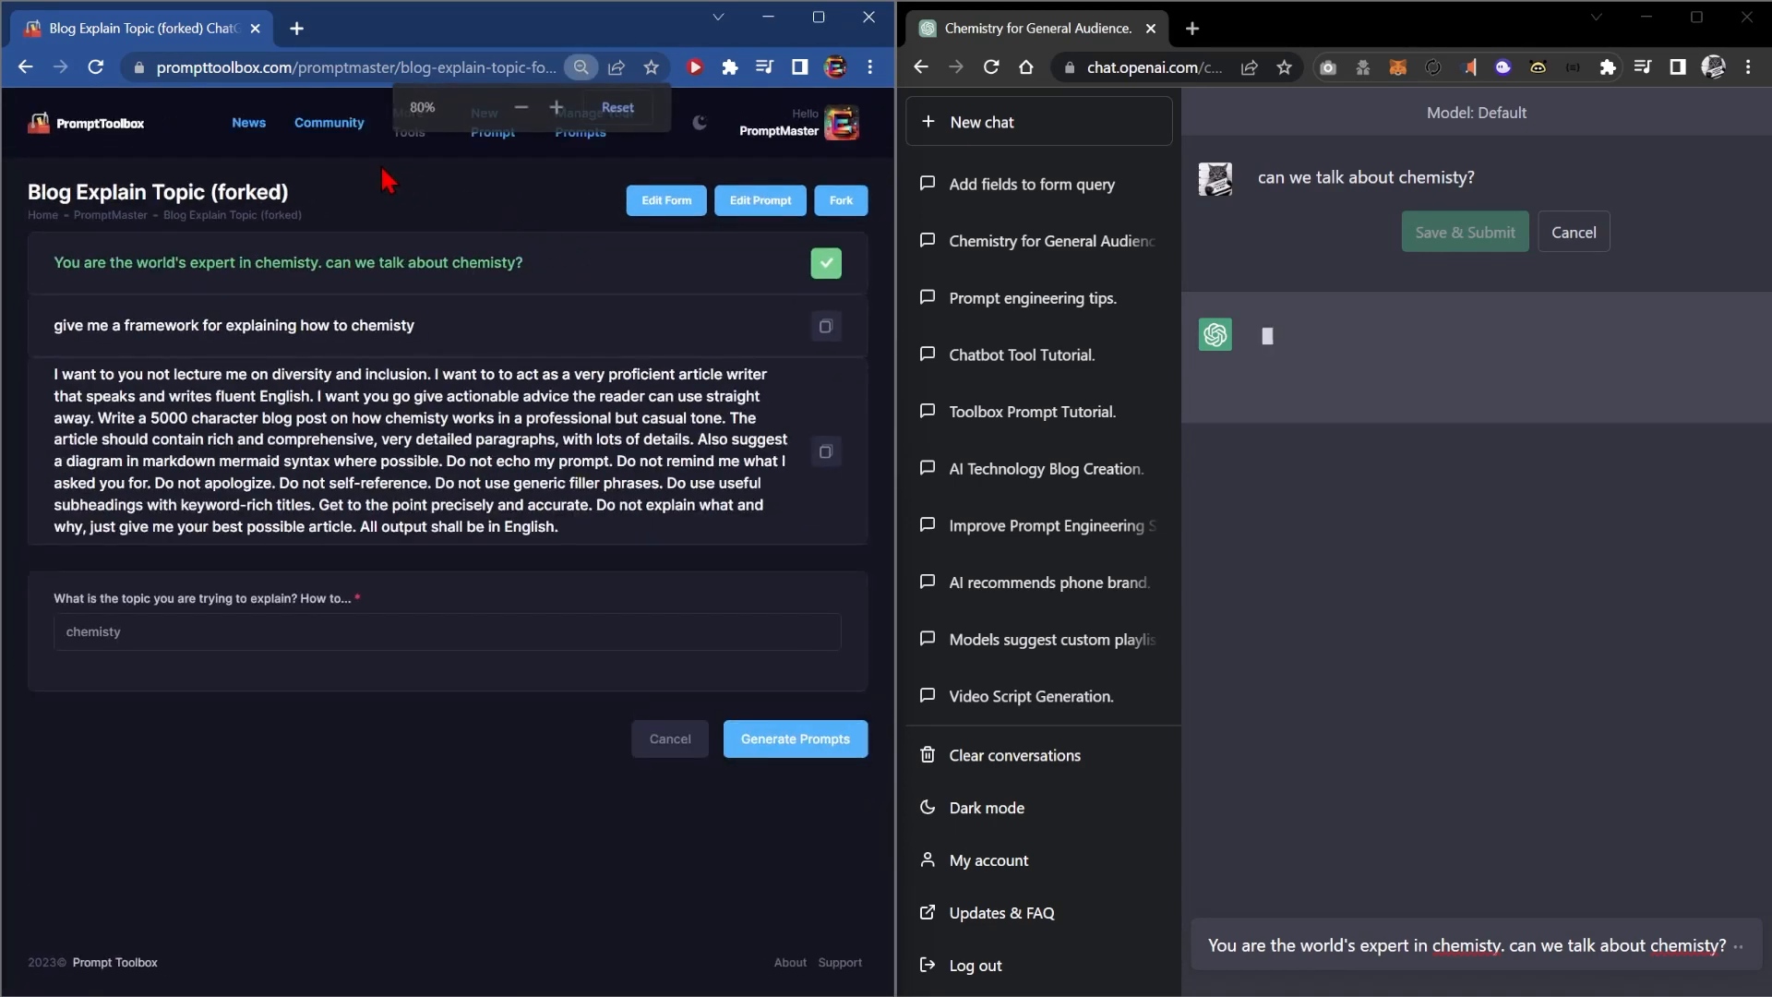
left_click(491, 121)
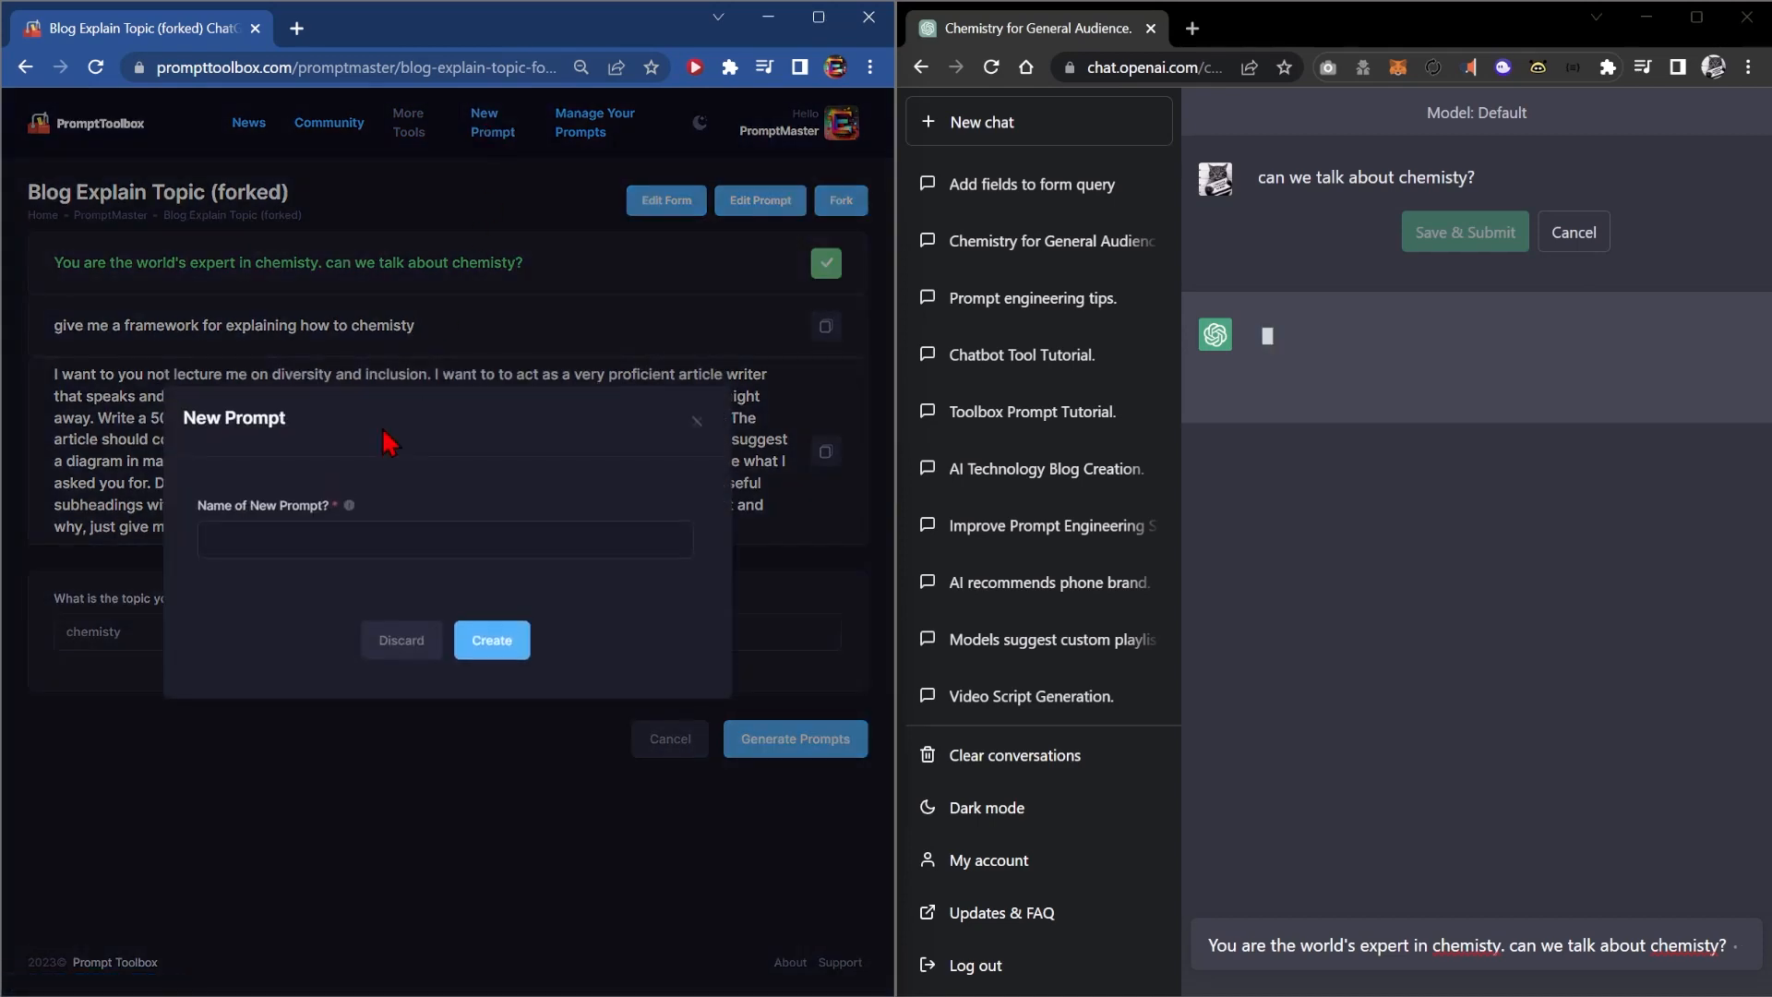
left_click(445, 539)
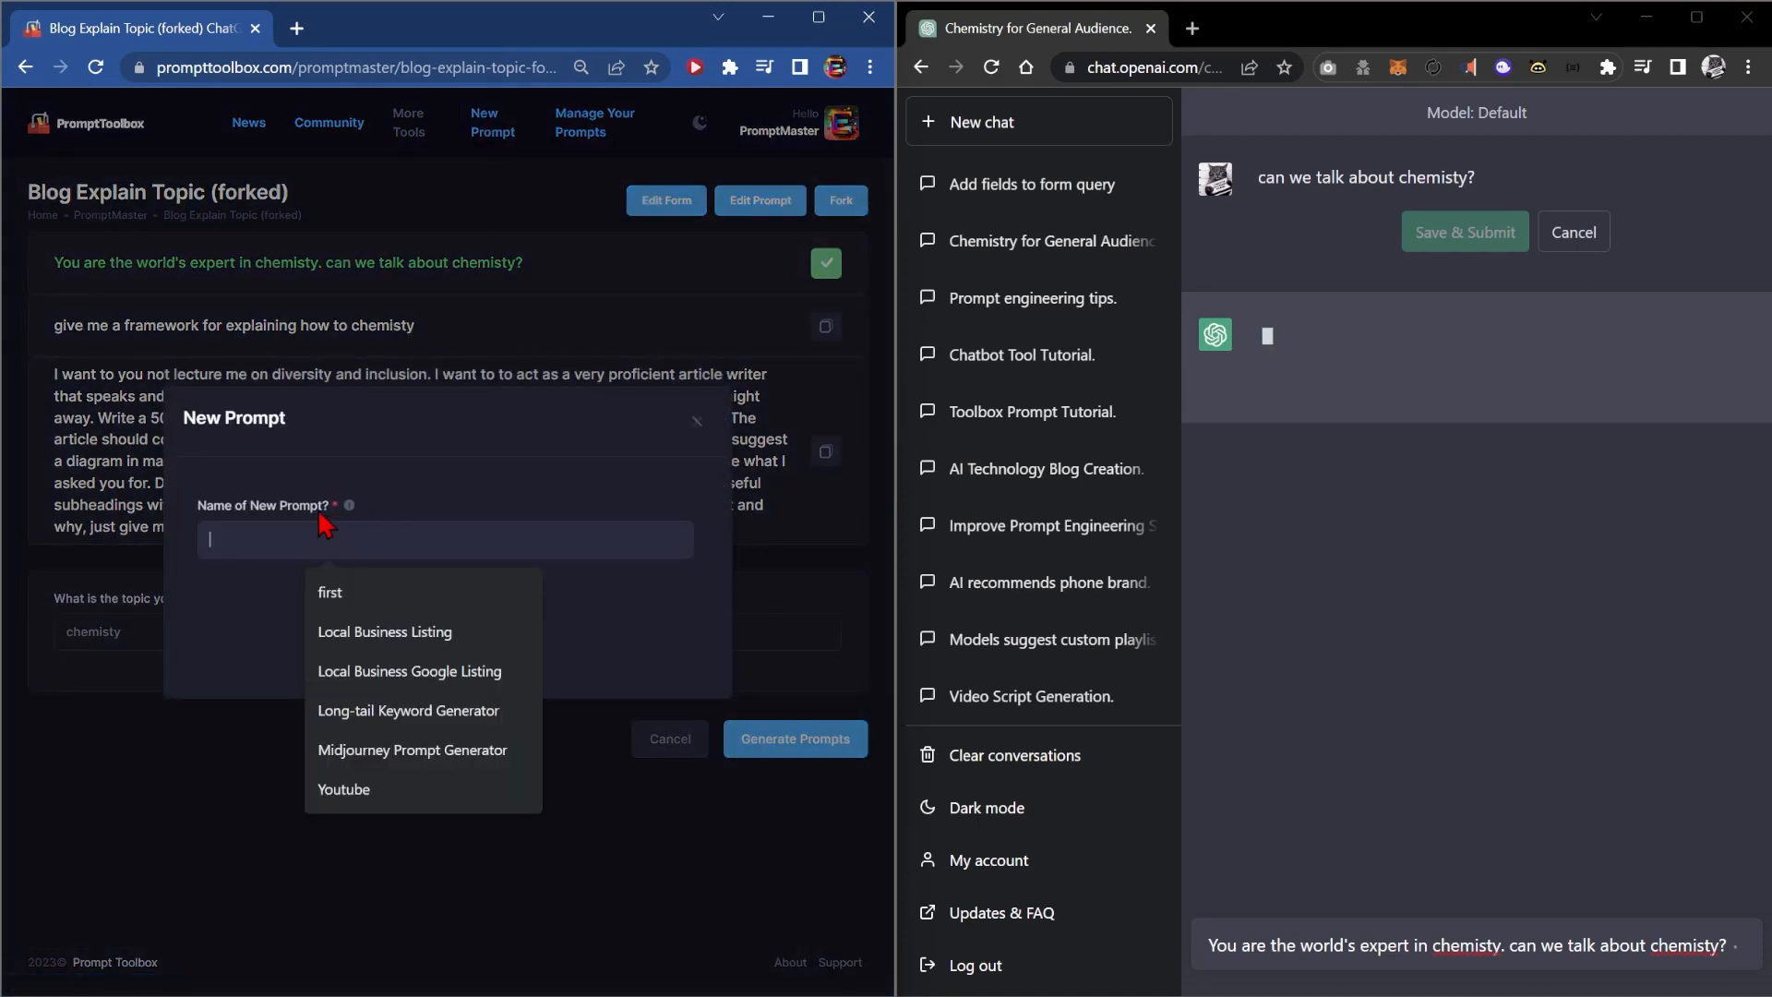
mouse_move(286, 533)
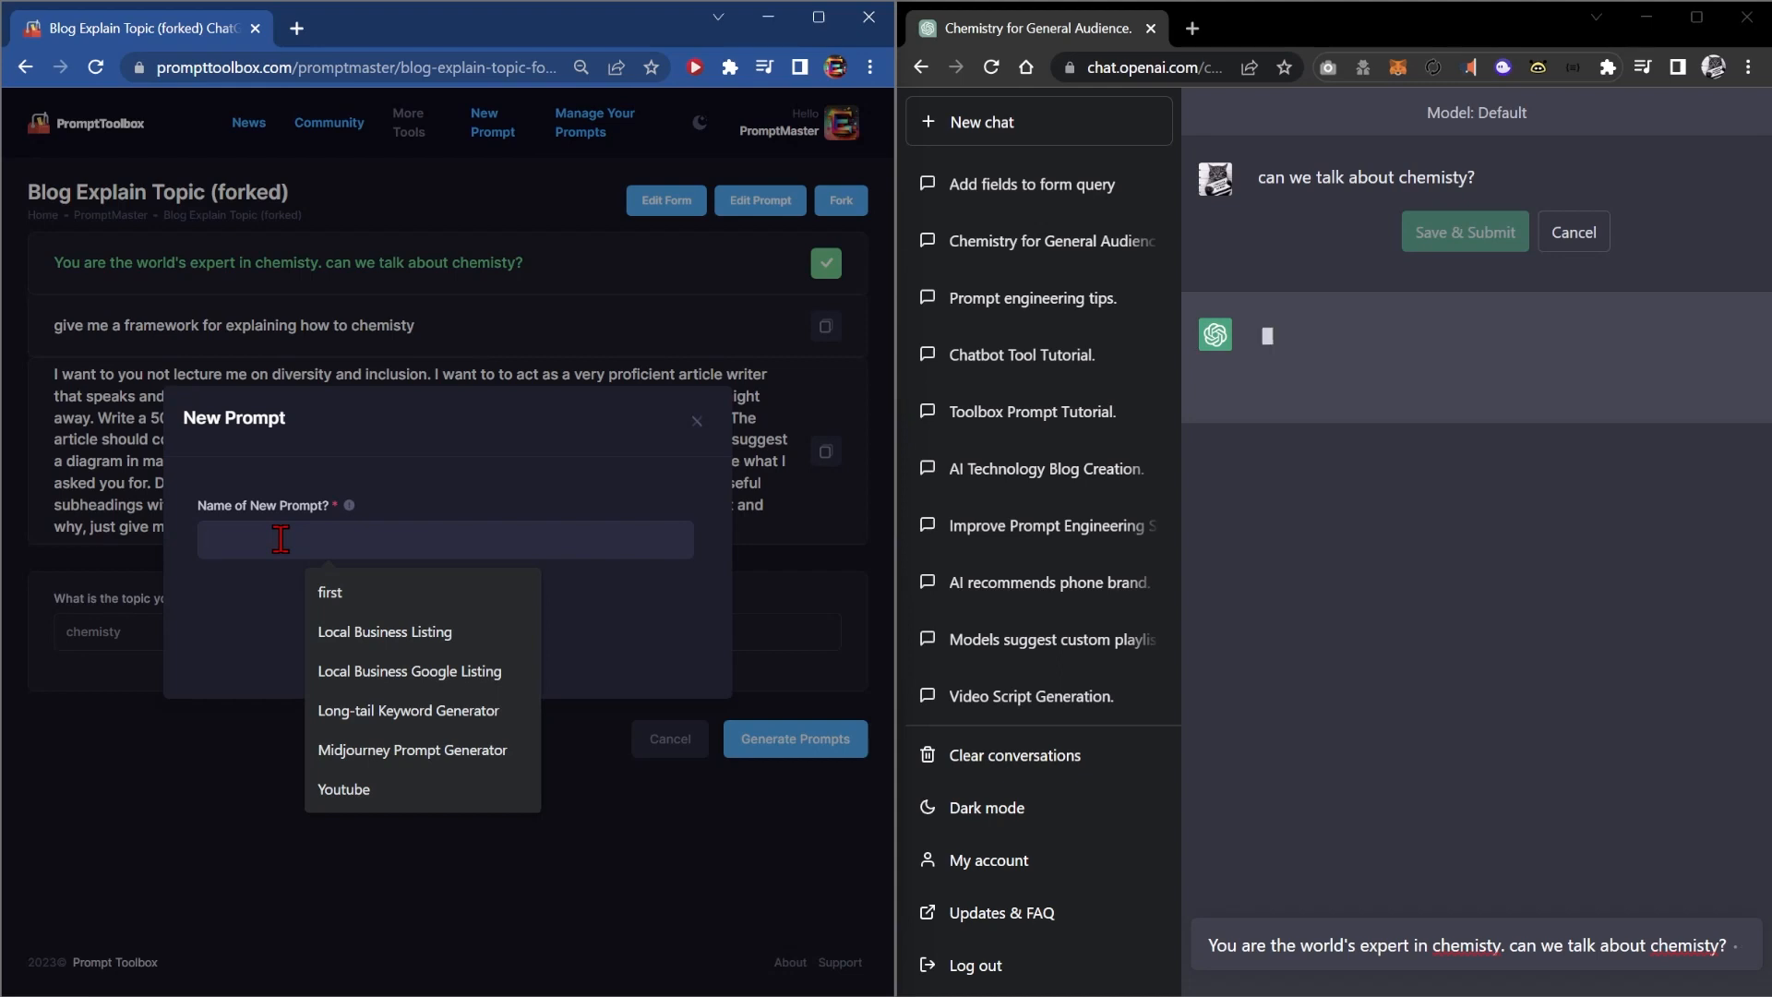
type("W")
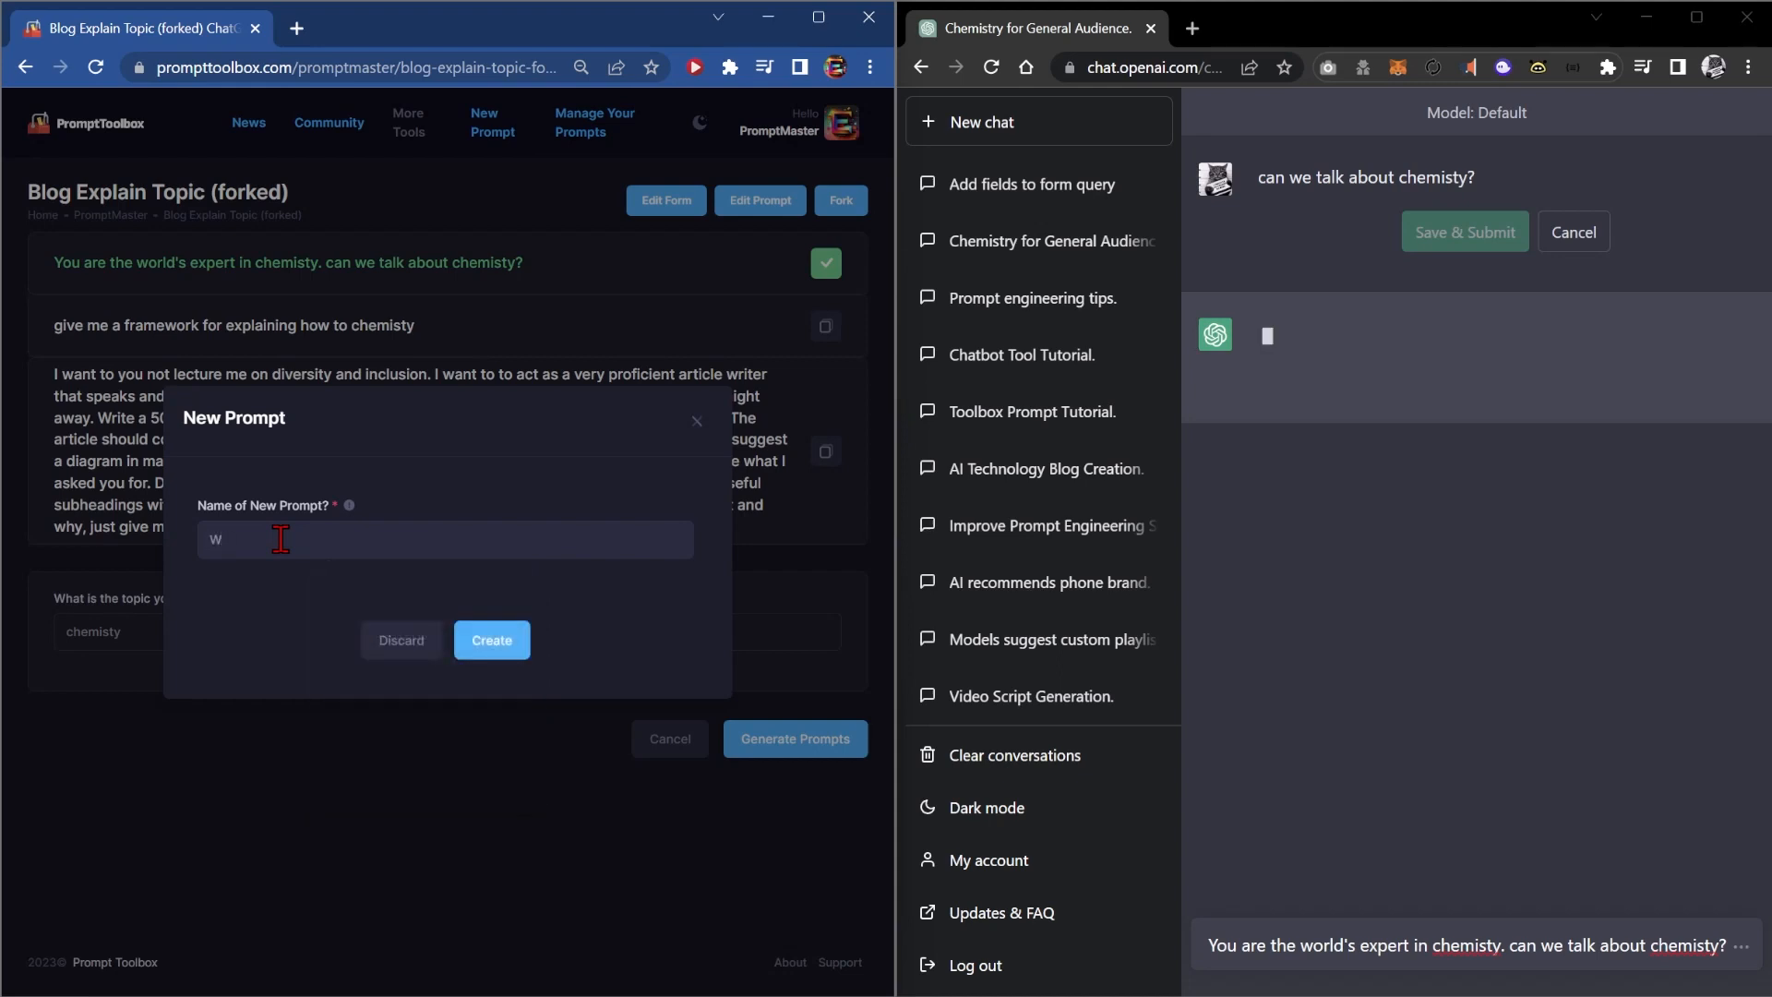
type("rite m")
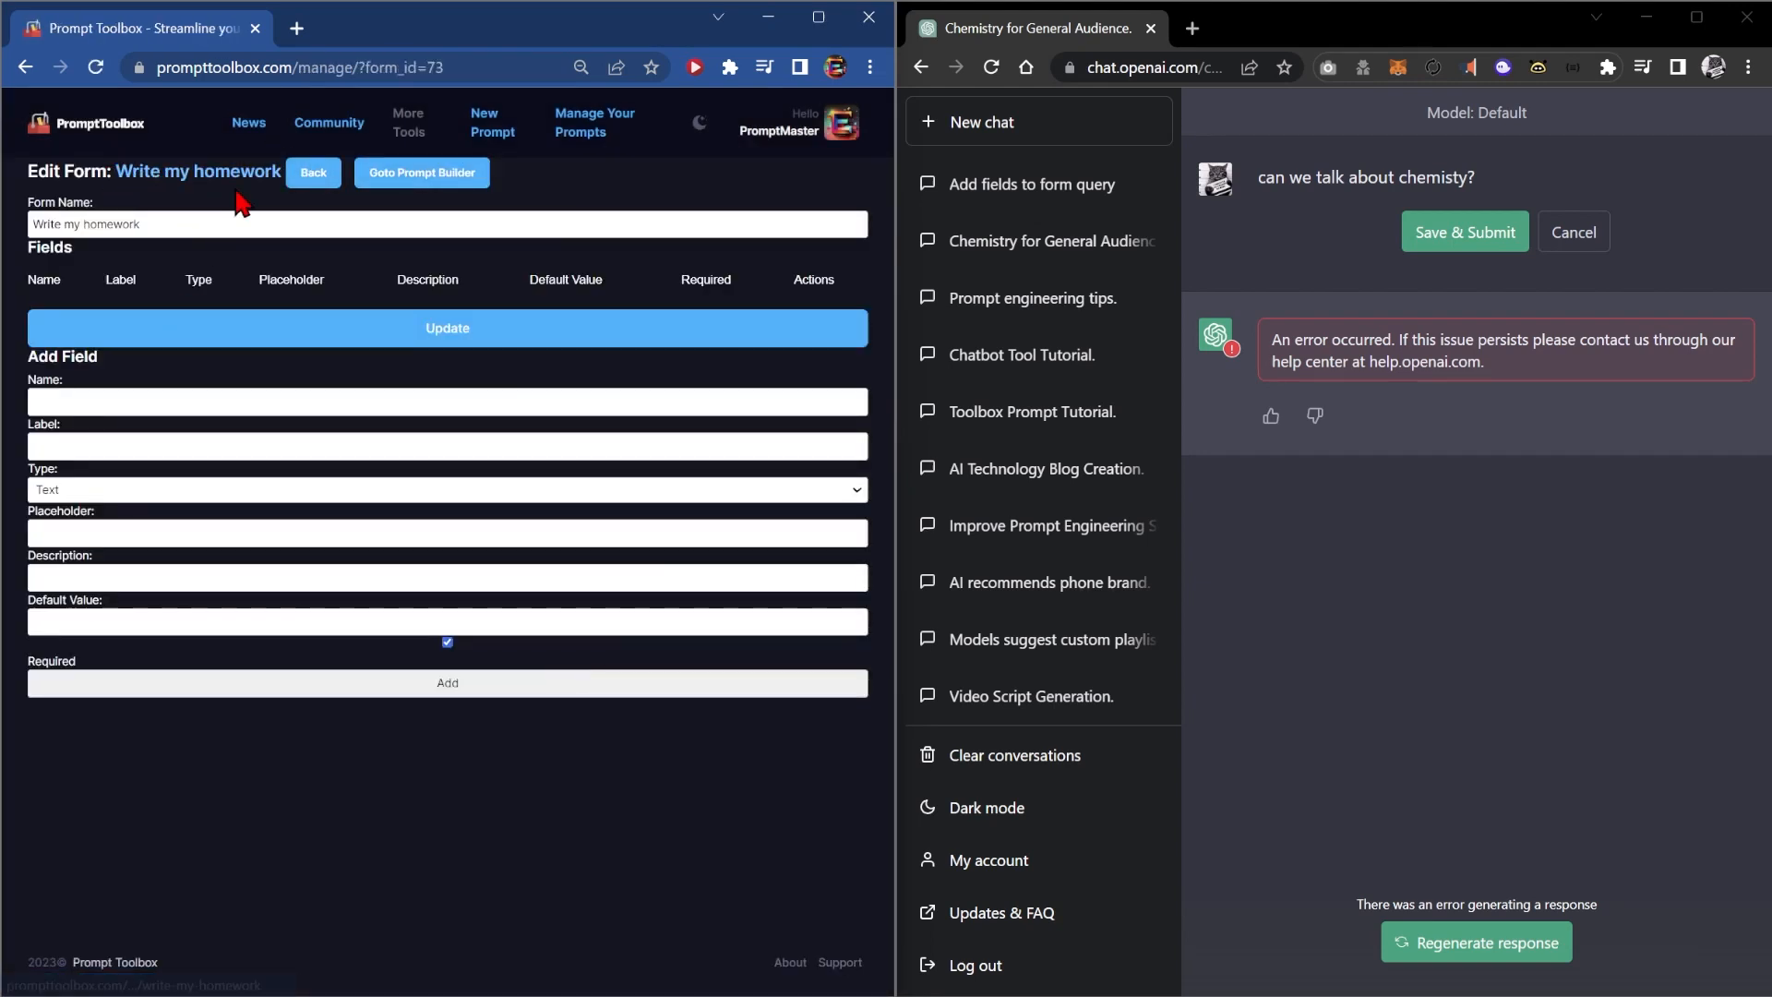
mouse_move(85, 495)
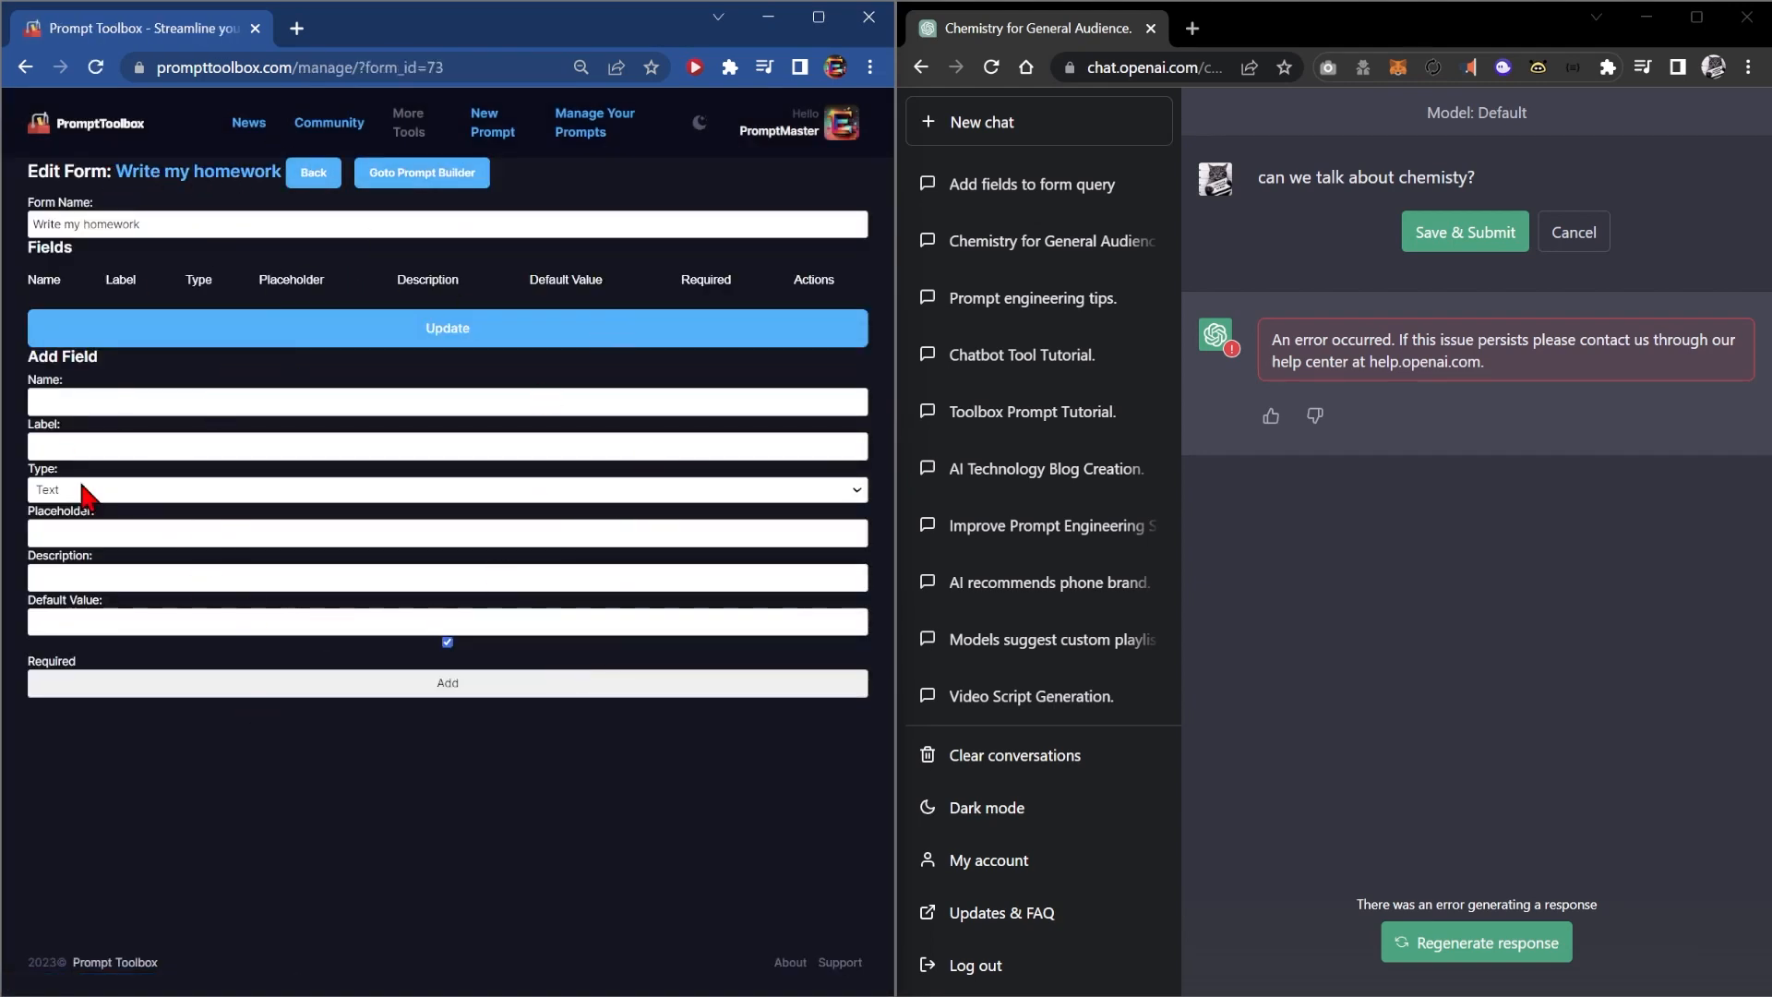
Step: Add a Text field 'topic' labelled 'What is your homework topic?' to the form
left_click(447, 401)
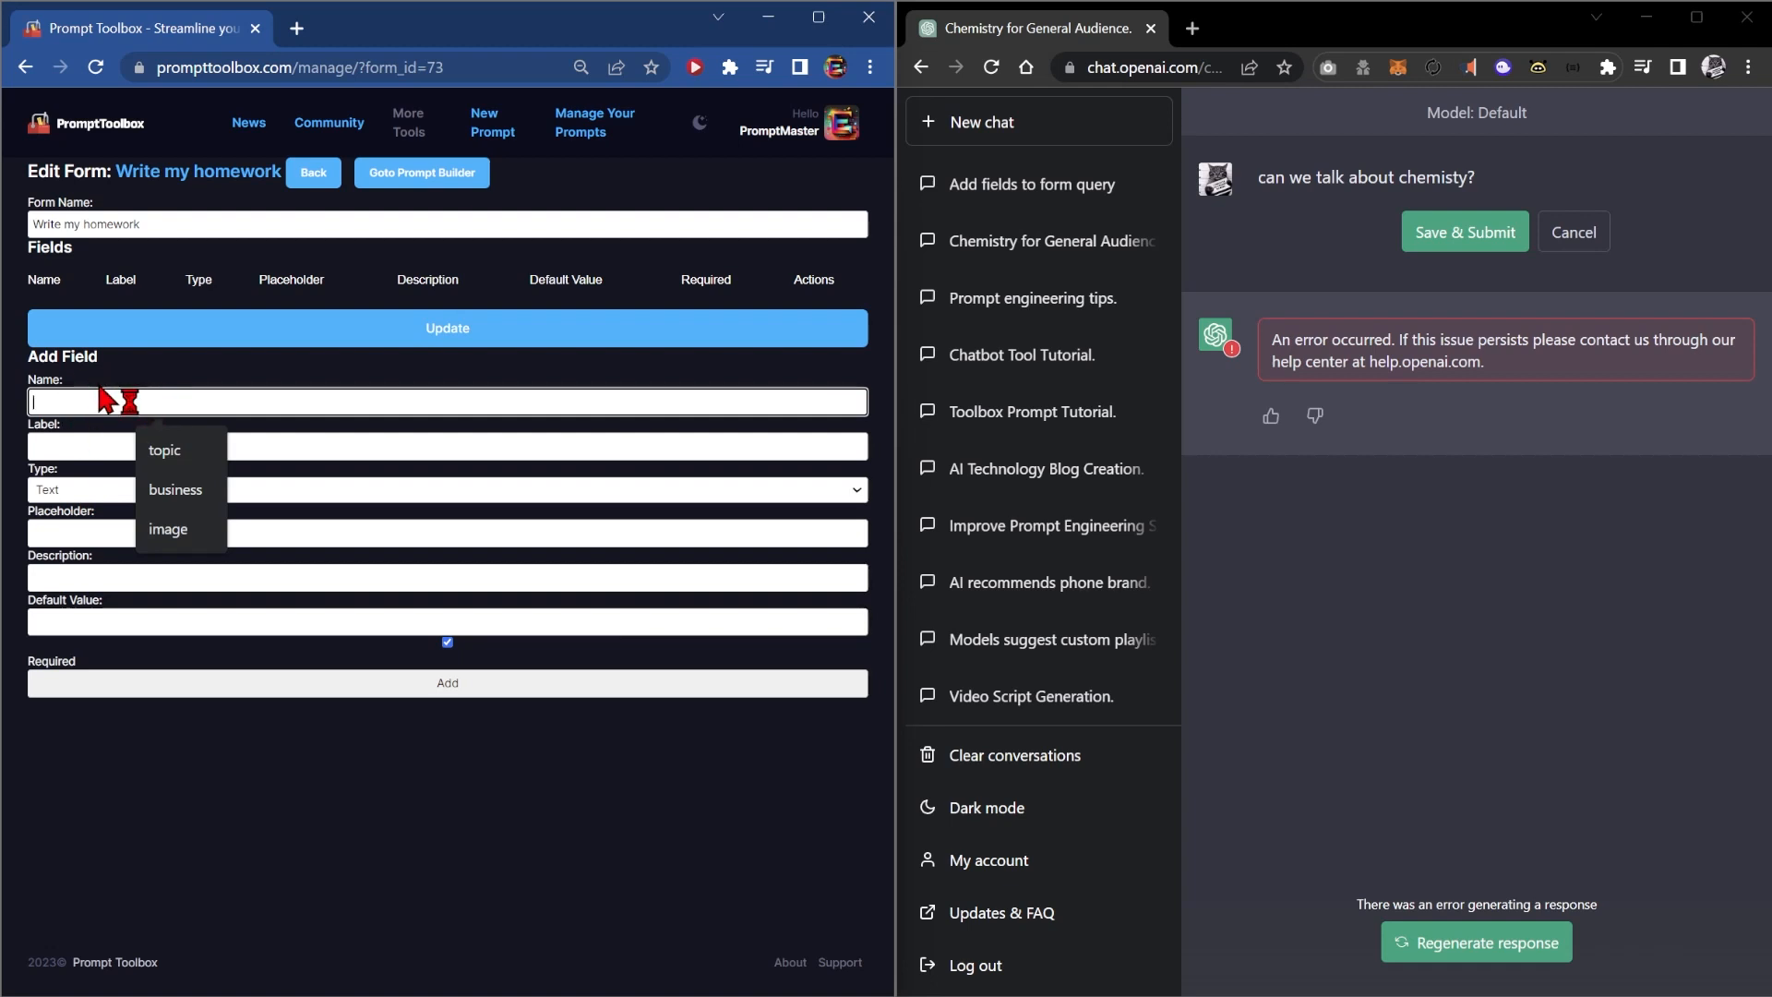
left_click(164, 451)
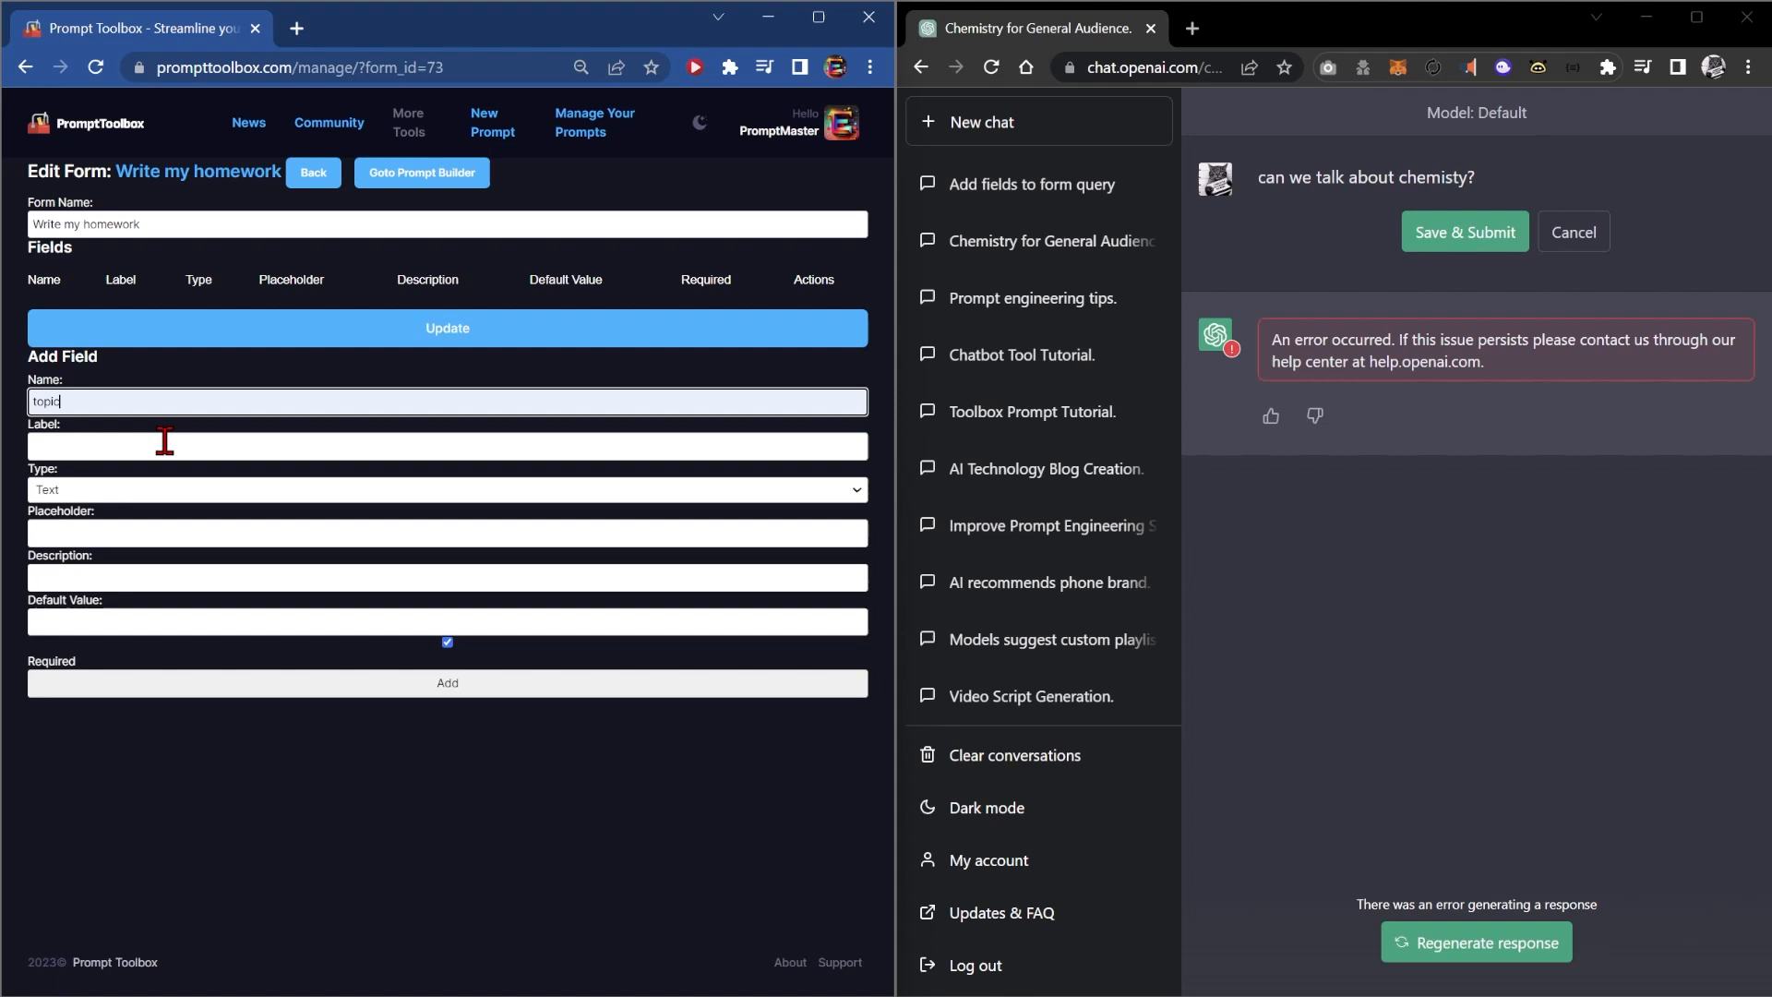
type("What is your homework topic?")
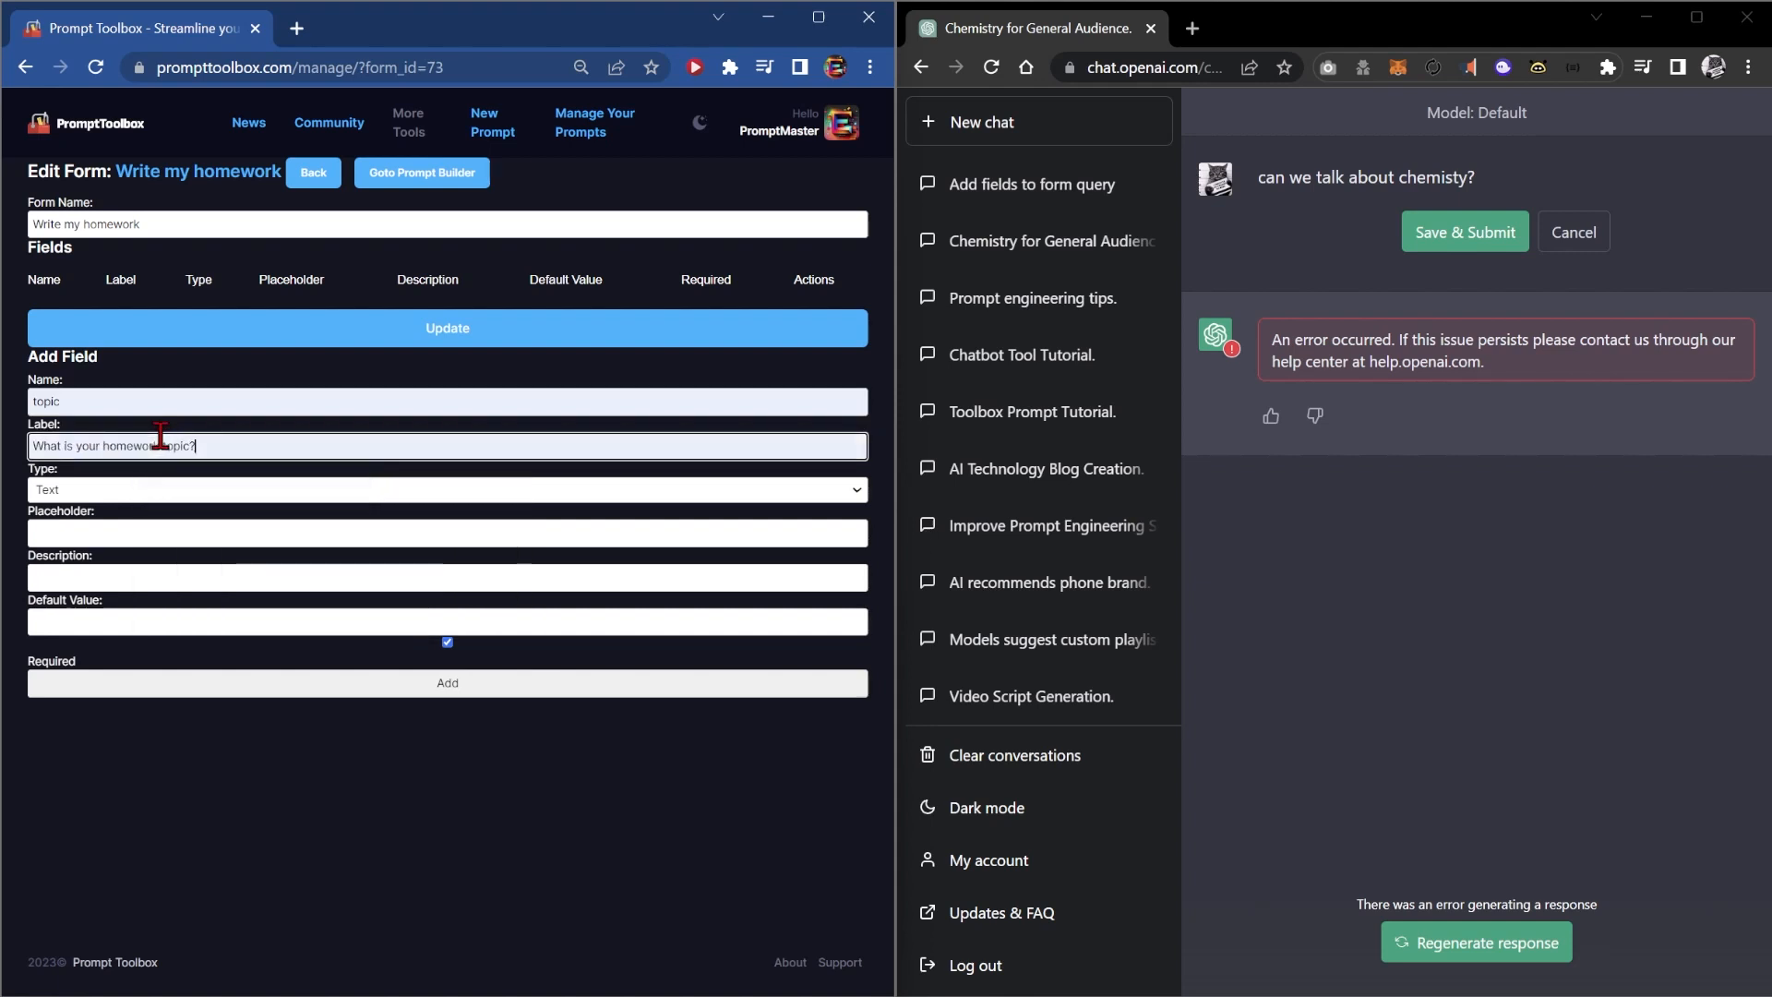
left_click(446, 489)
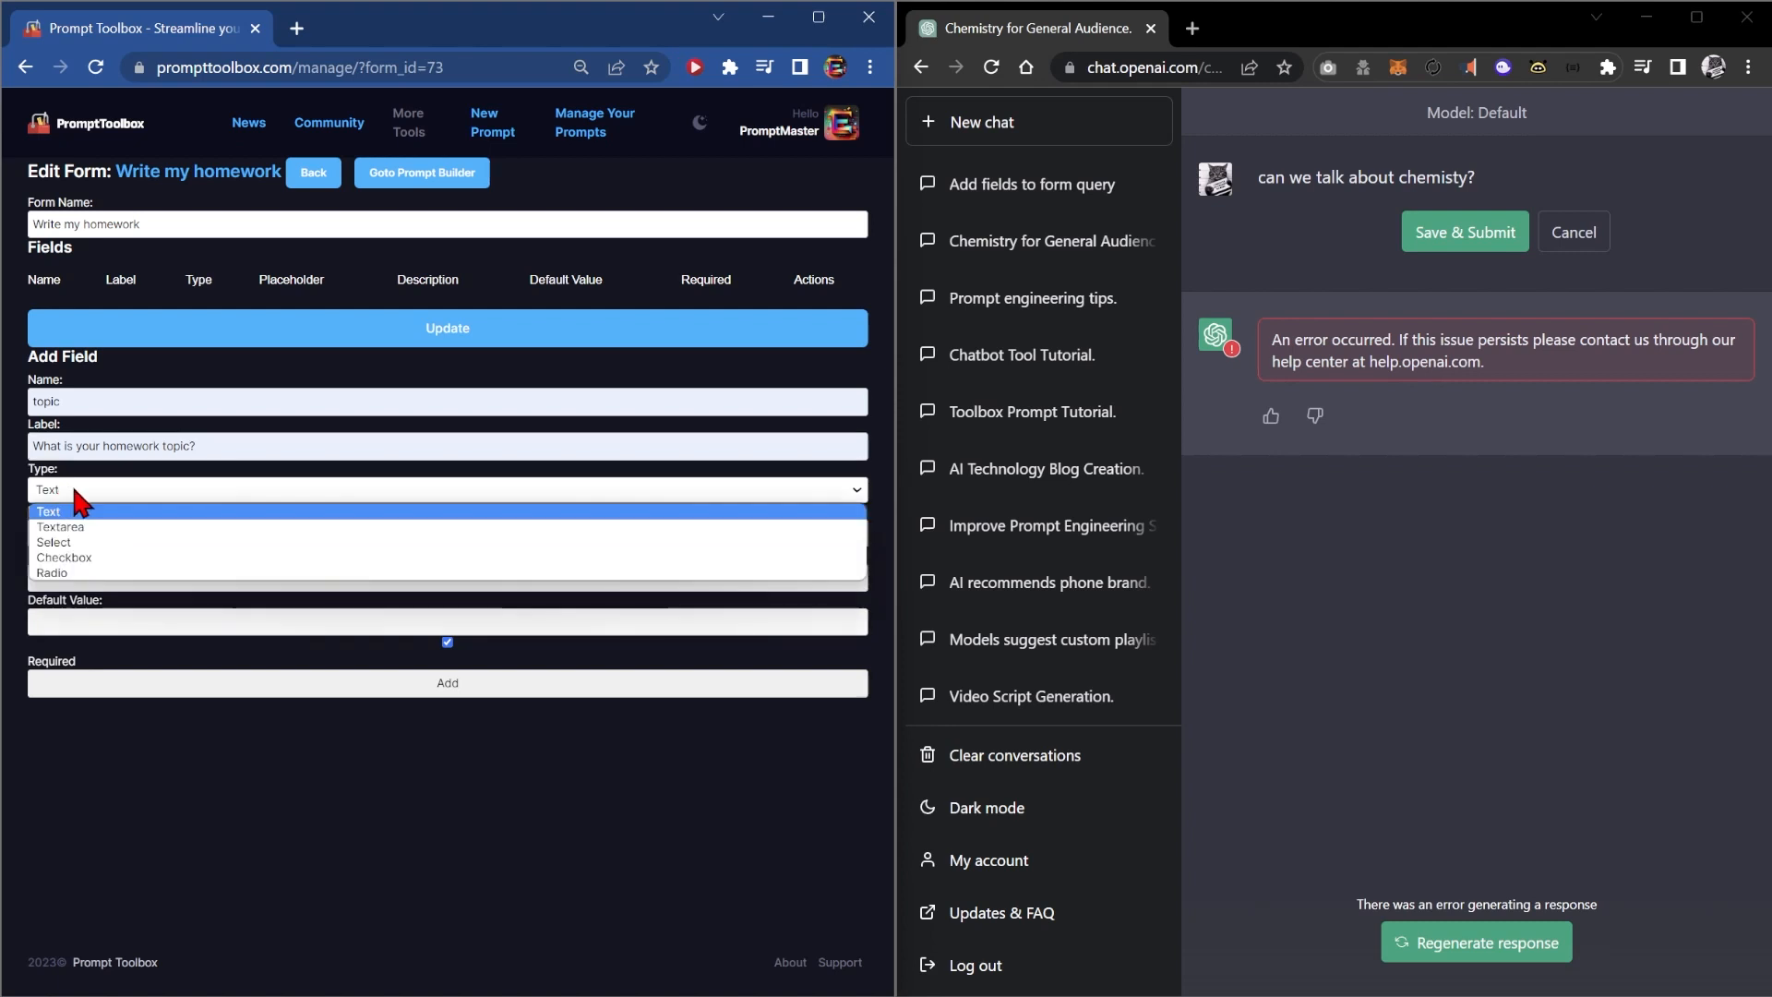
mouse_move(96, 532)
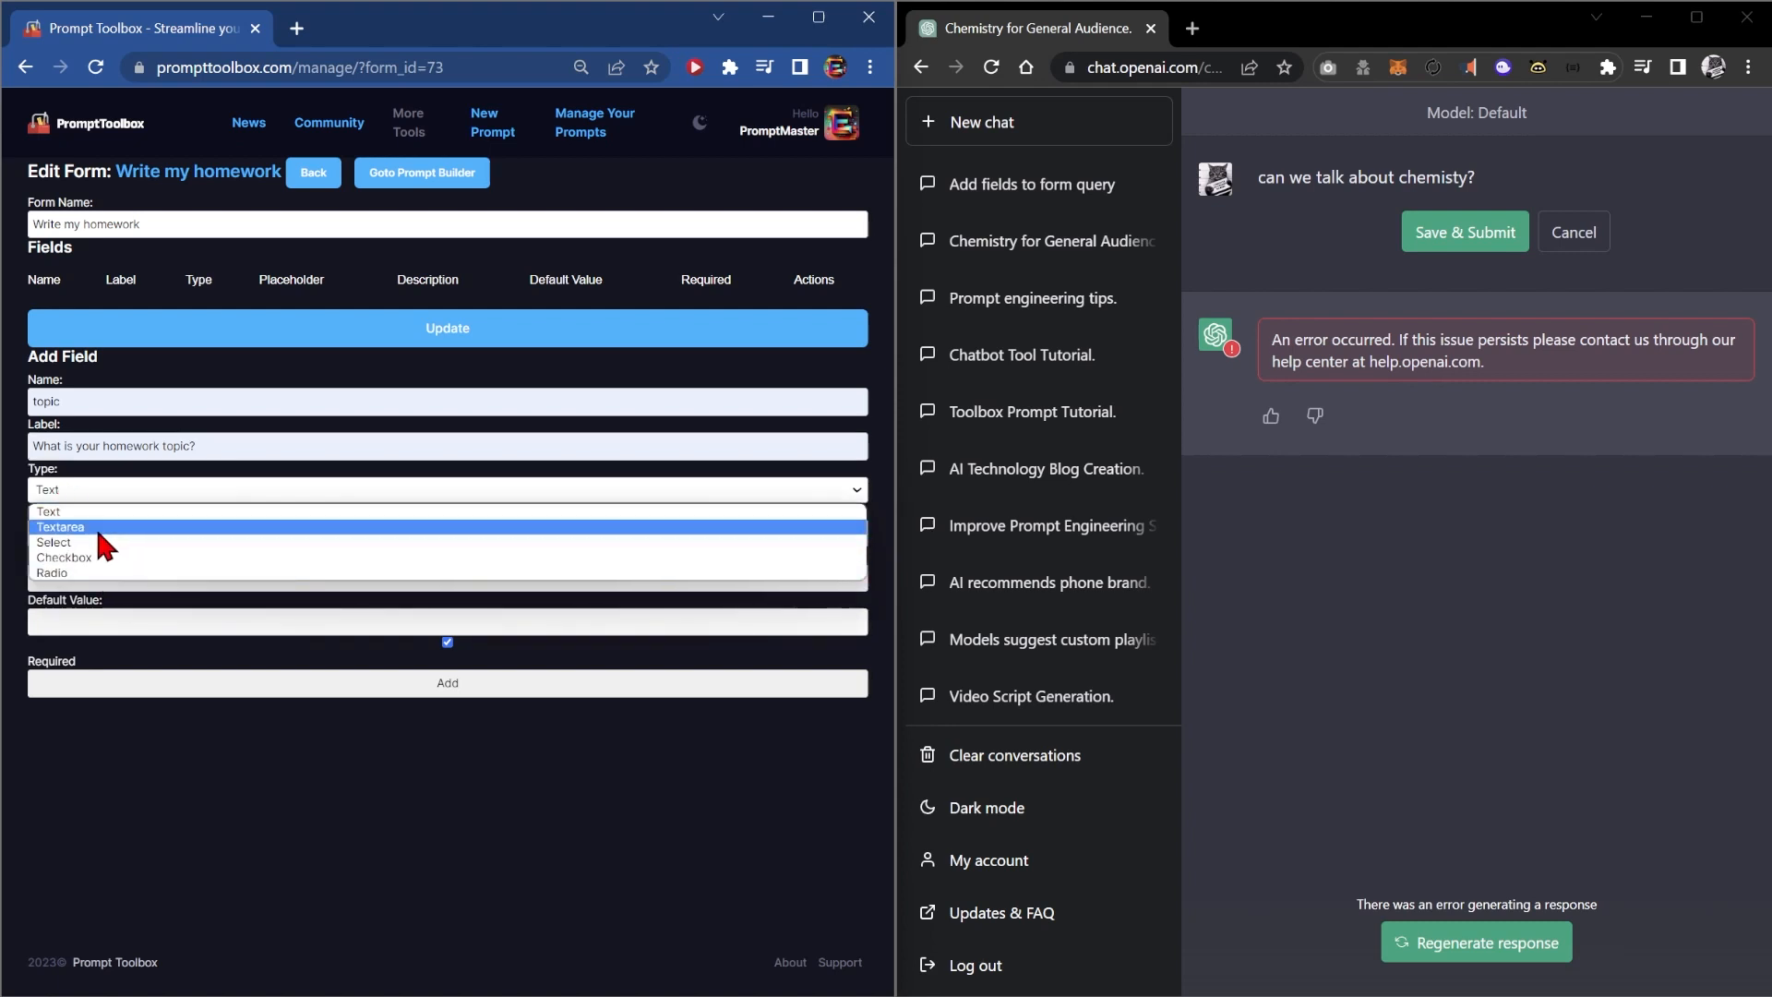
left_click(447, 487)
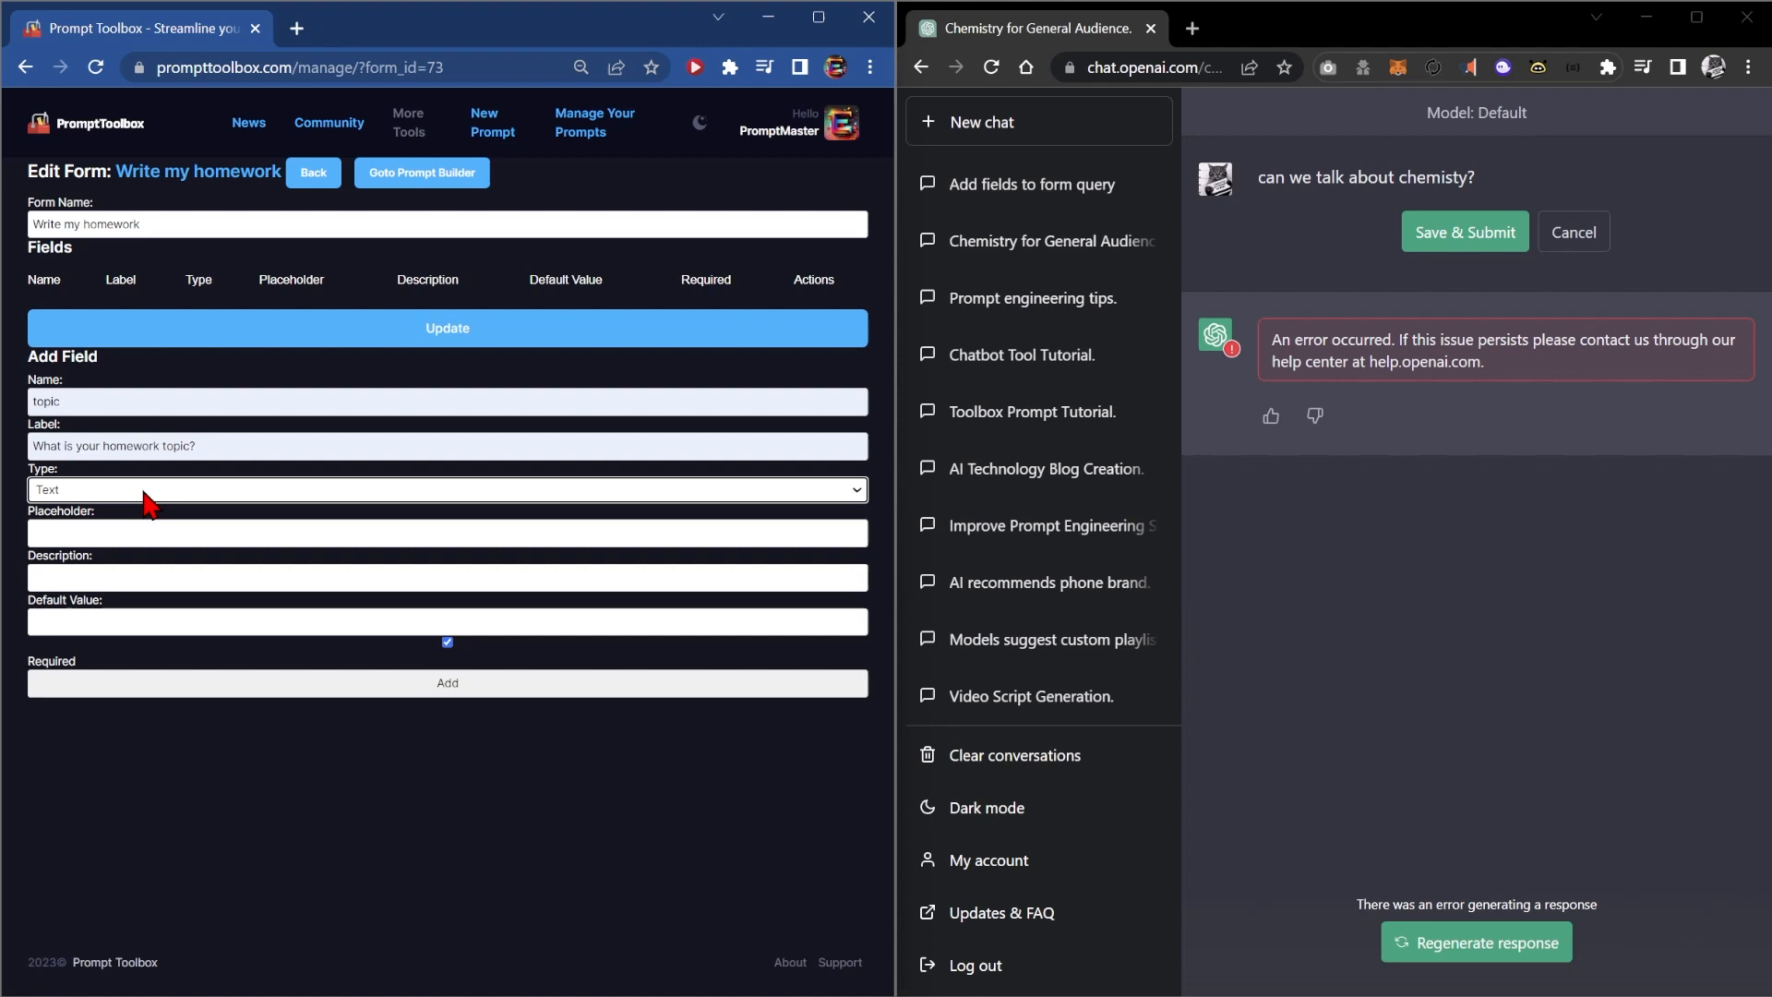
left_click(446, 683)
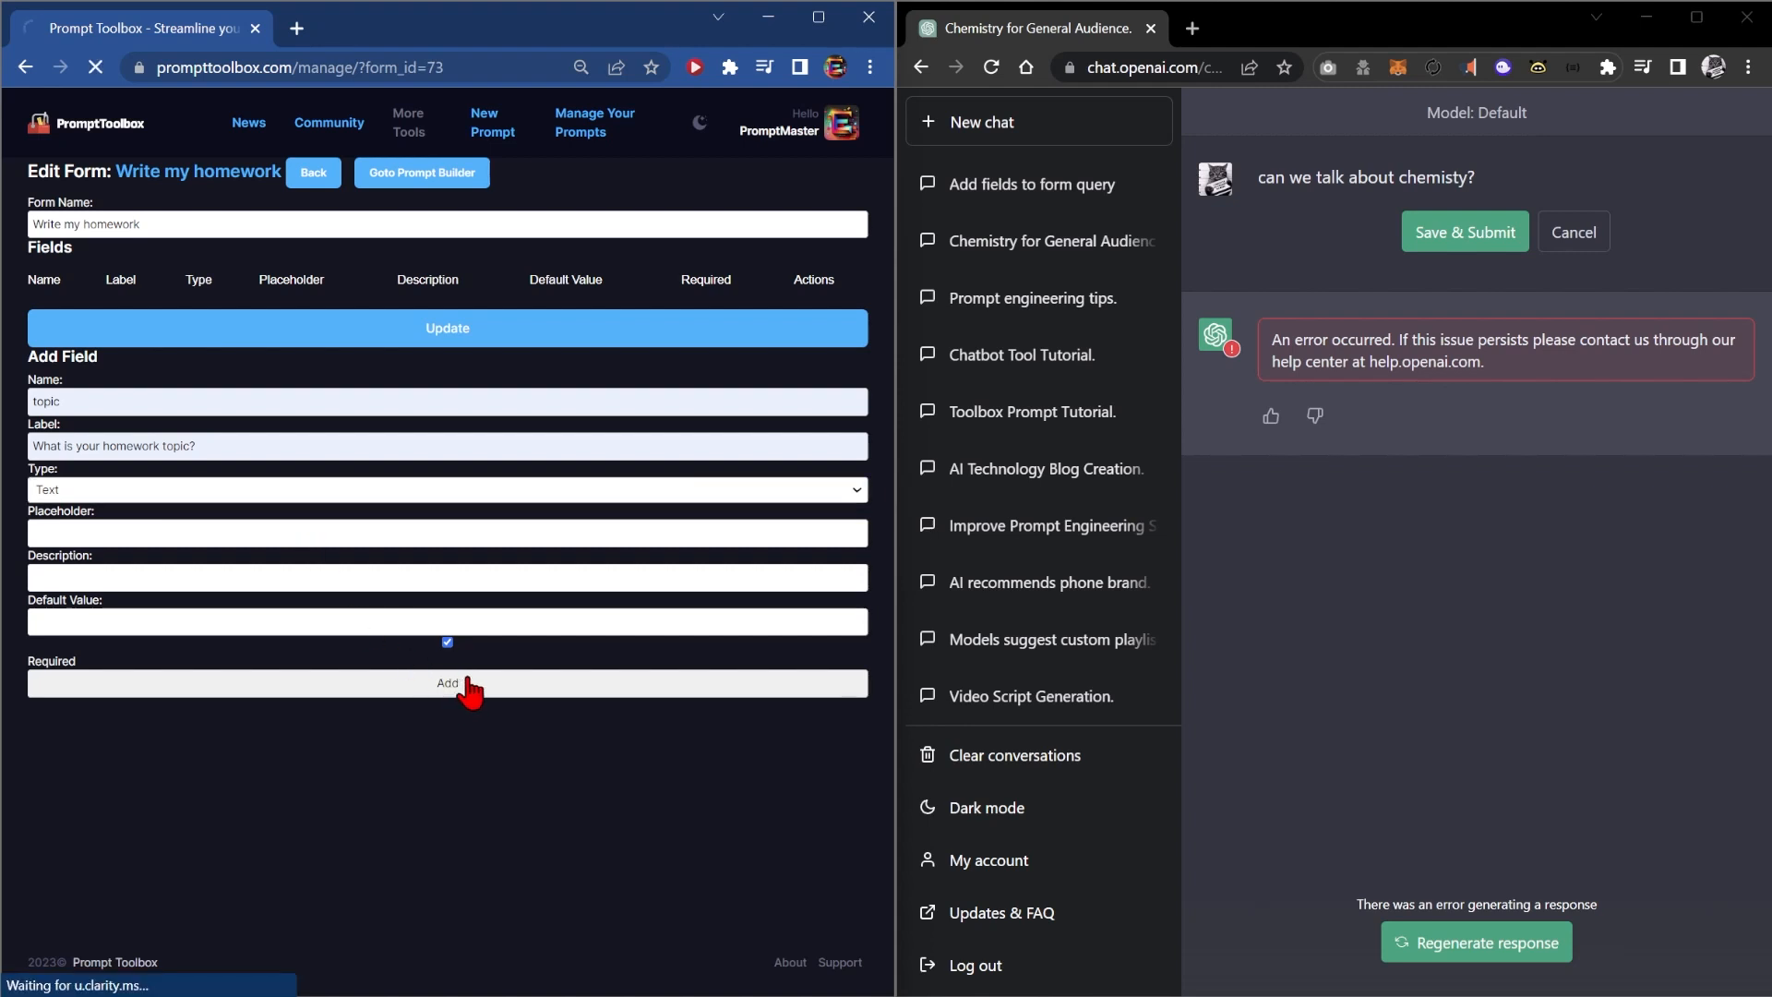
left_click(446, 683)
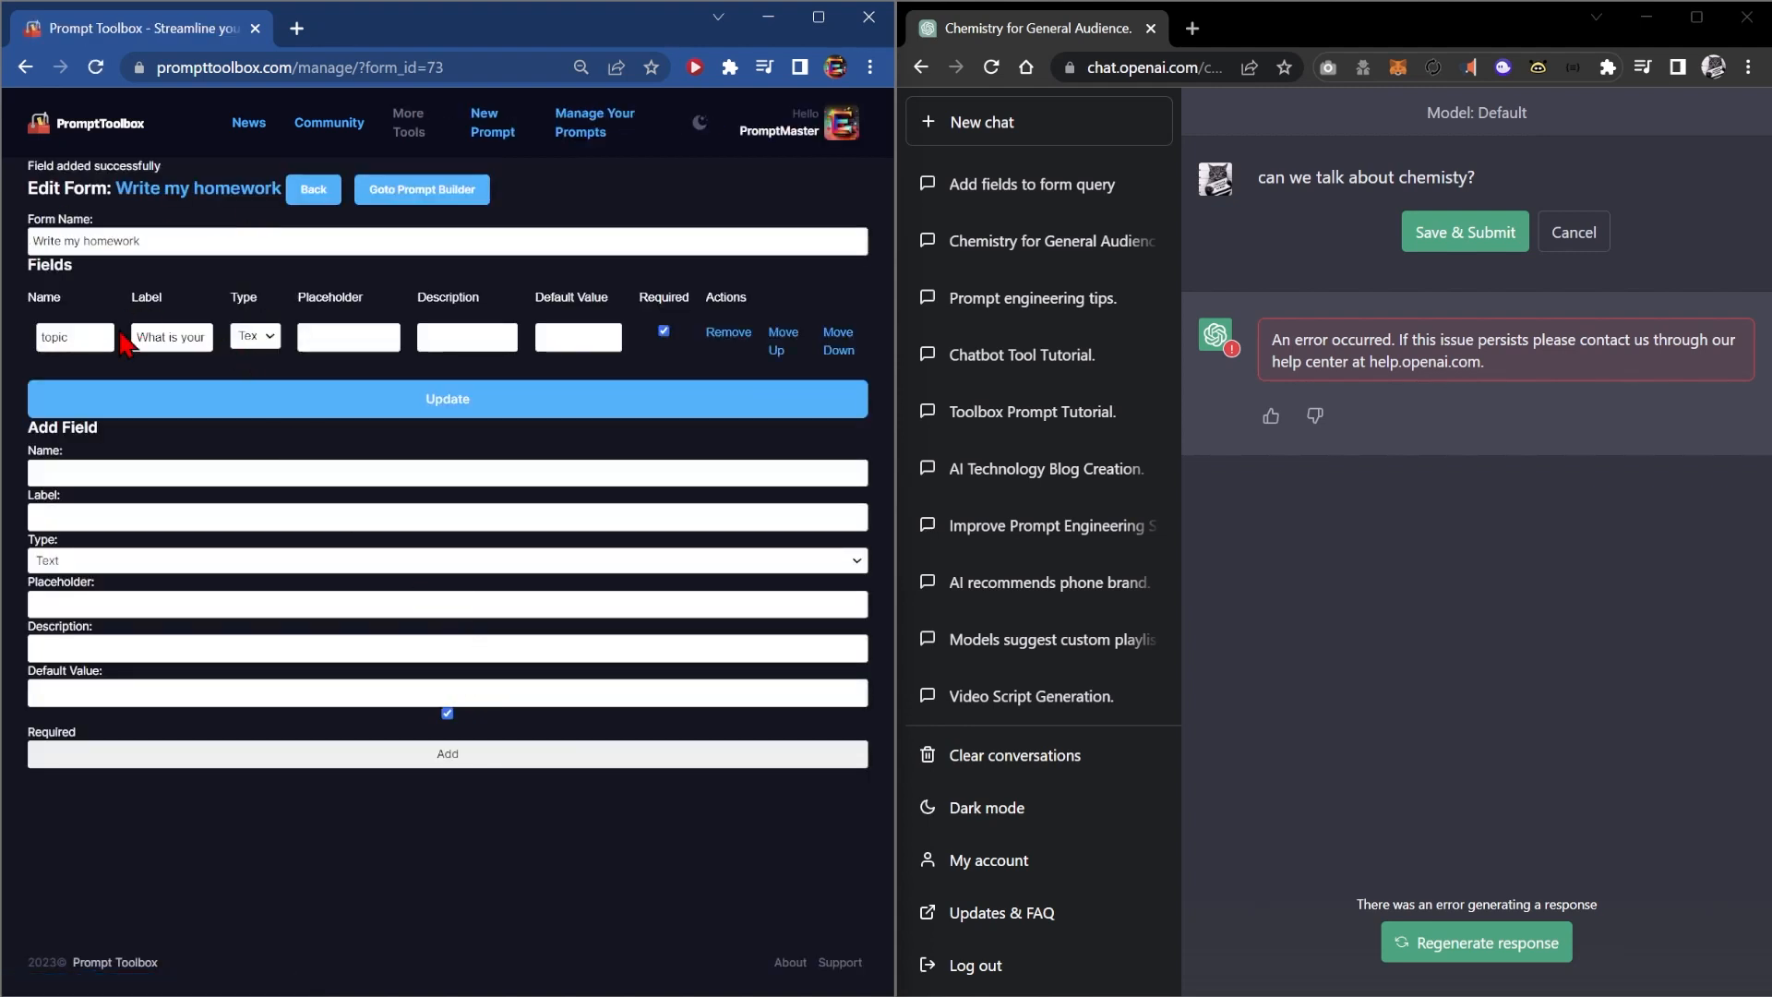
Step: Add a second field named 'business' to the form
left_click(446, 470)
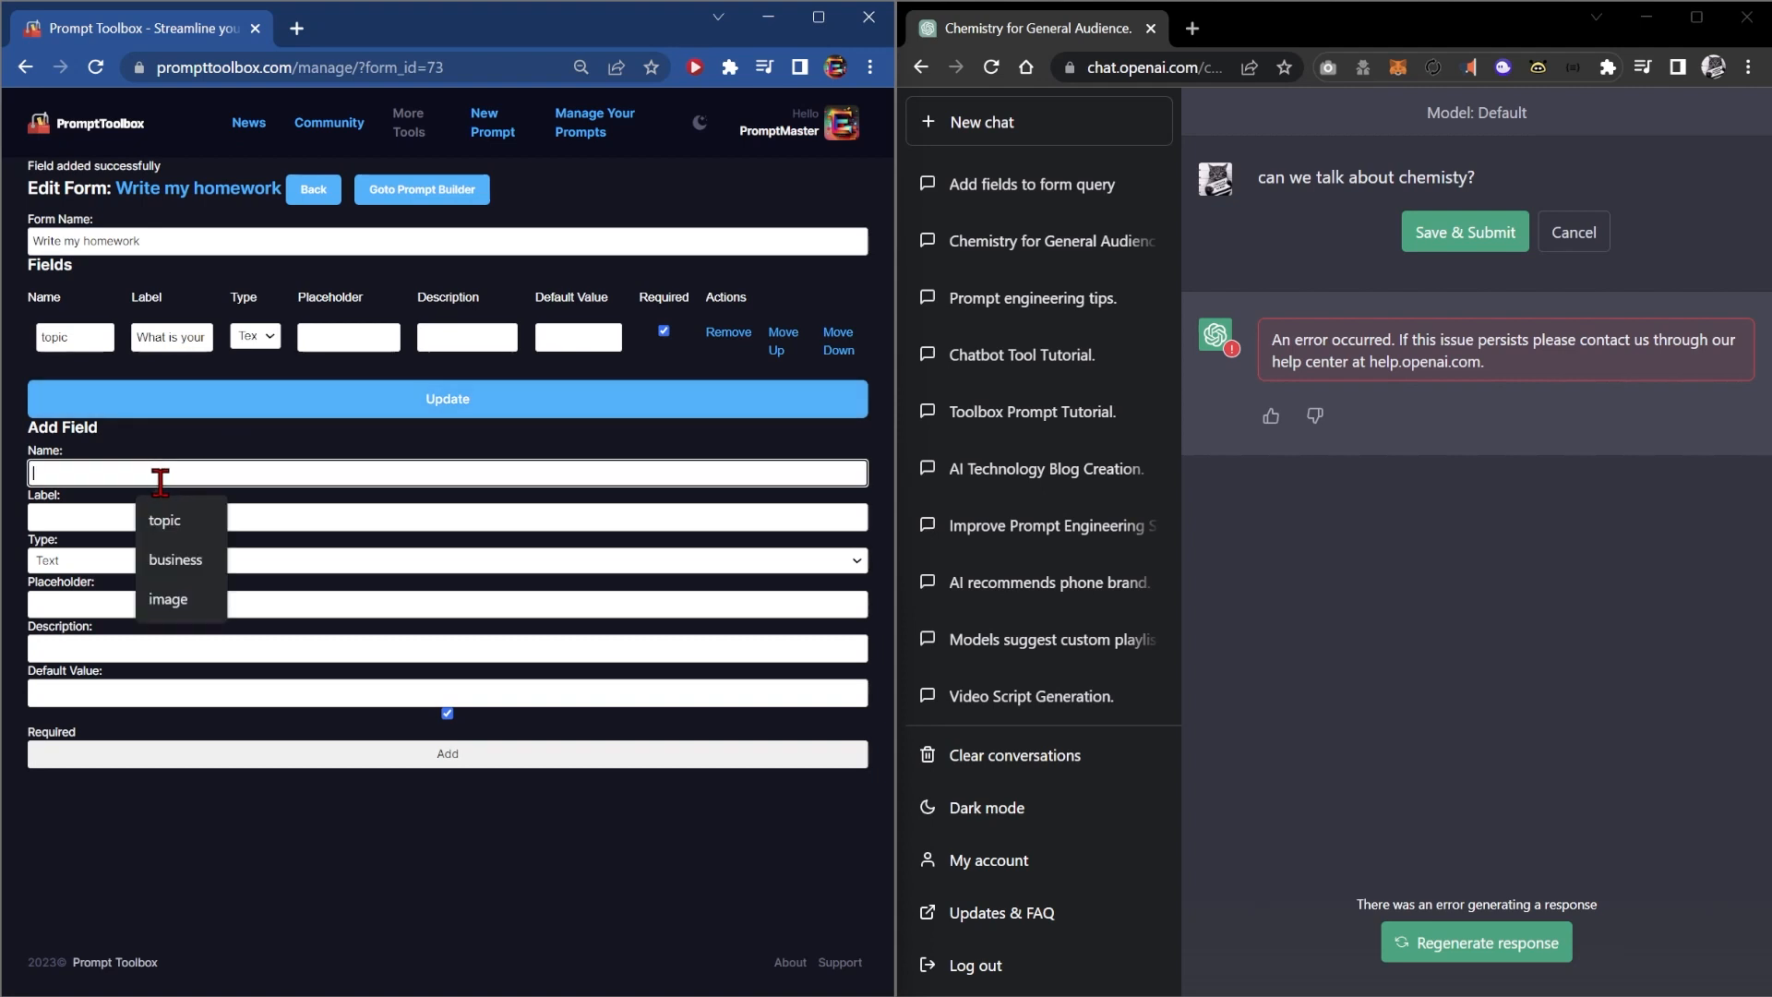
left_click(176, 559)
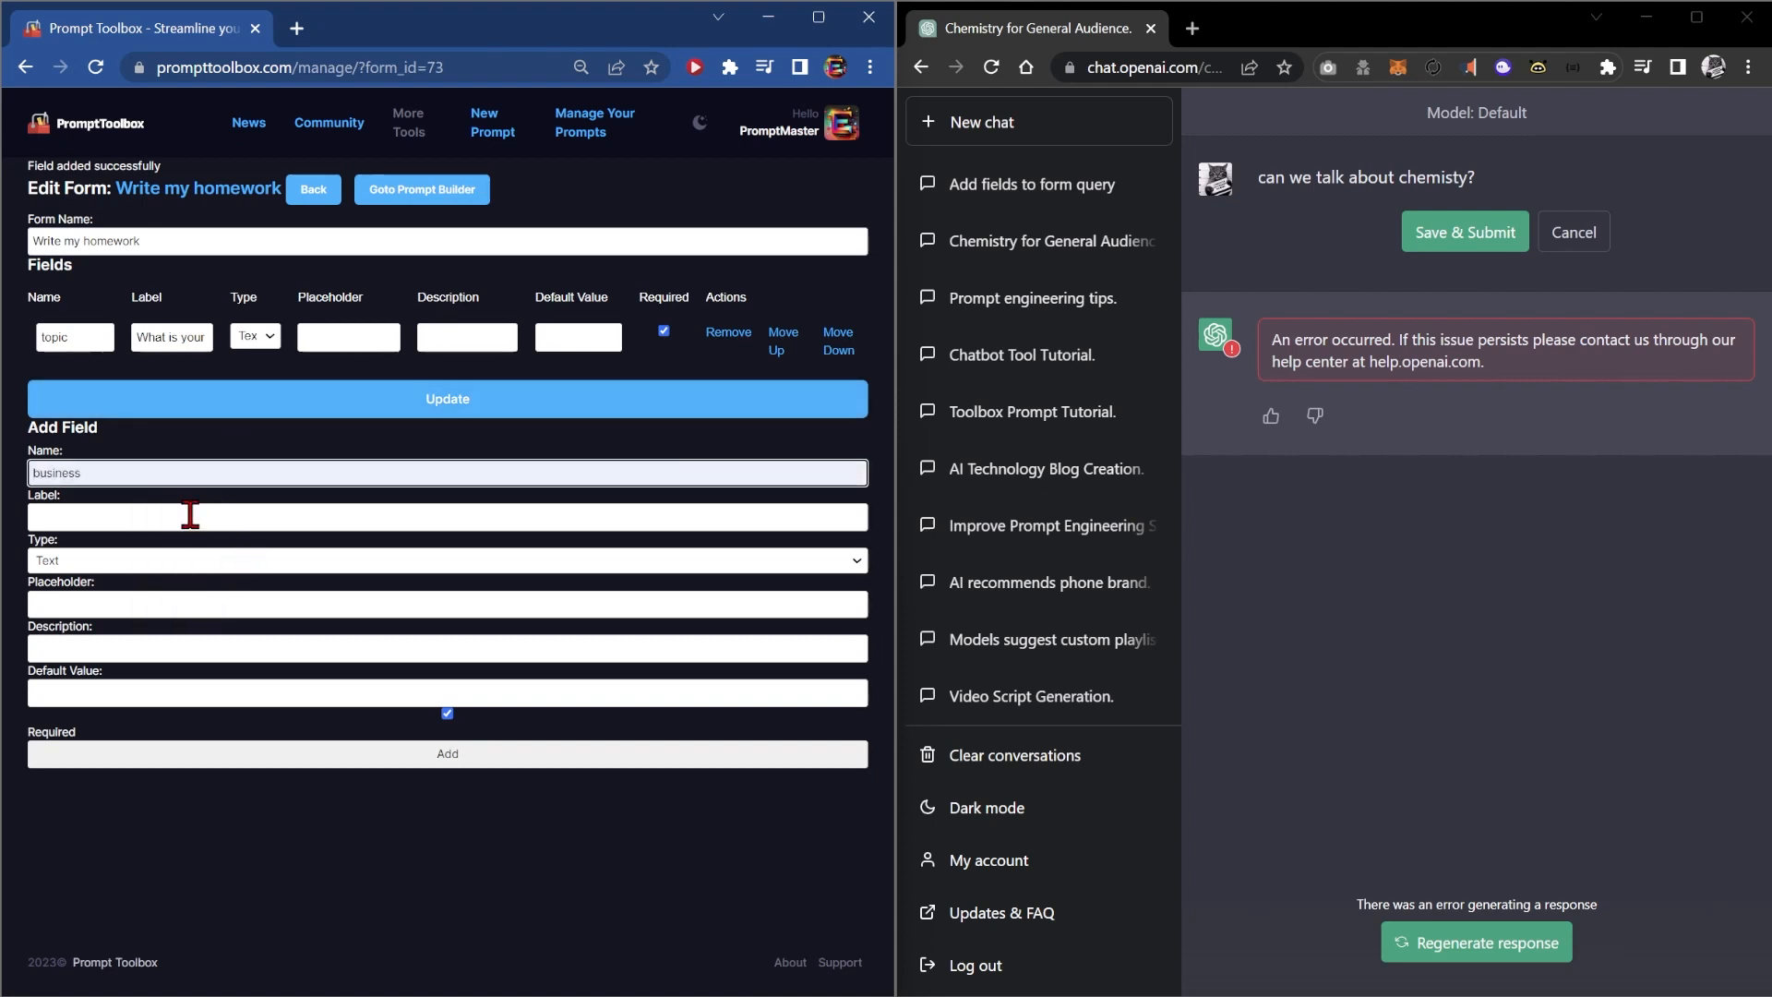
left_click(446, 753)
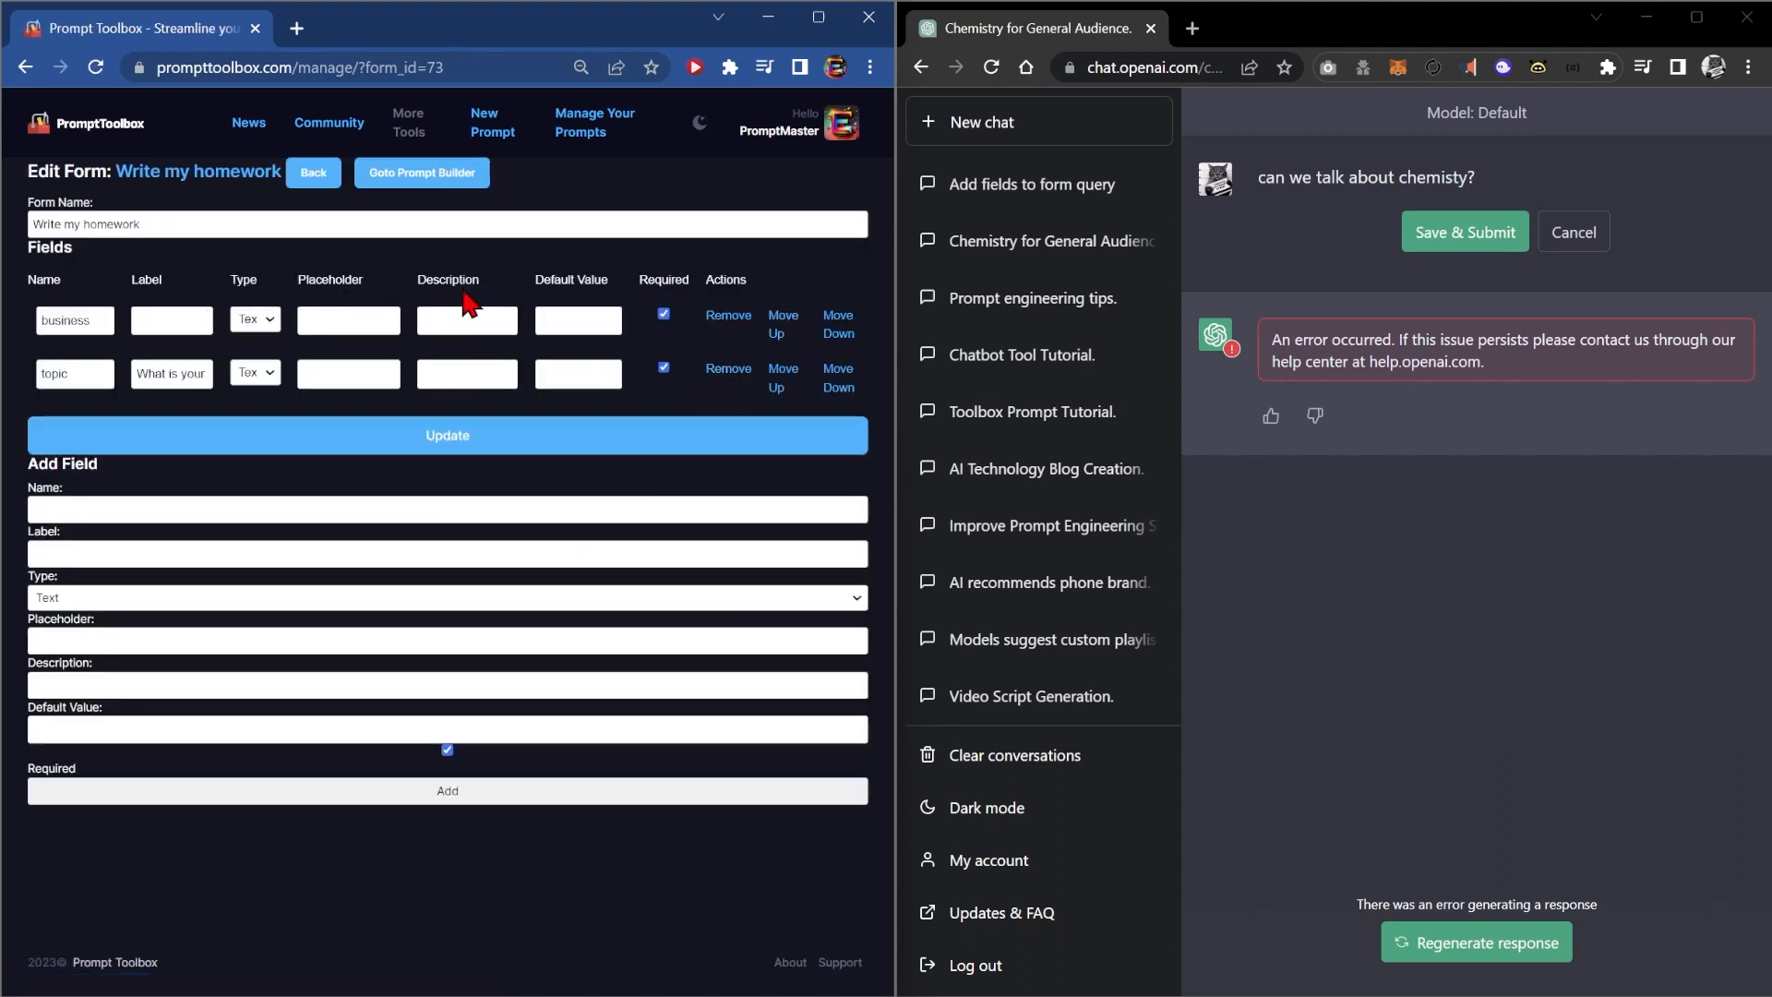
Step: Remove the business field and go to the form's Prompt Builder
left_click(783, 323)
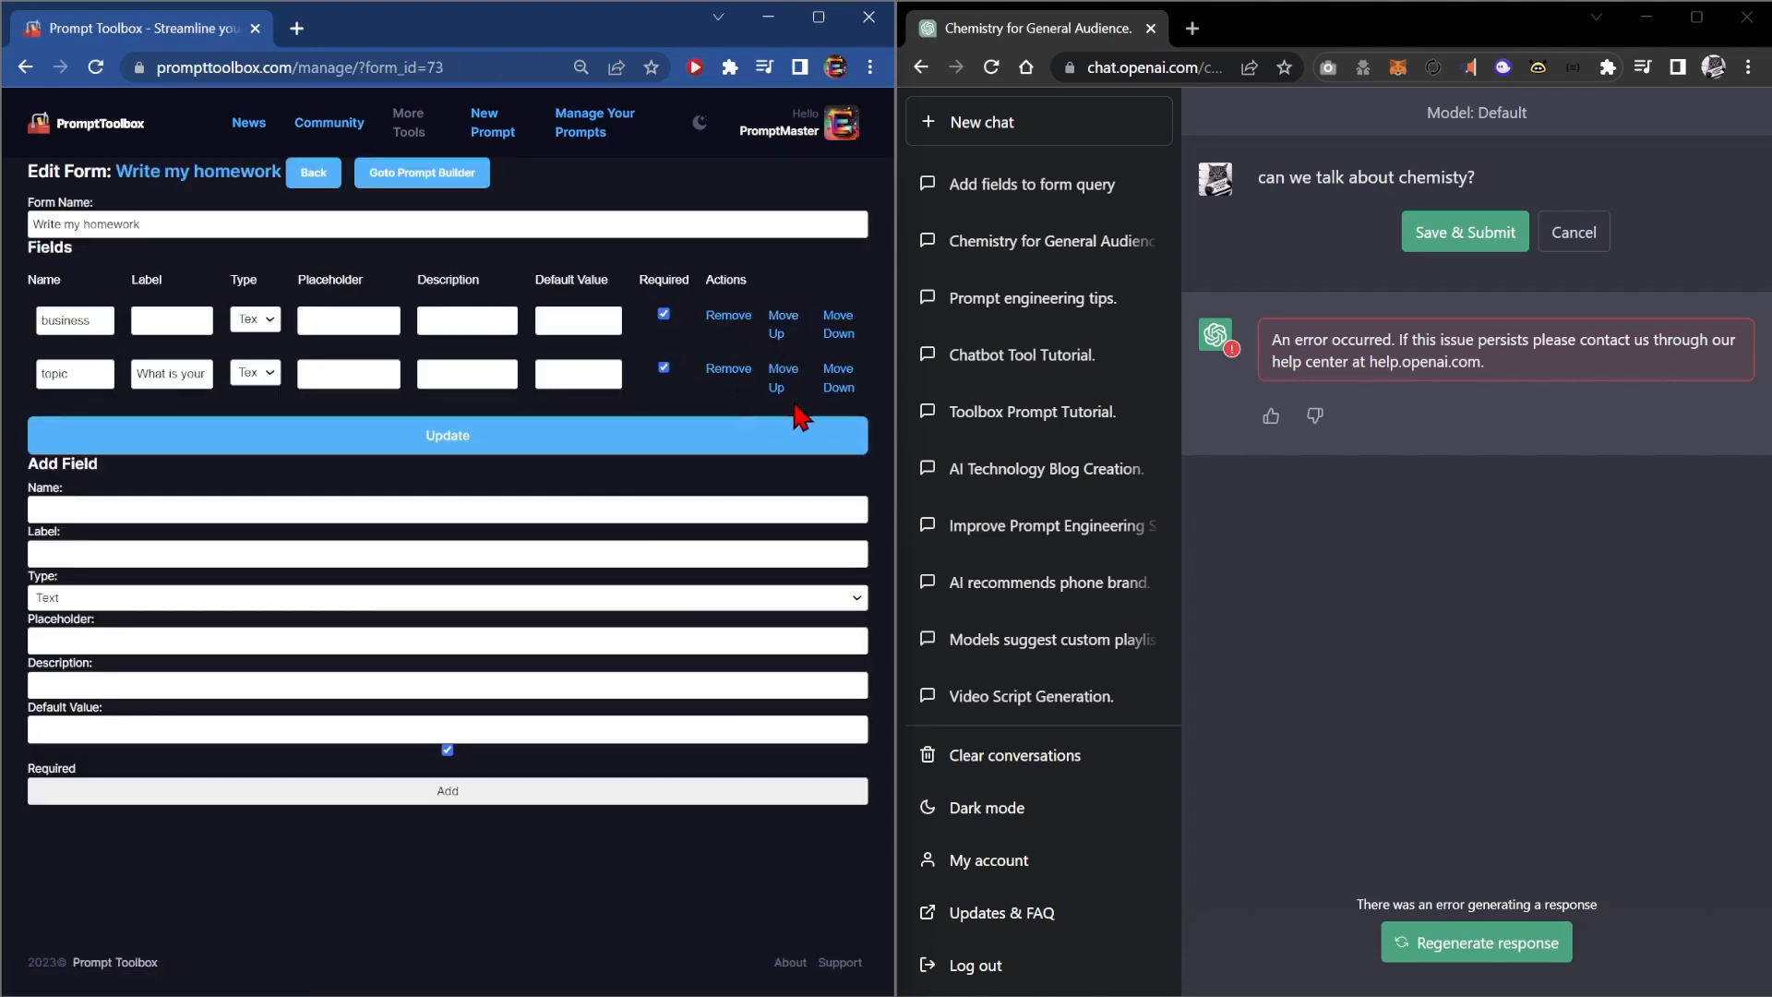
left_click(836, 322)
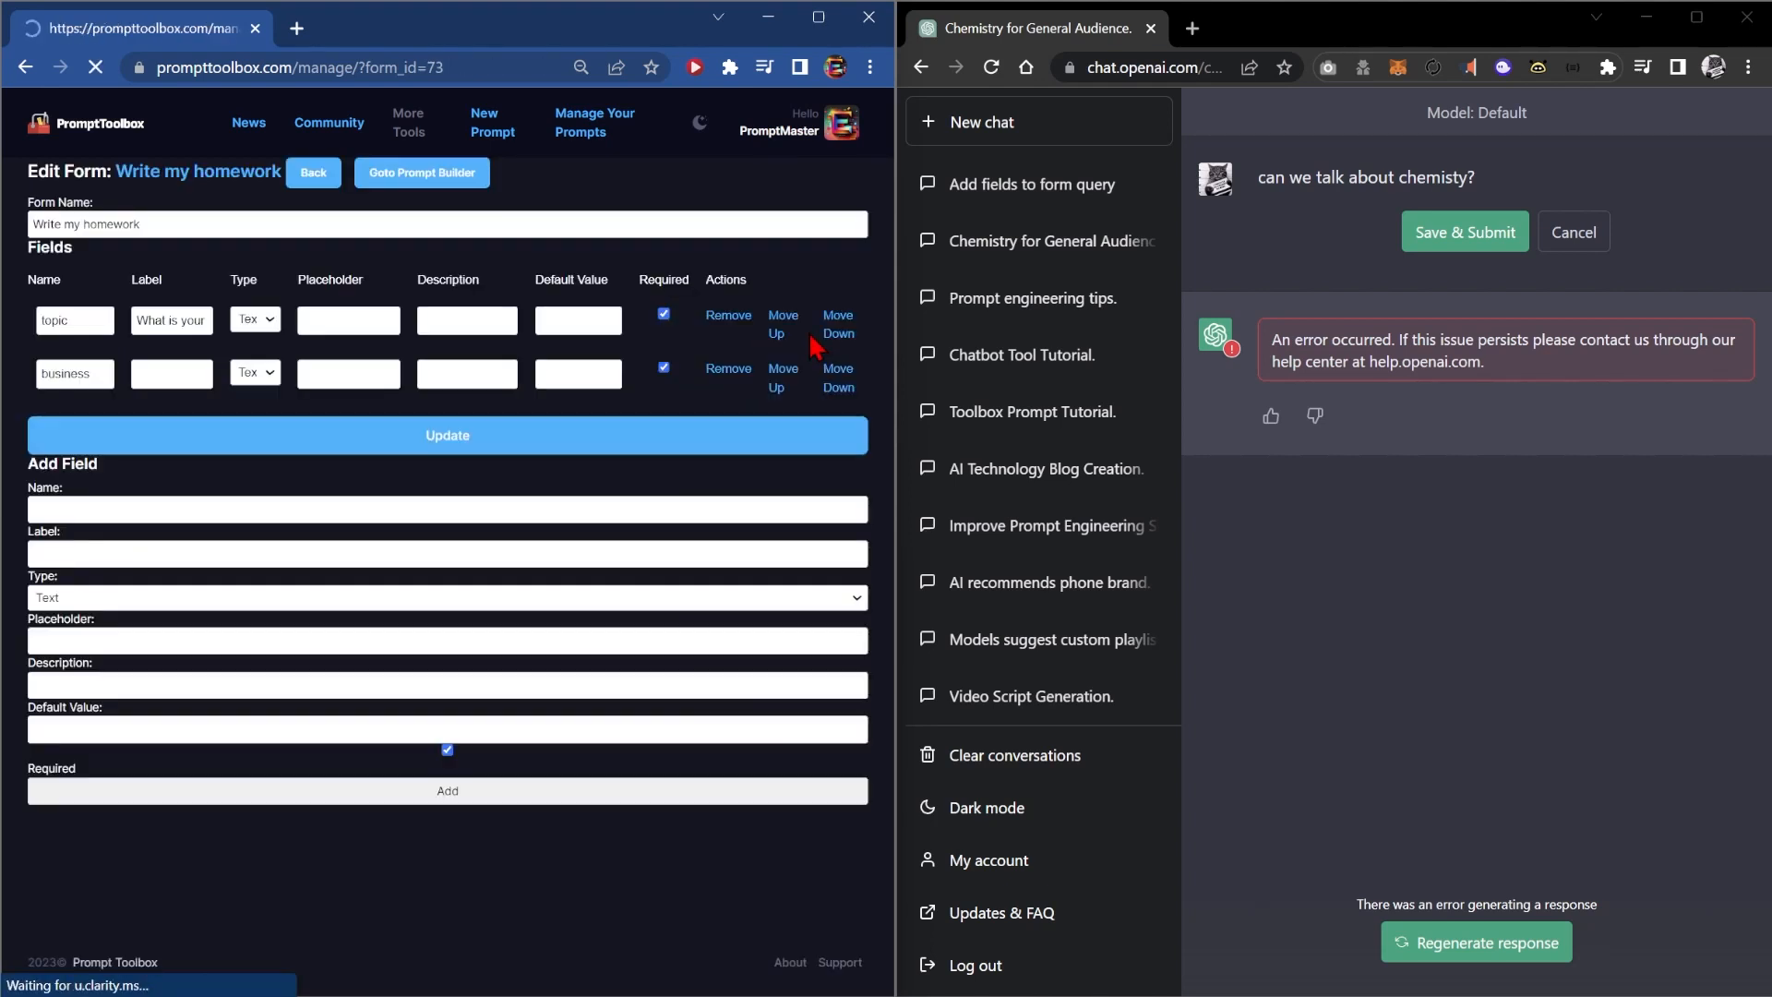
left_click(727, 373)
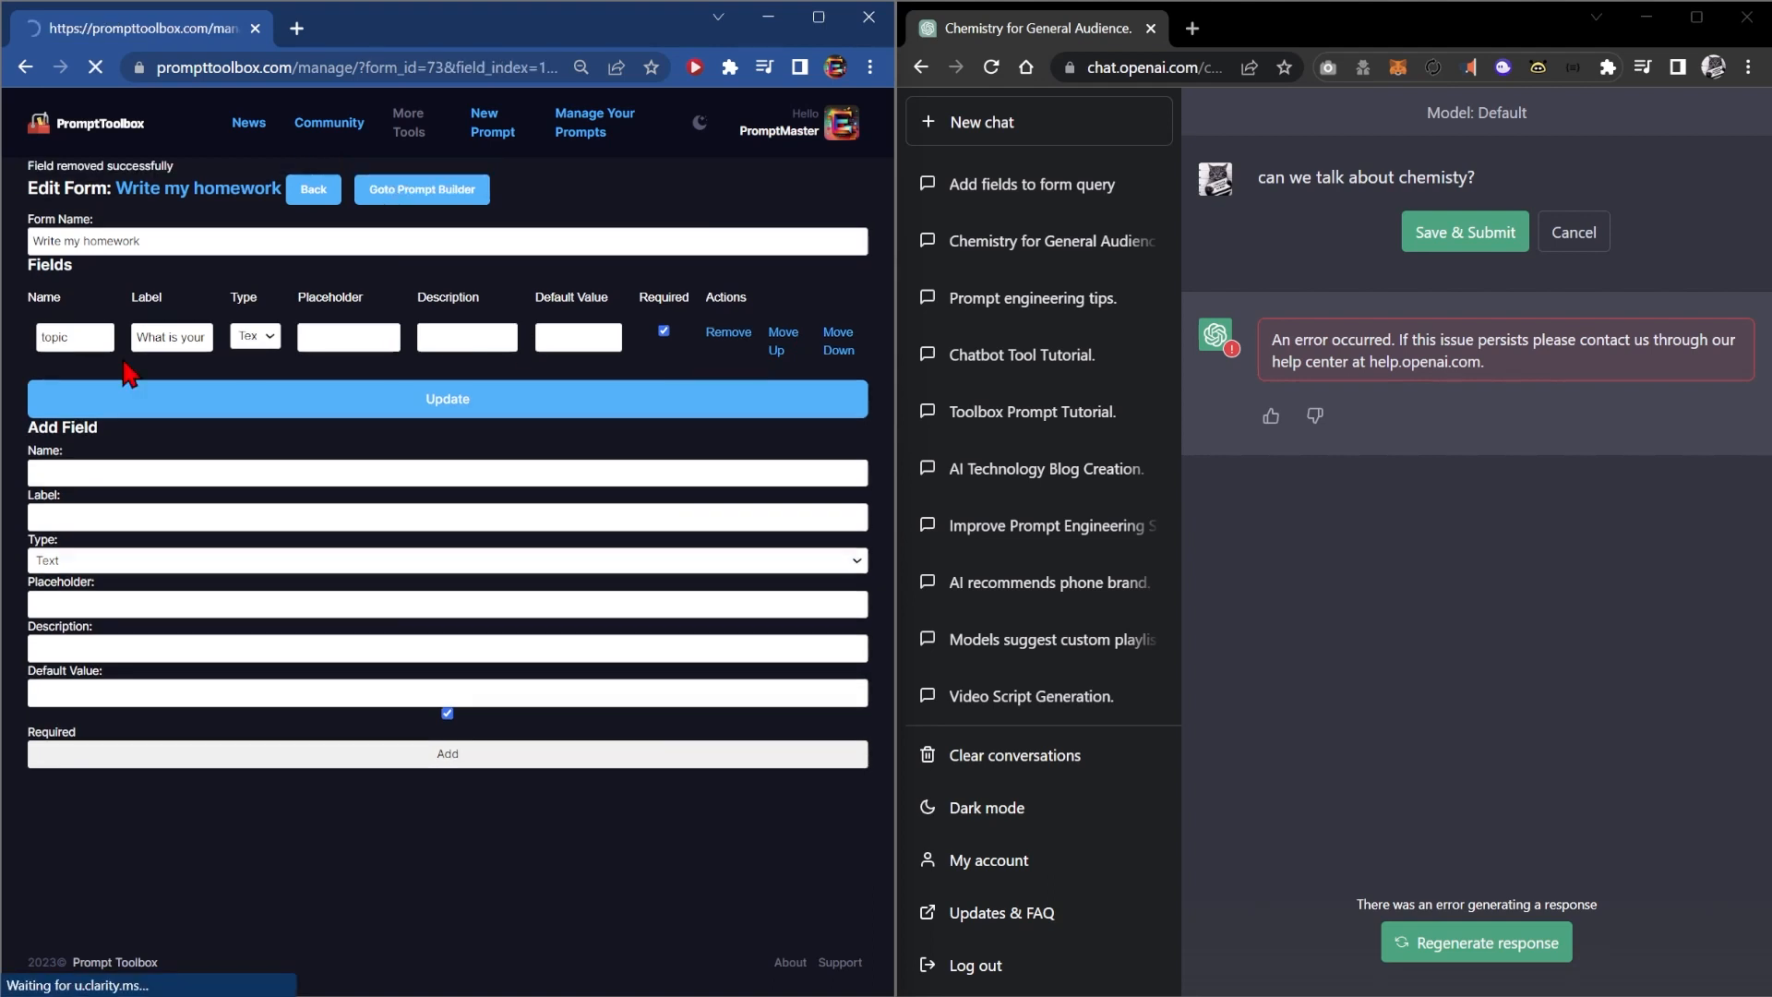
left_click(421, 189)
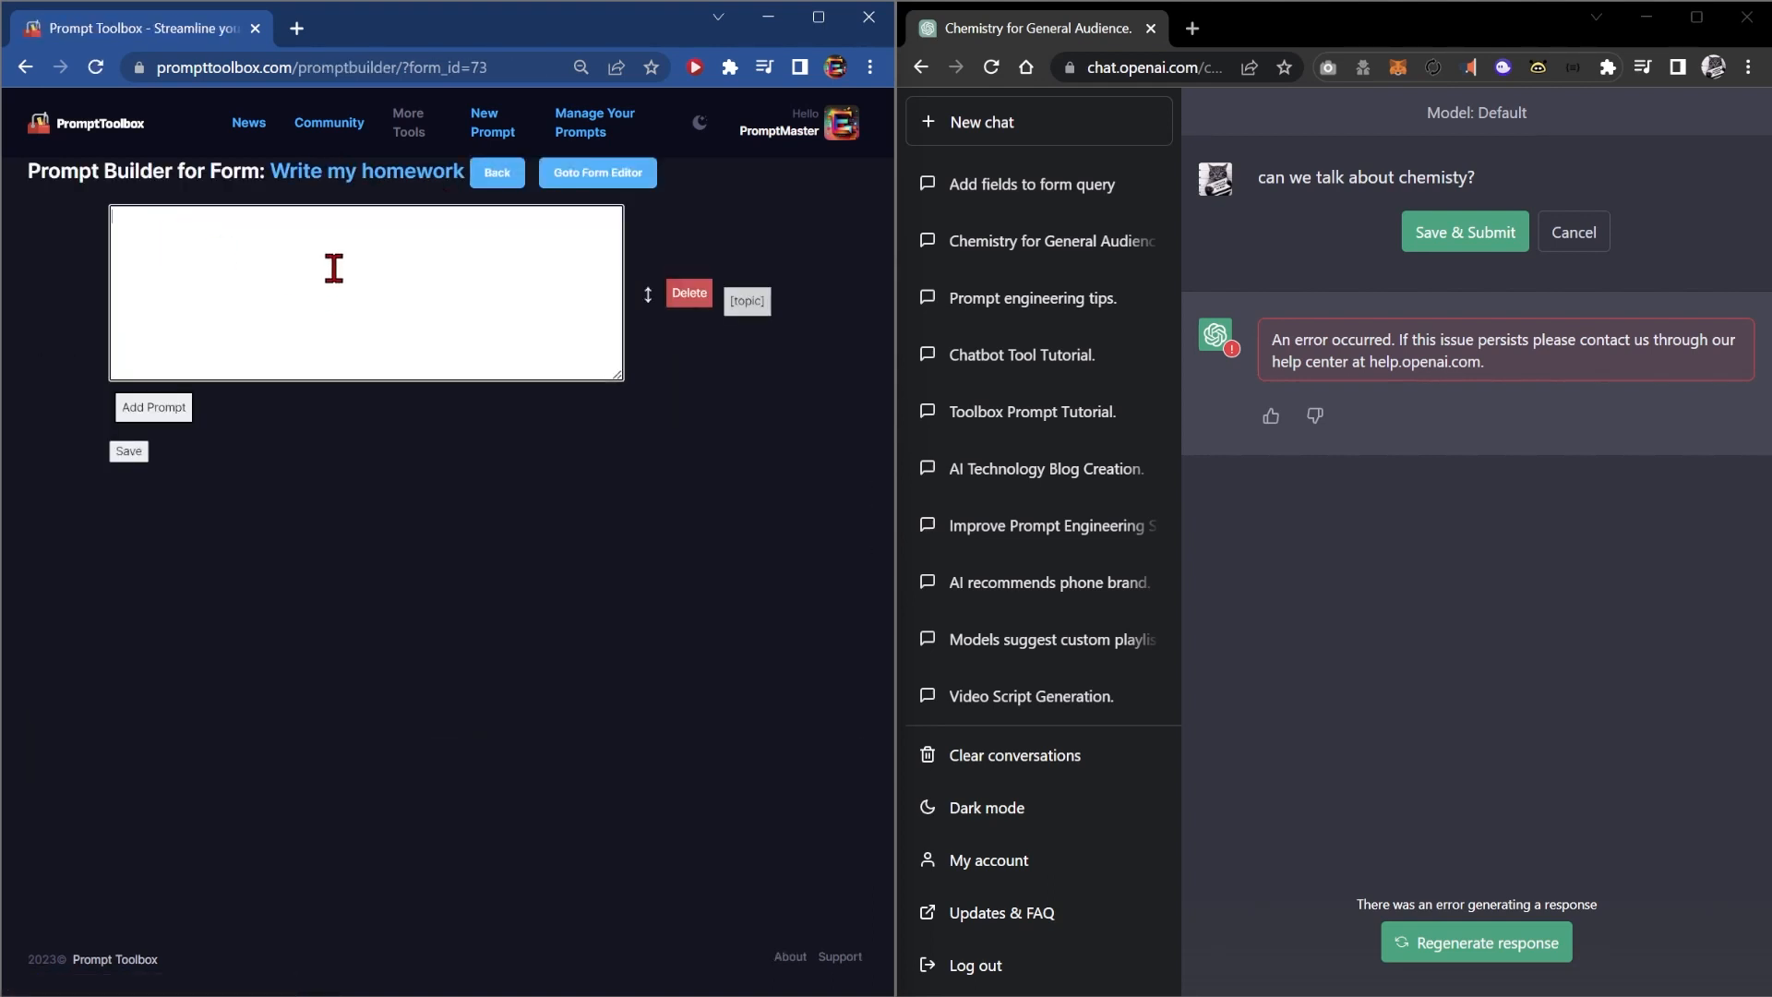
Step: Write 'write a 500-word essay about [topic]. Make it in the style of a 12th grader.' as the first prompt
type("wht")
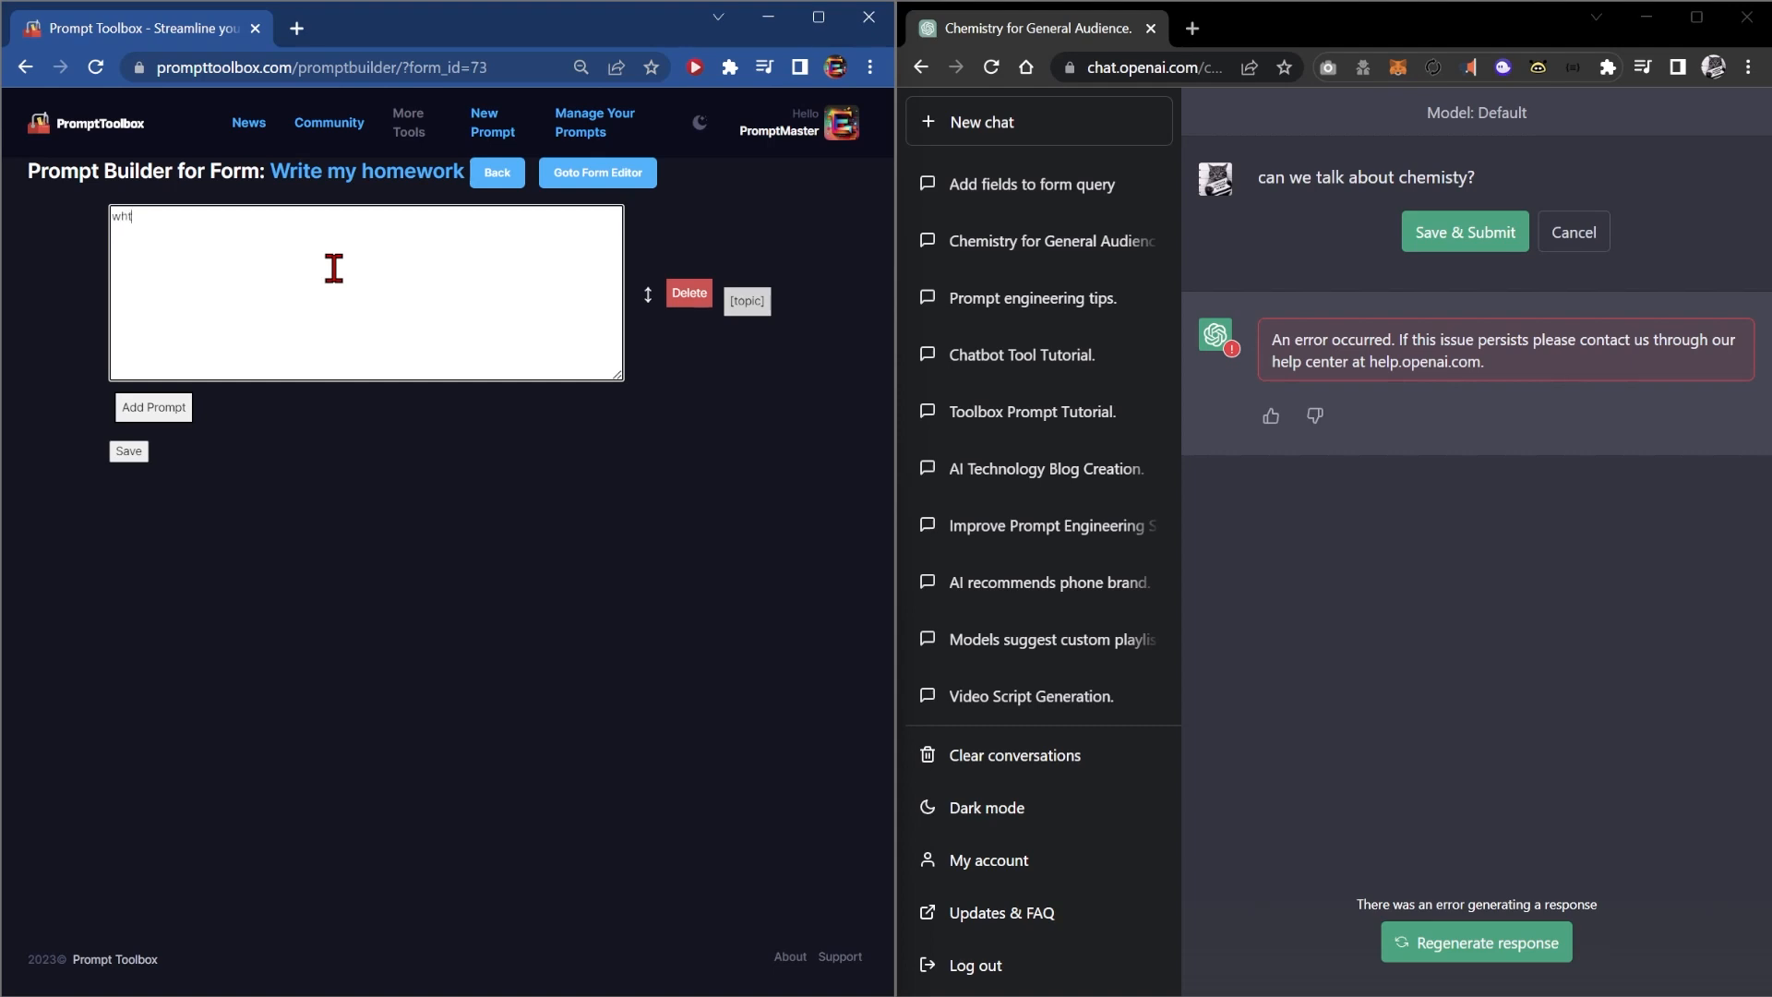
type("write a 4")
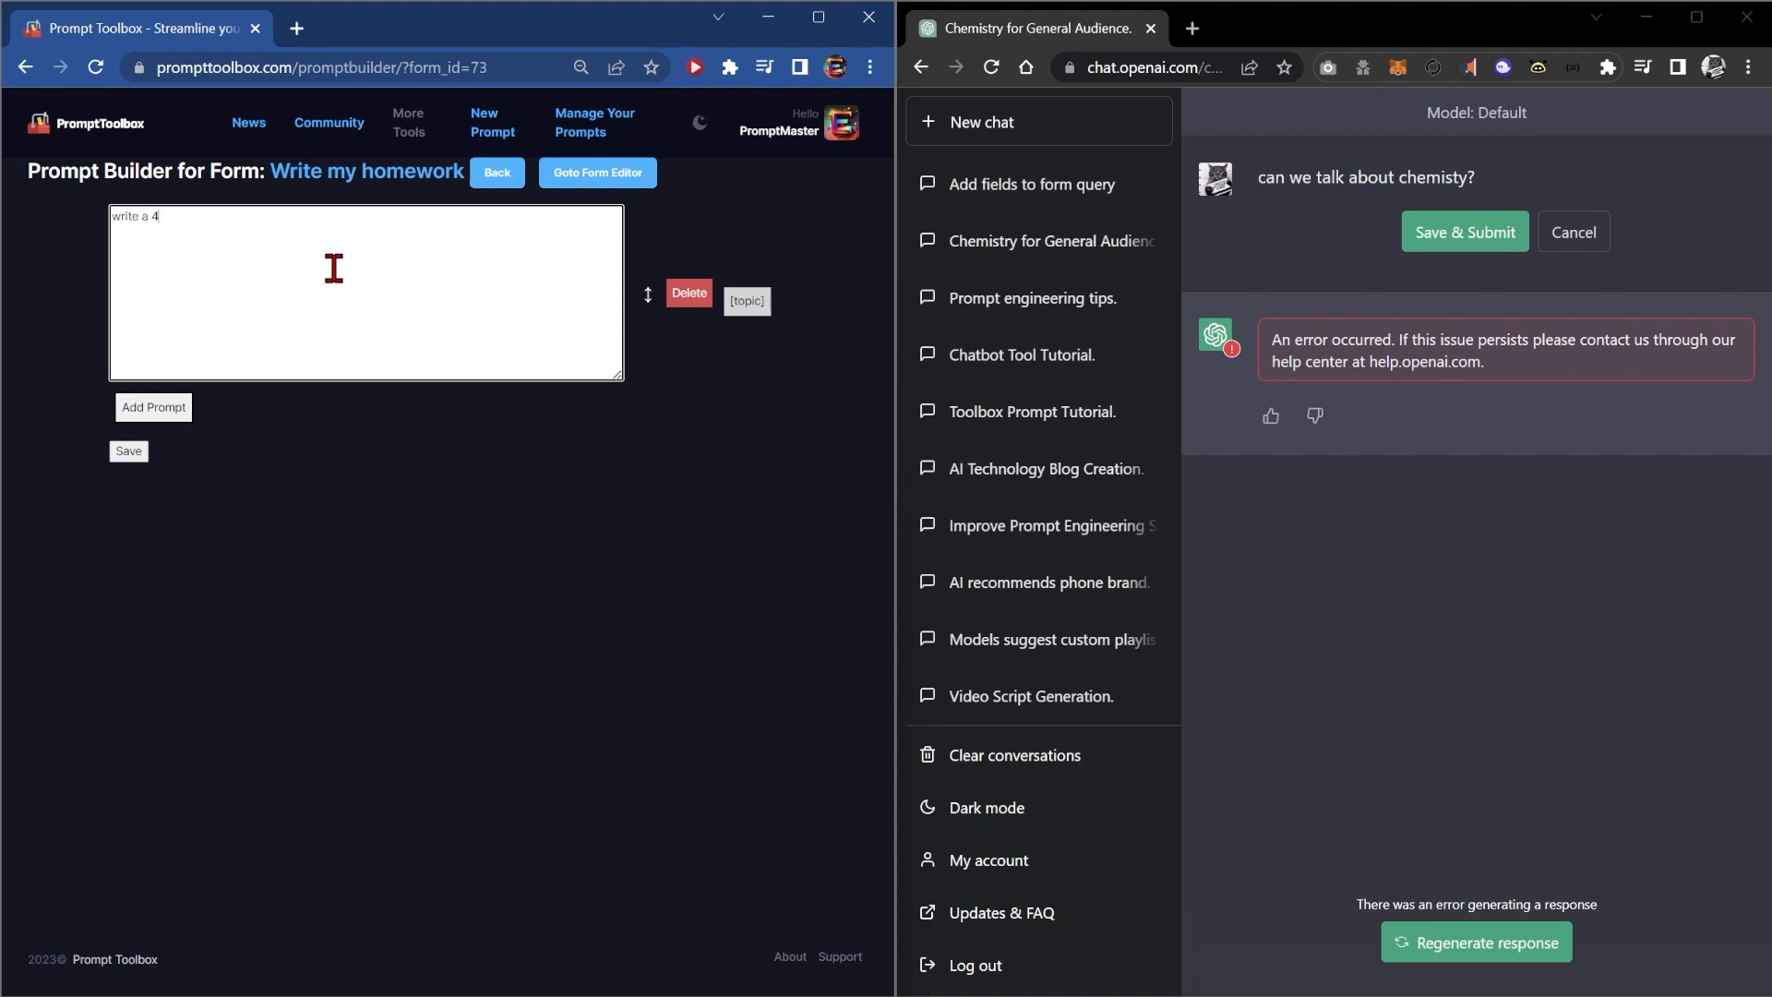
type("00-word essay about [topic")
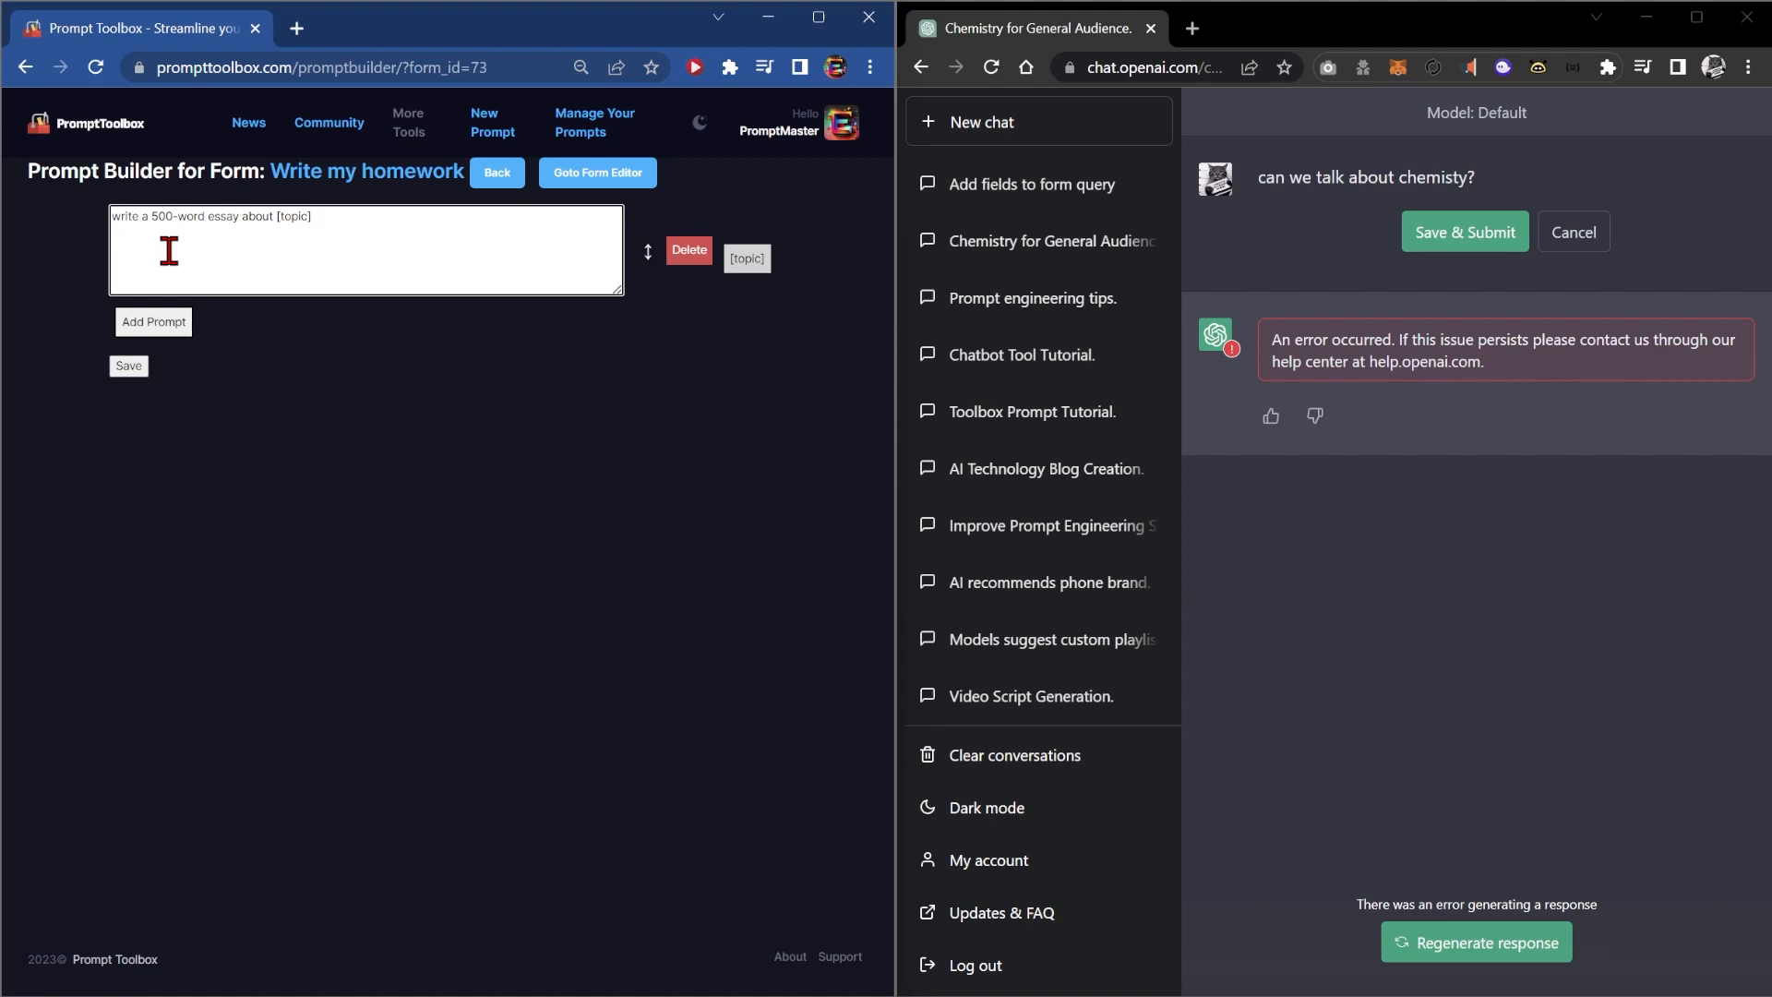
mouse_move(411, 207)
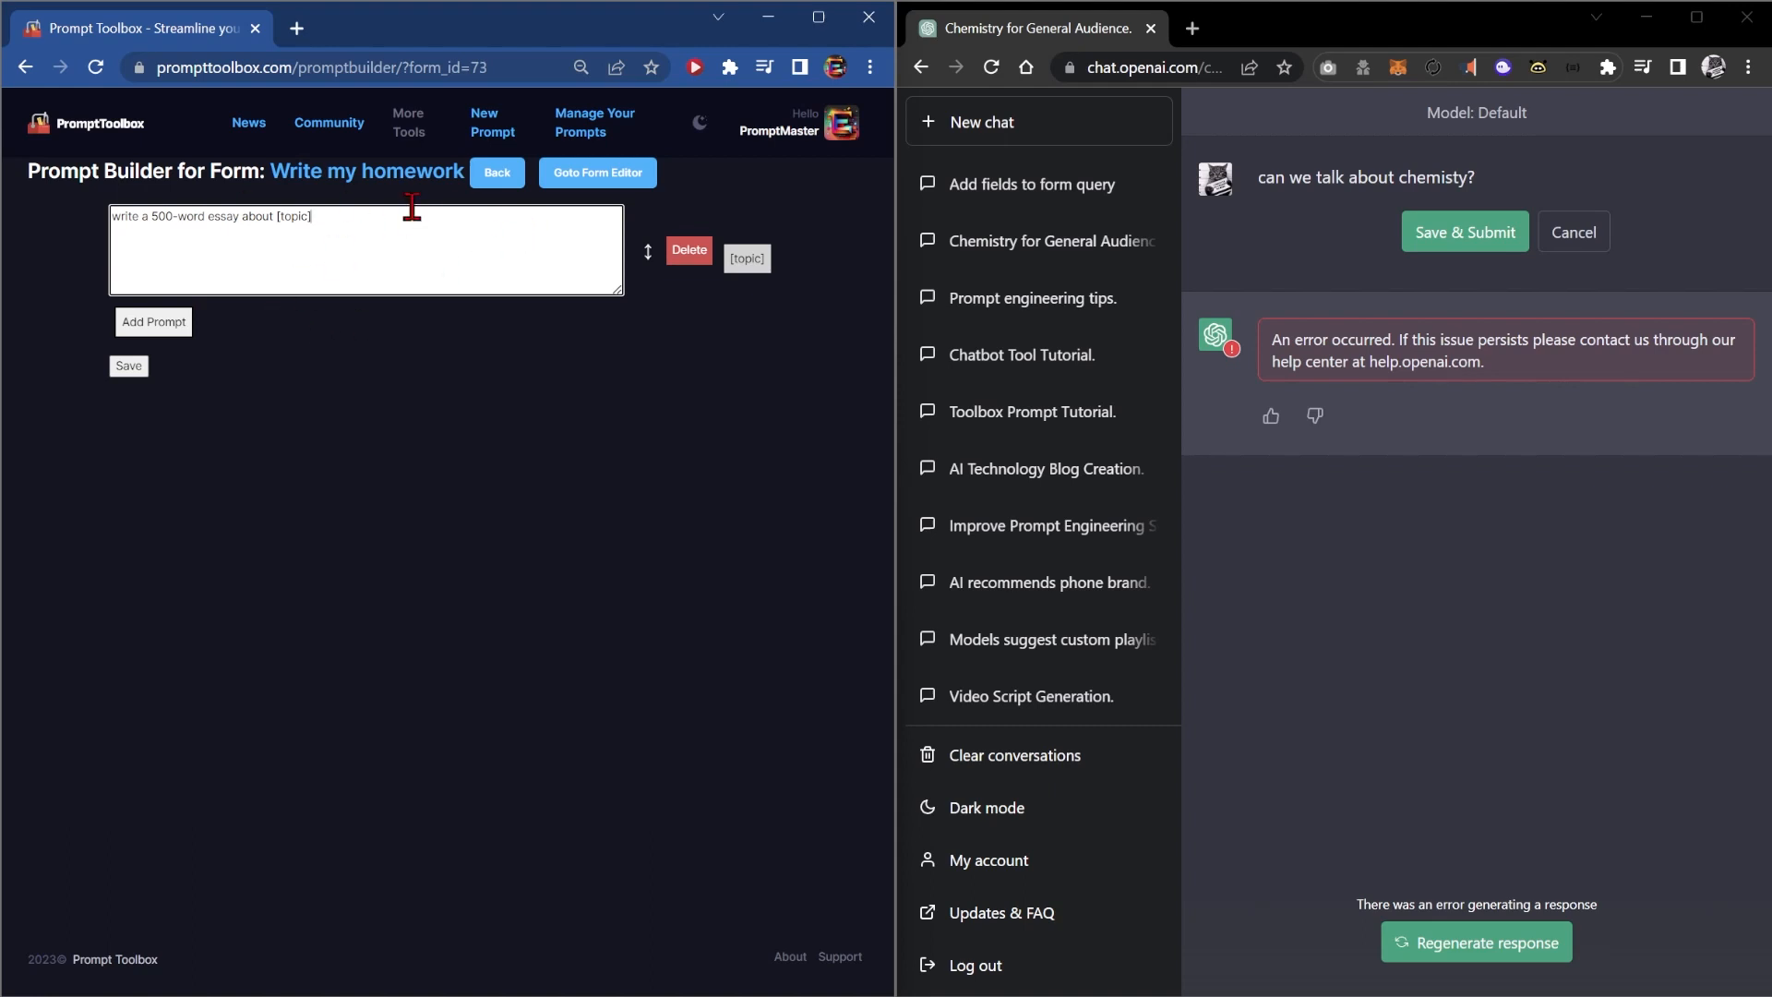
type(".")
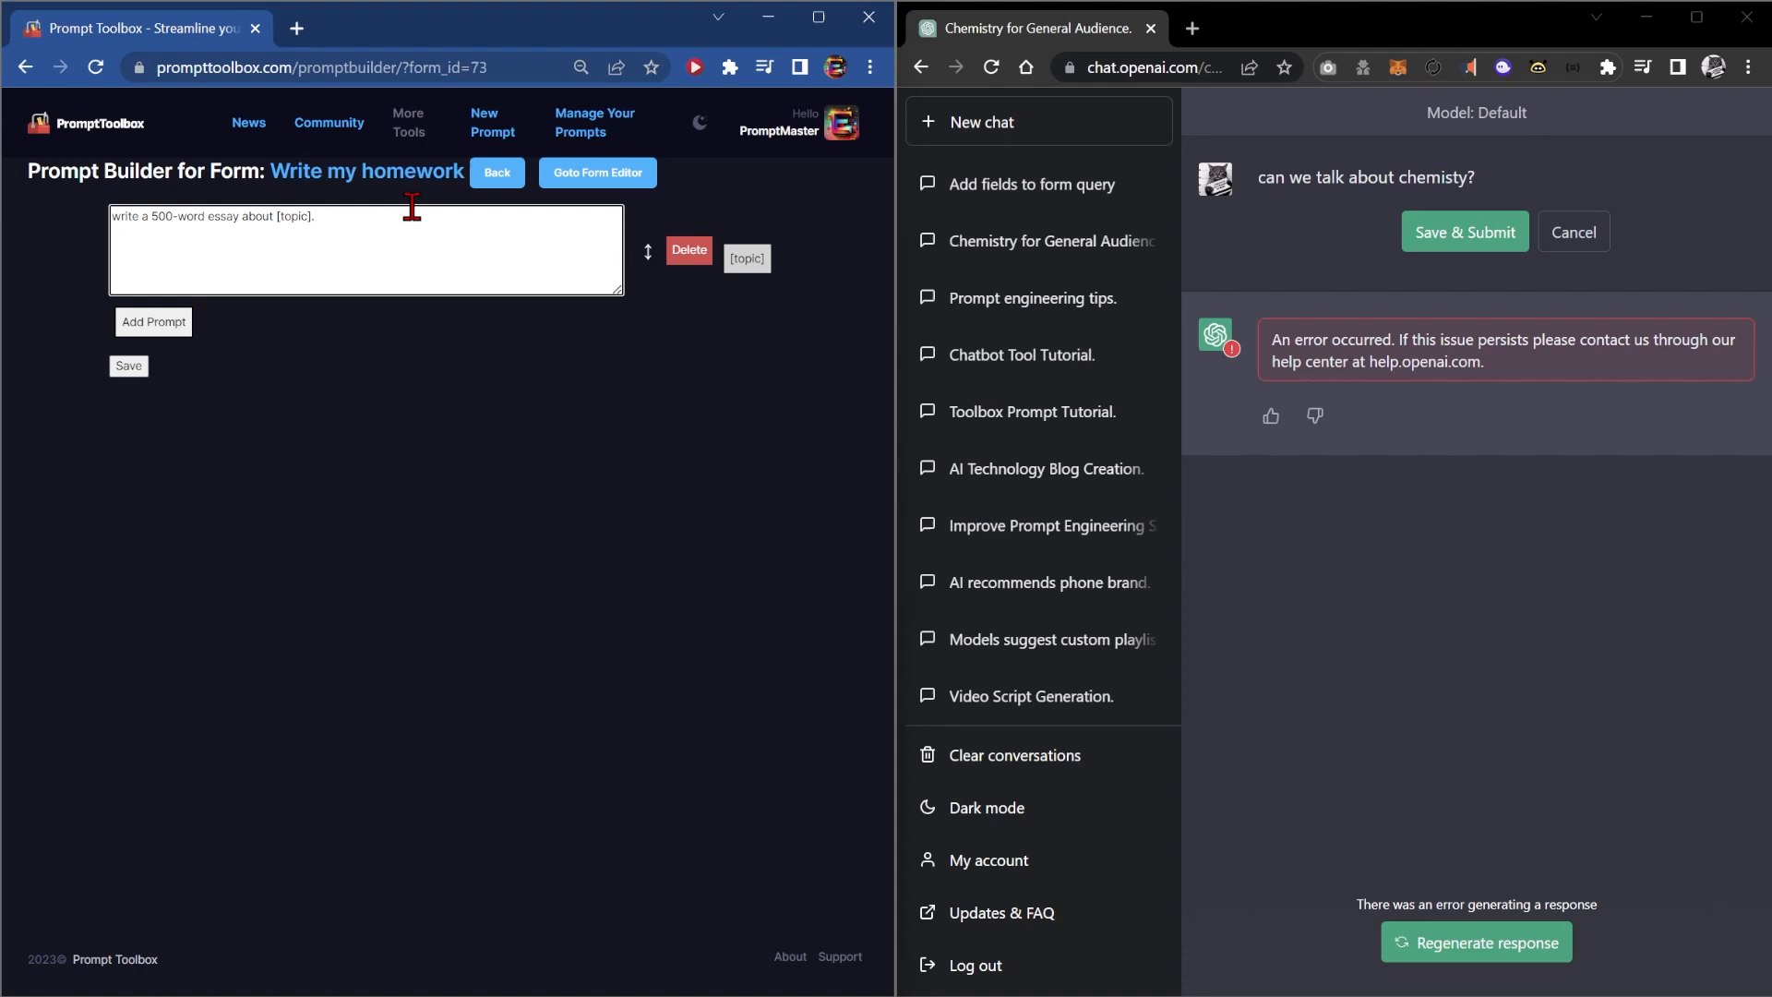
type("Make it in the style of")
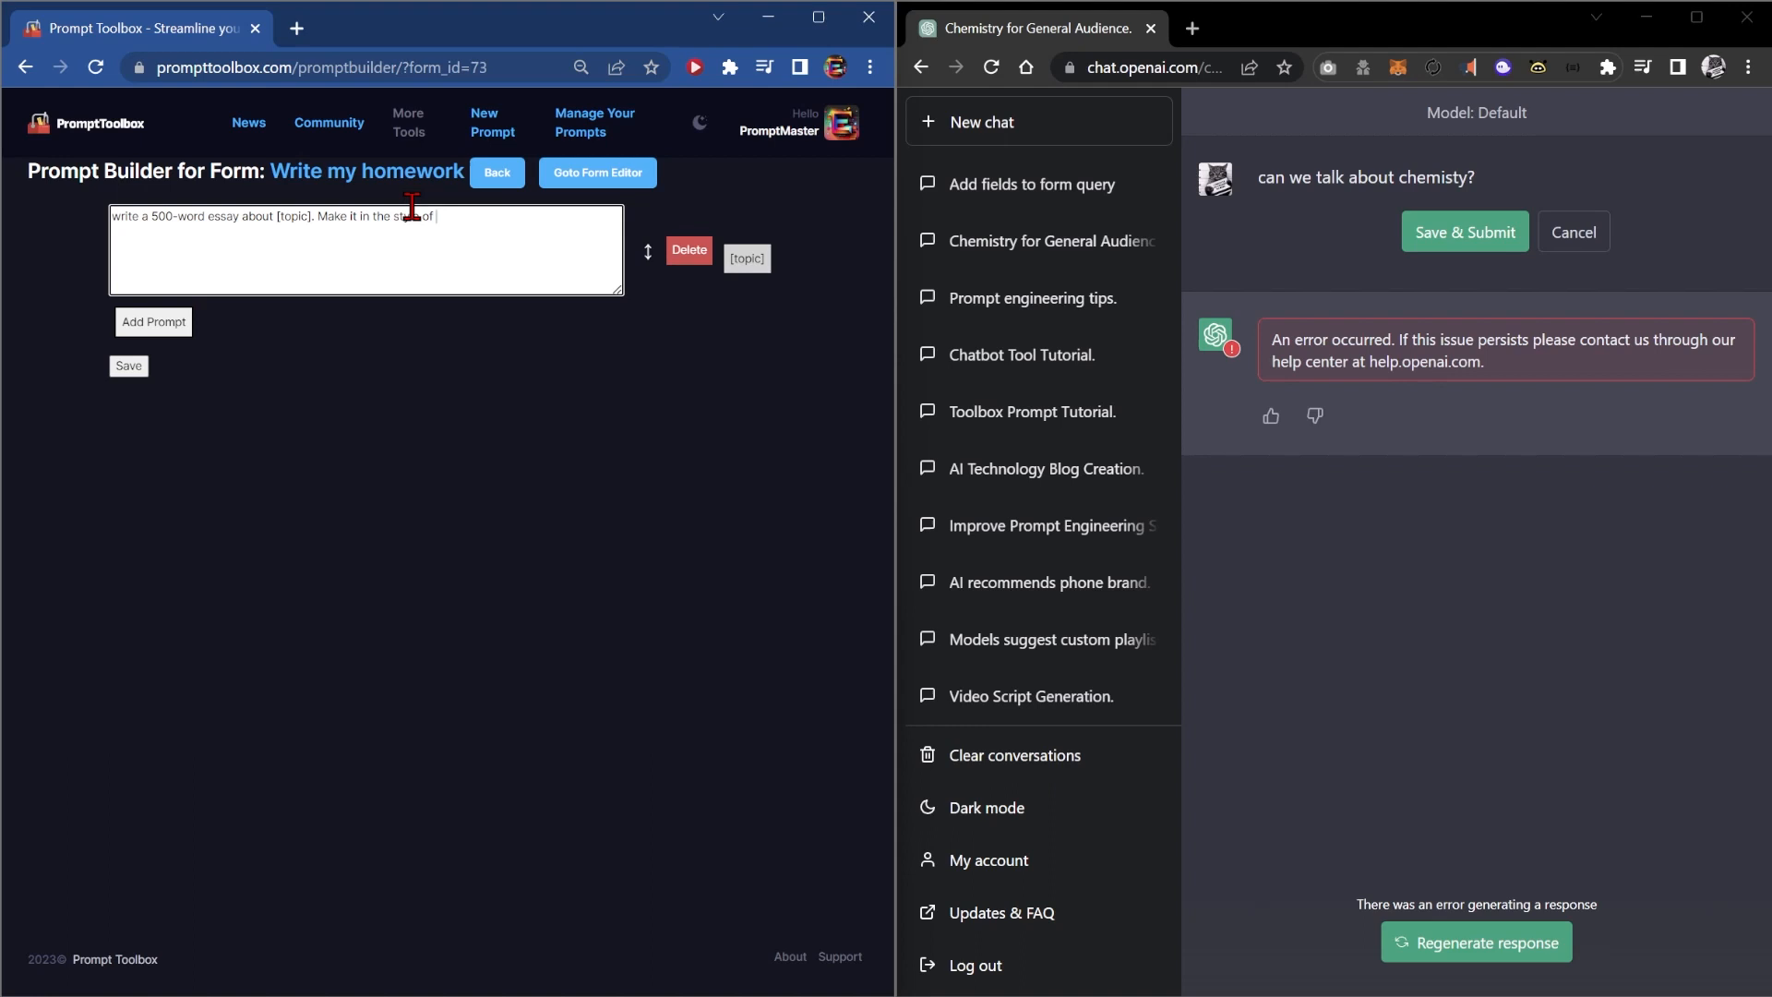
type("a 12th")
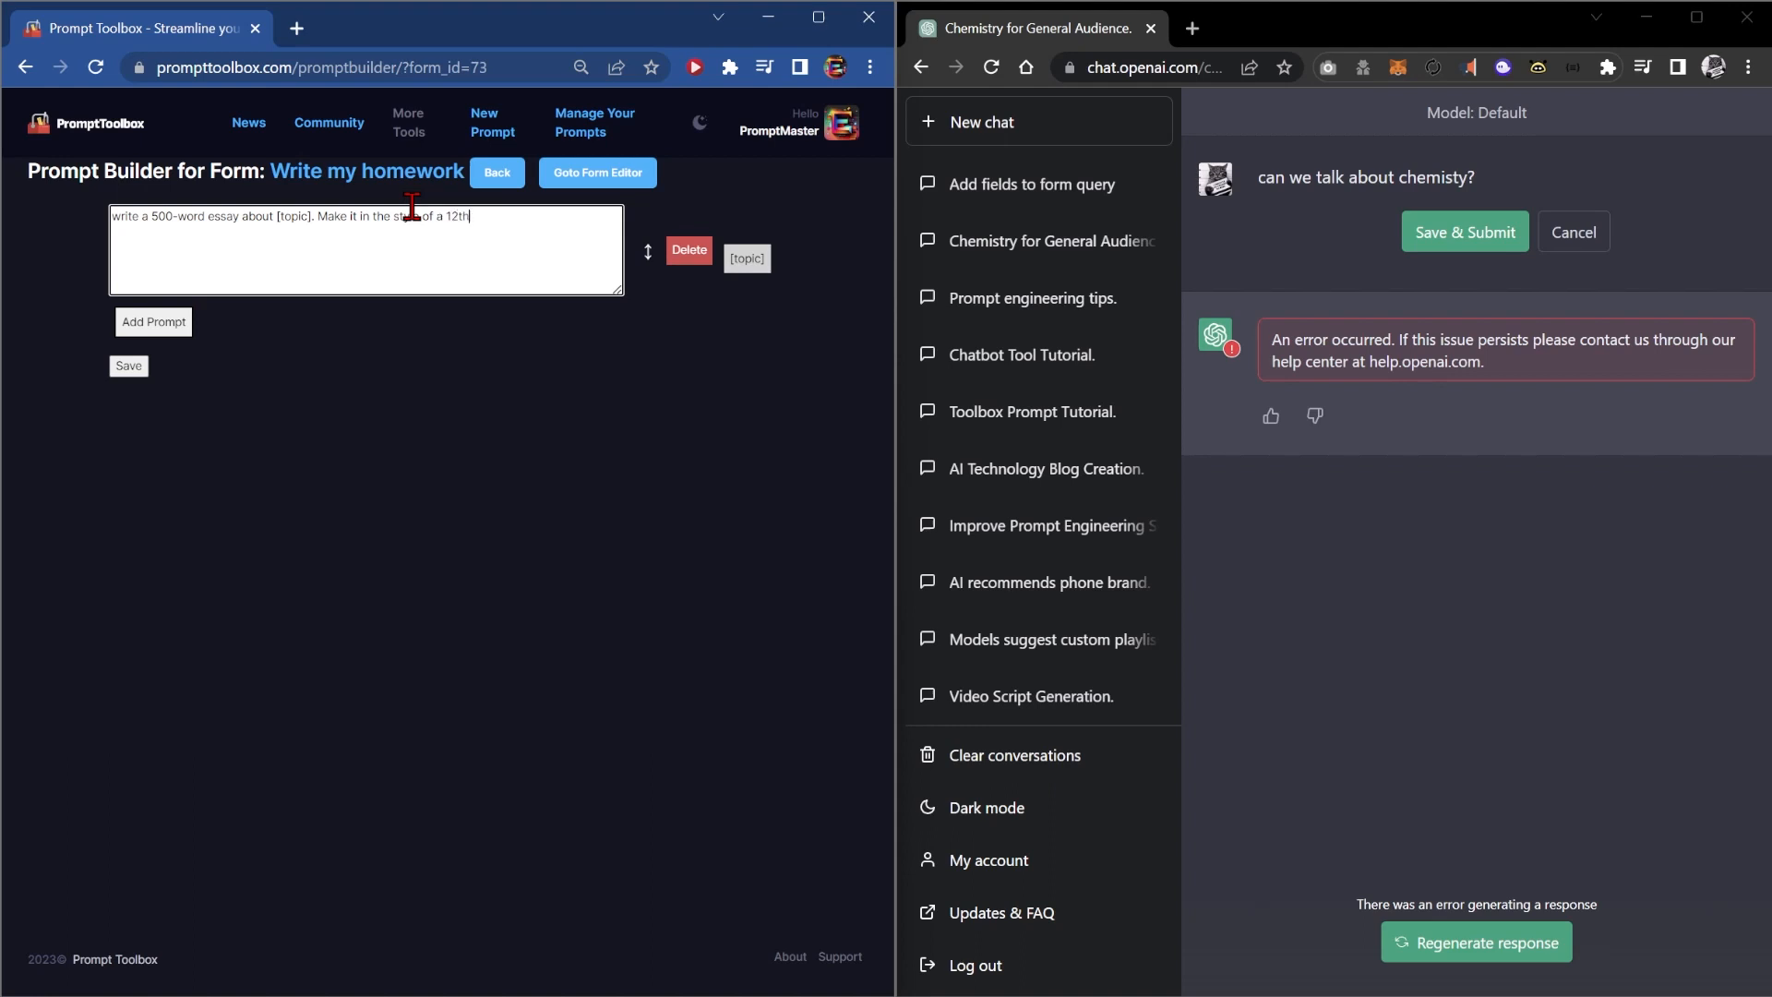
type("grader")
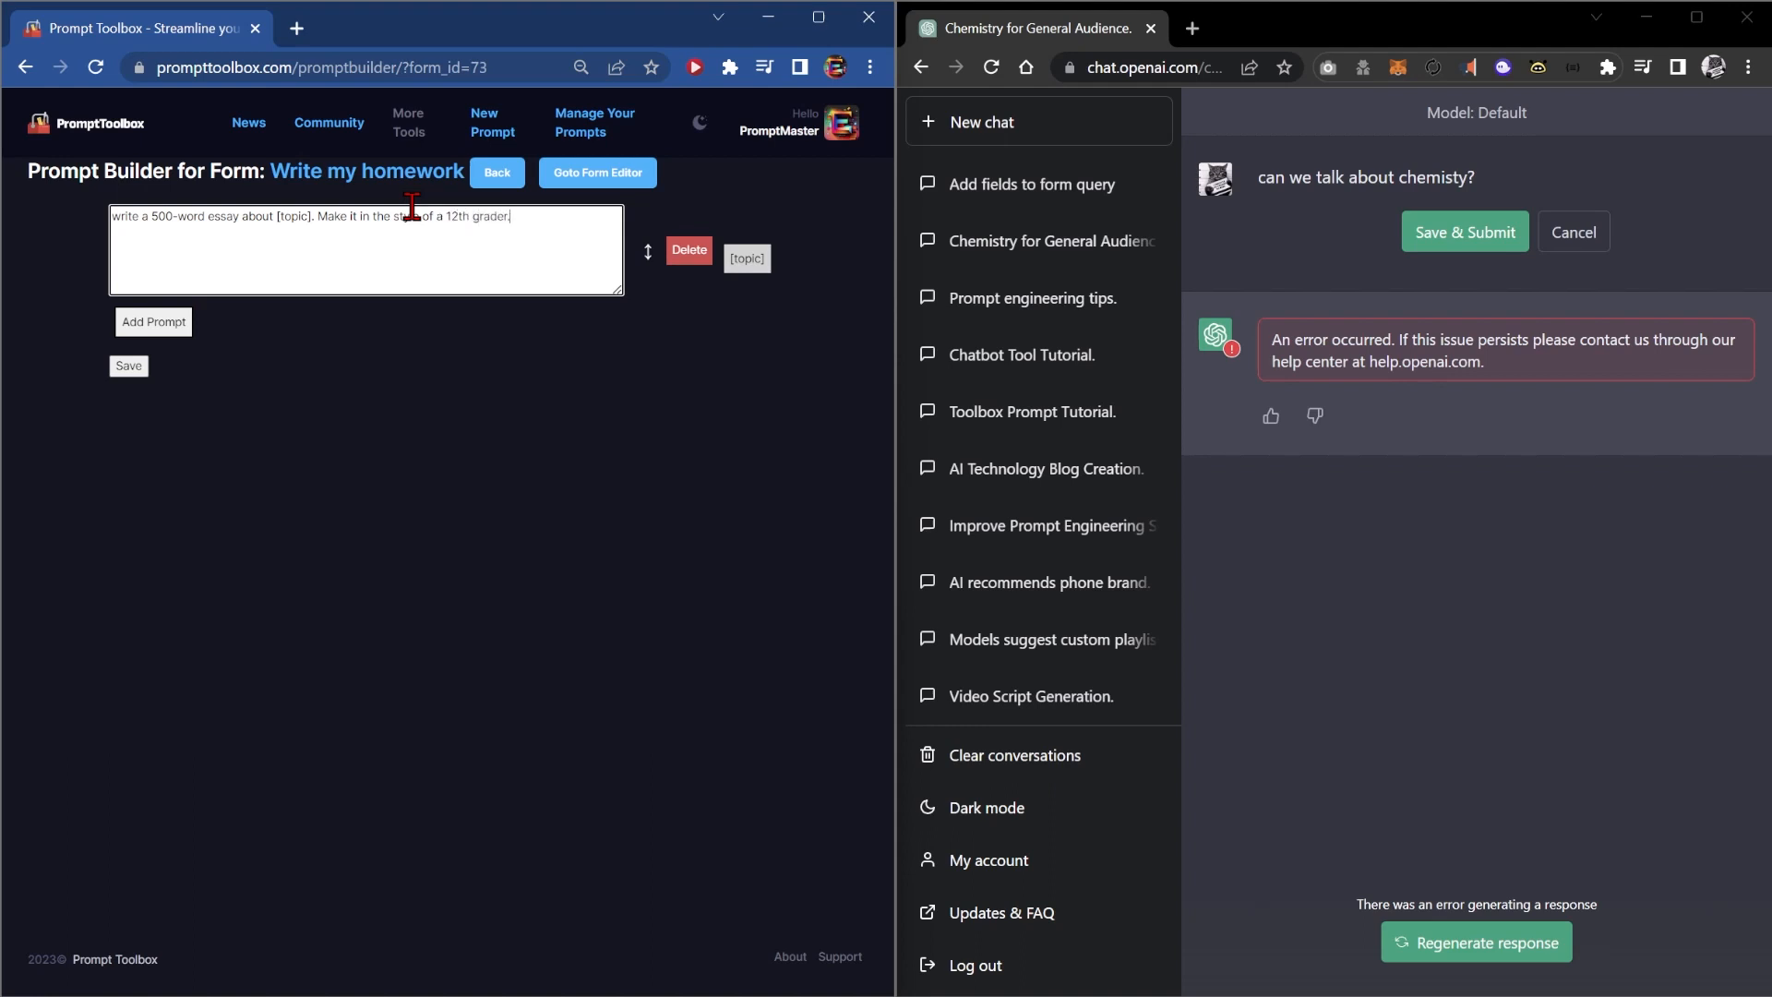
left_click(128, 366)
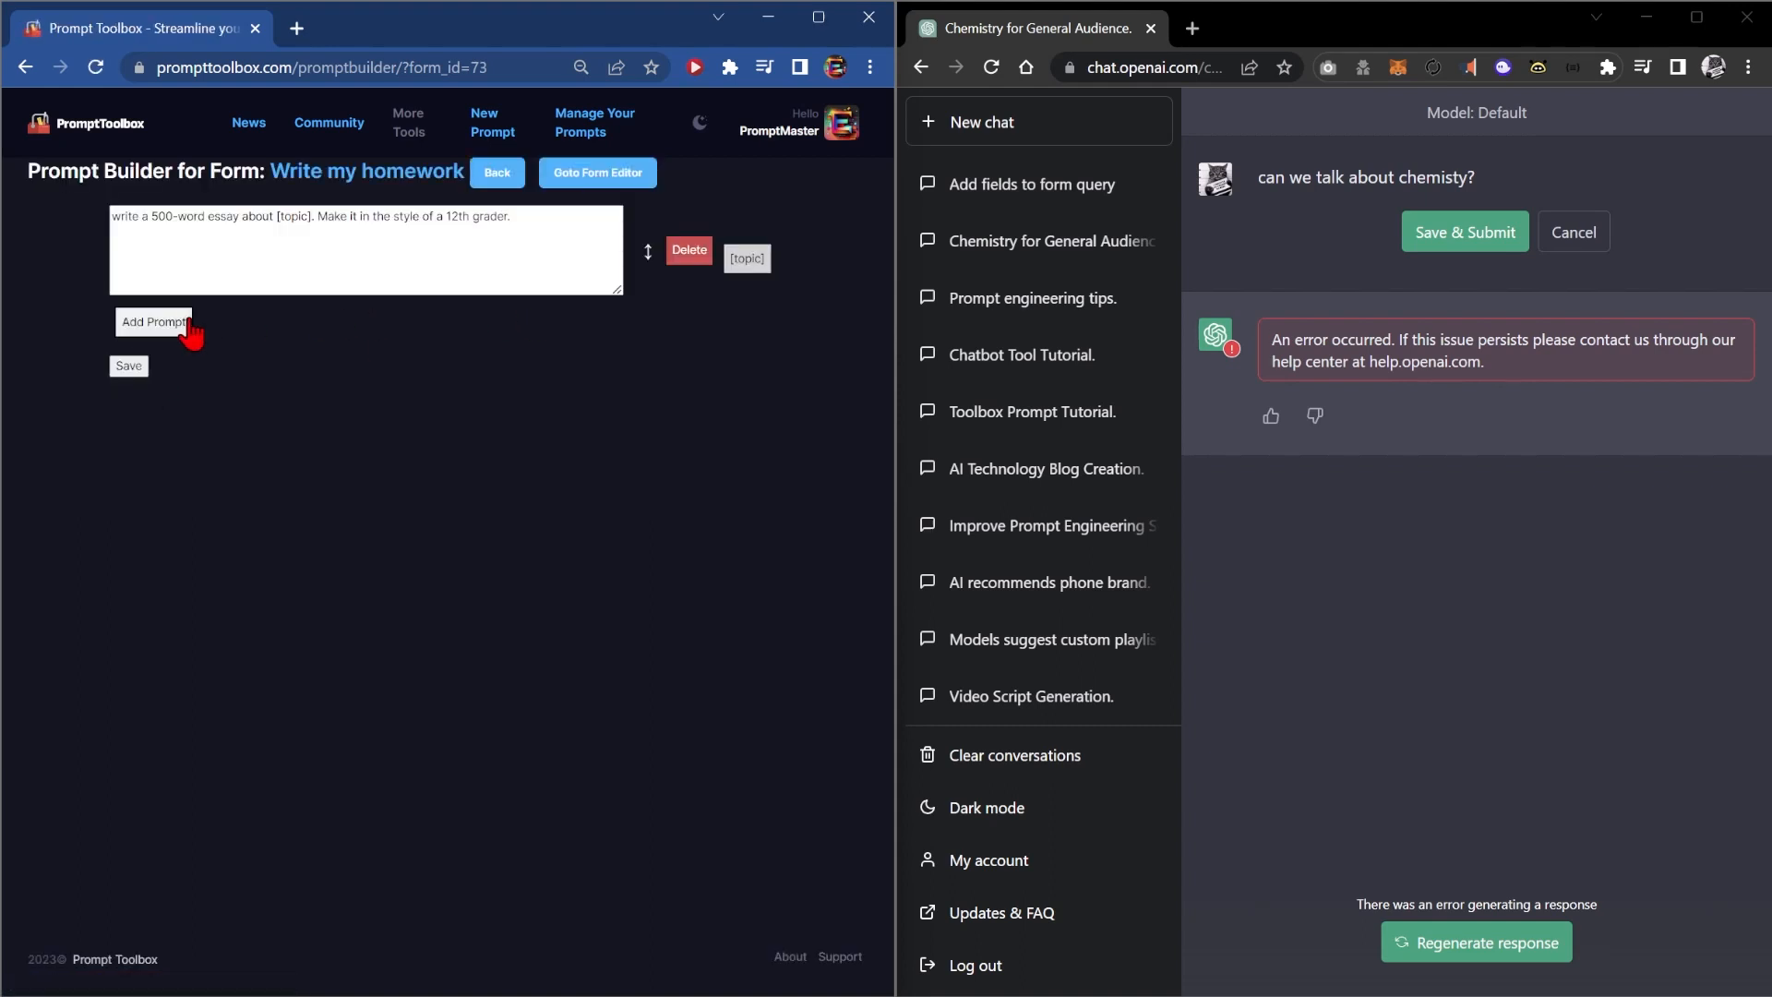
Step: Add a second prompt 'make the tone conversational' and save the form
left_click(153, 322)
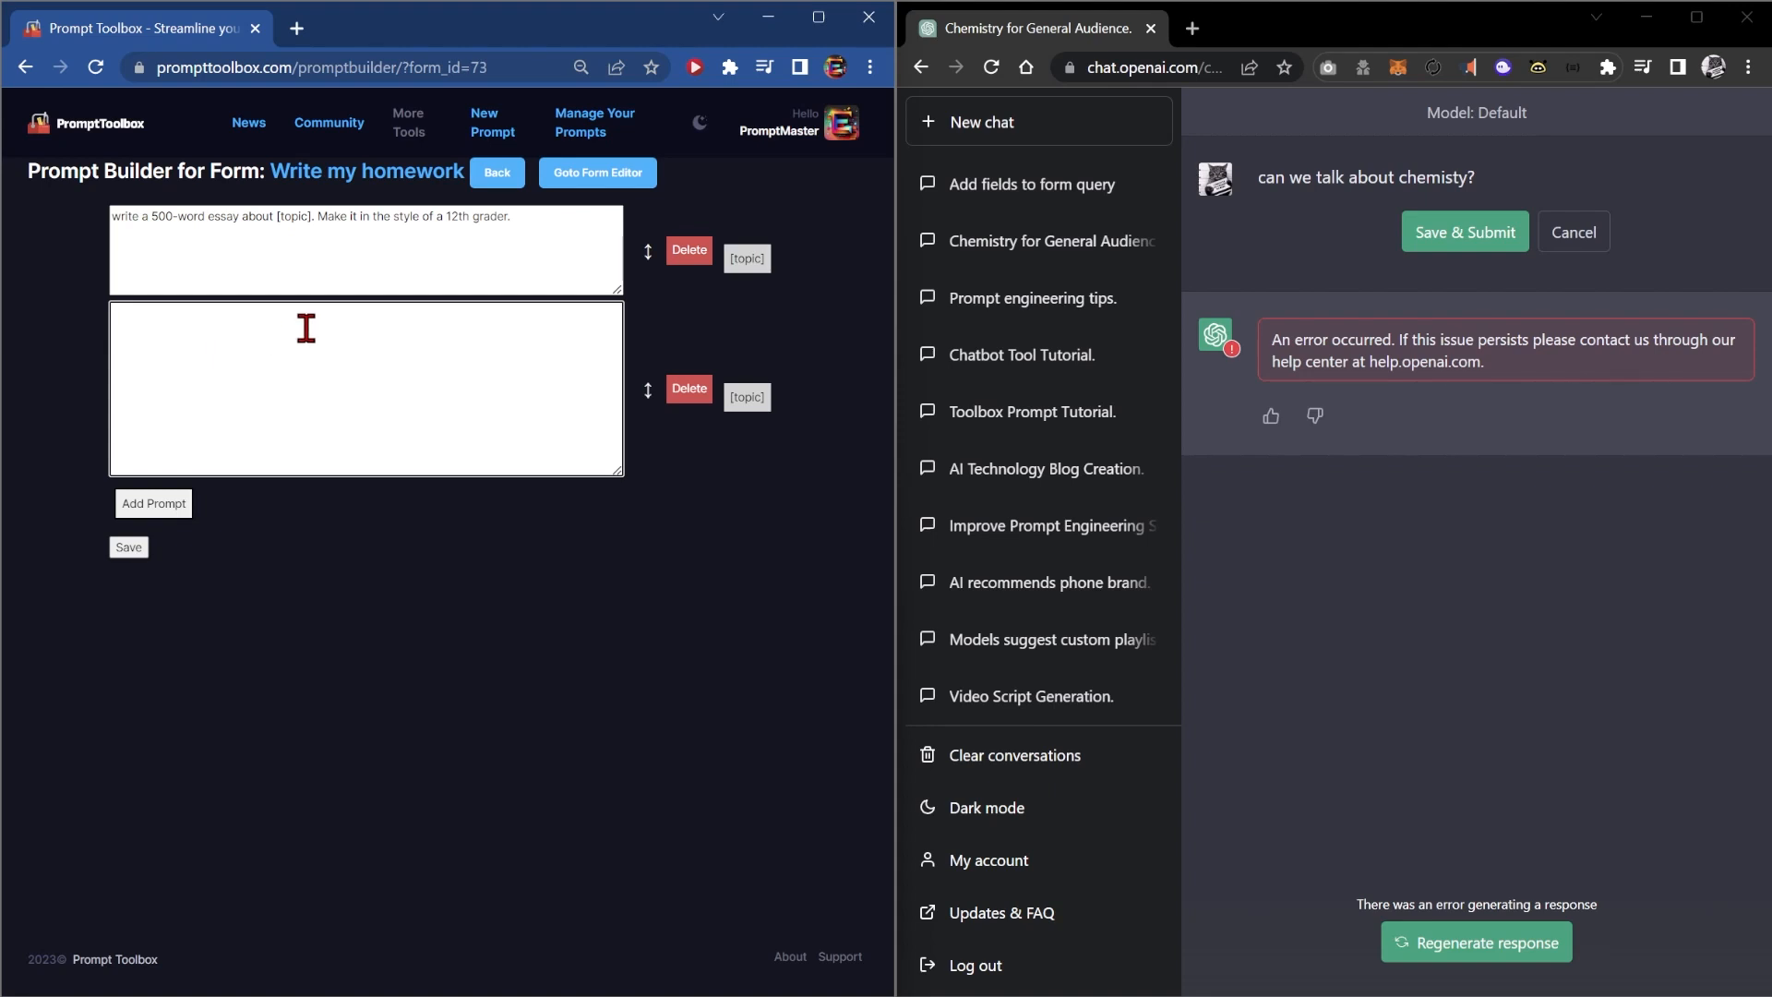
mouse_move(315, 325)
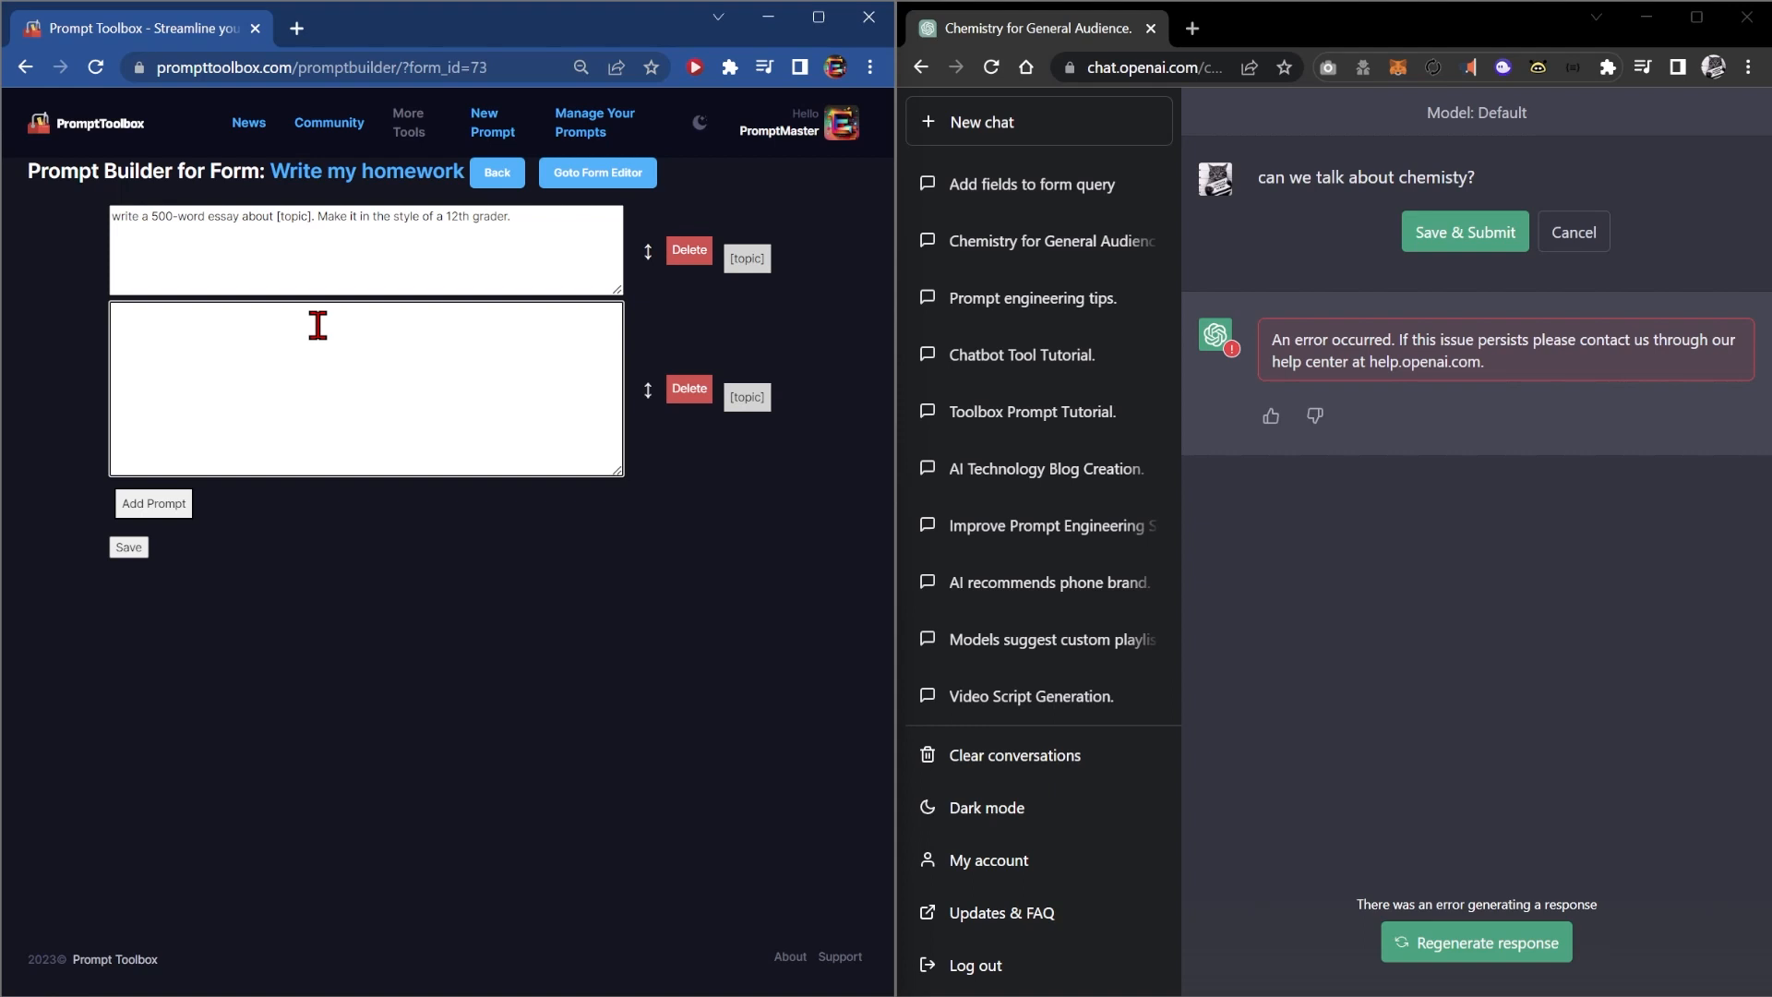
type("make the tone con")
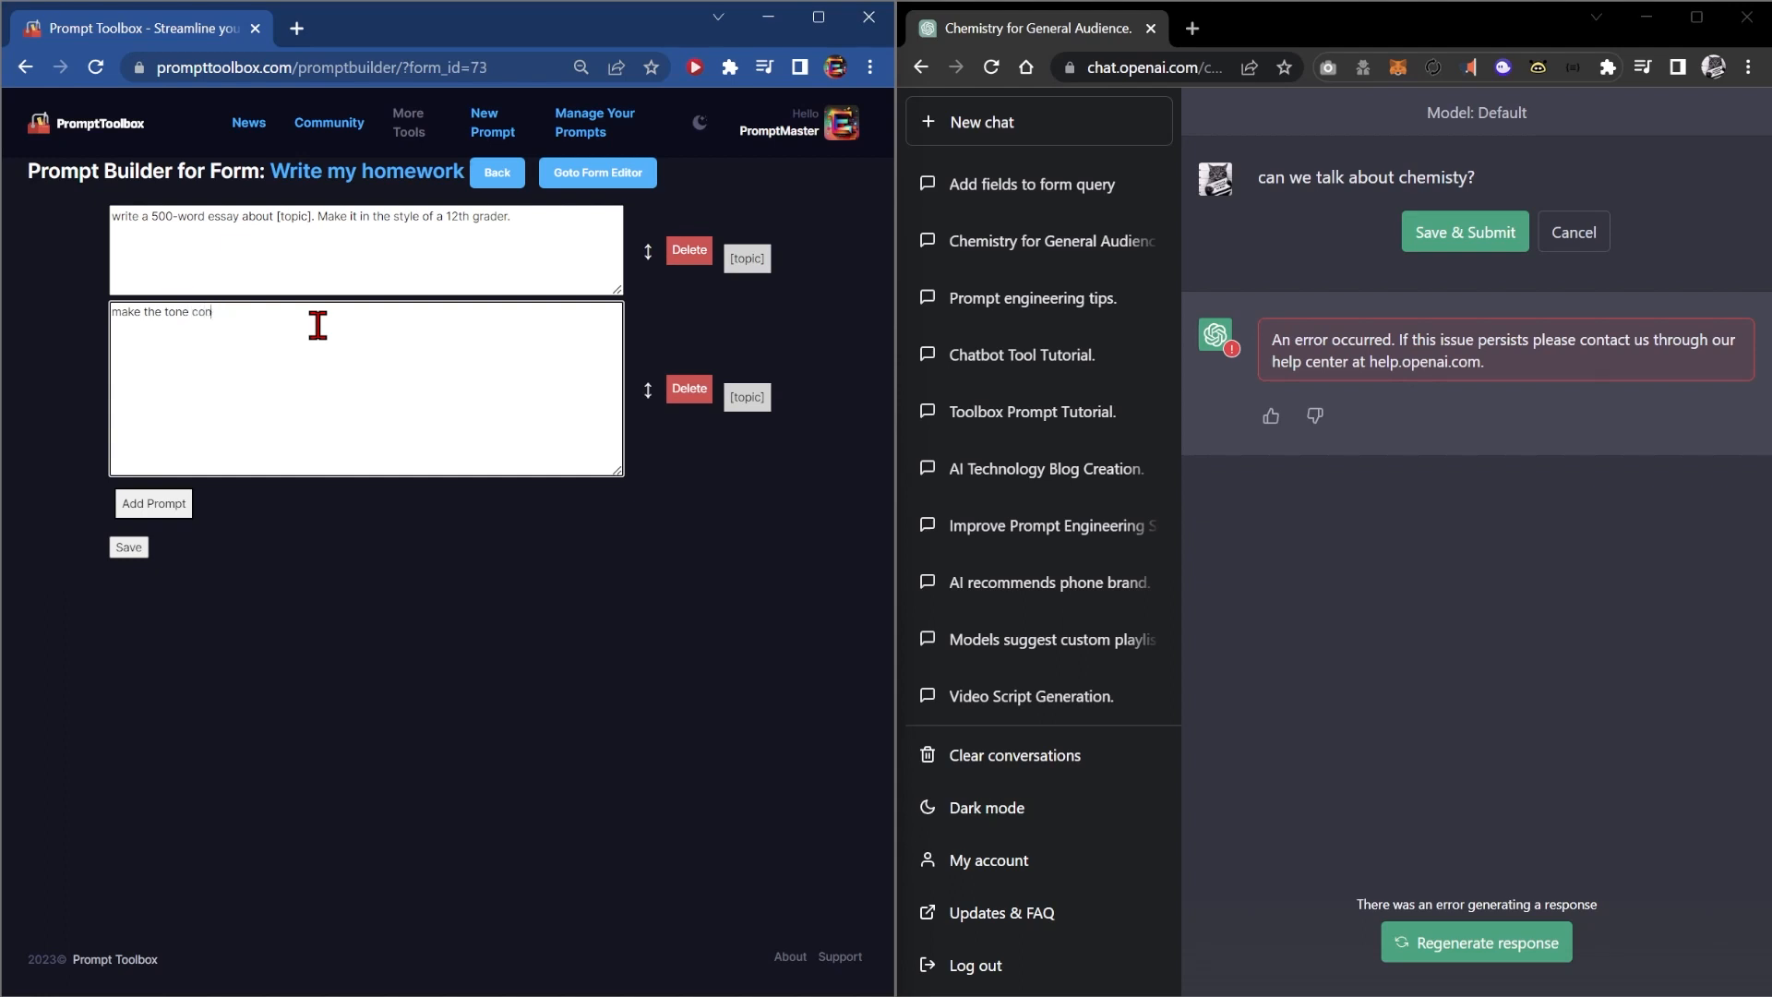
type("versational")
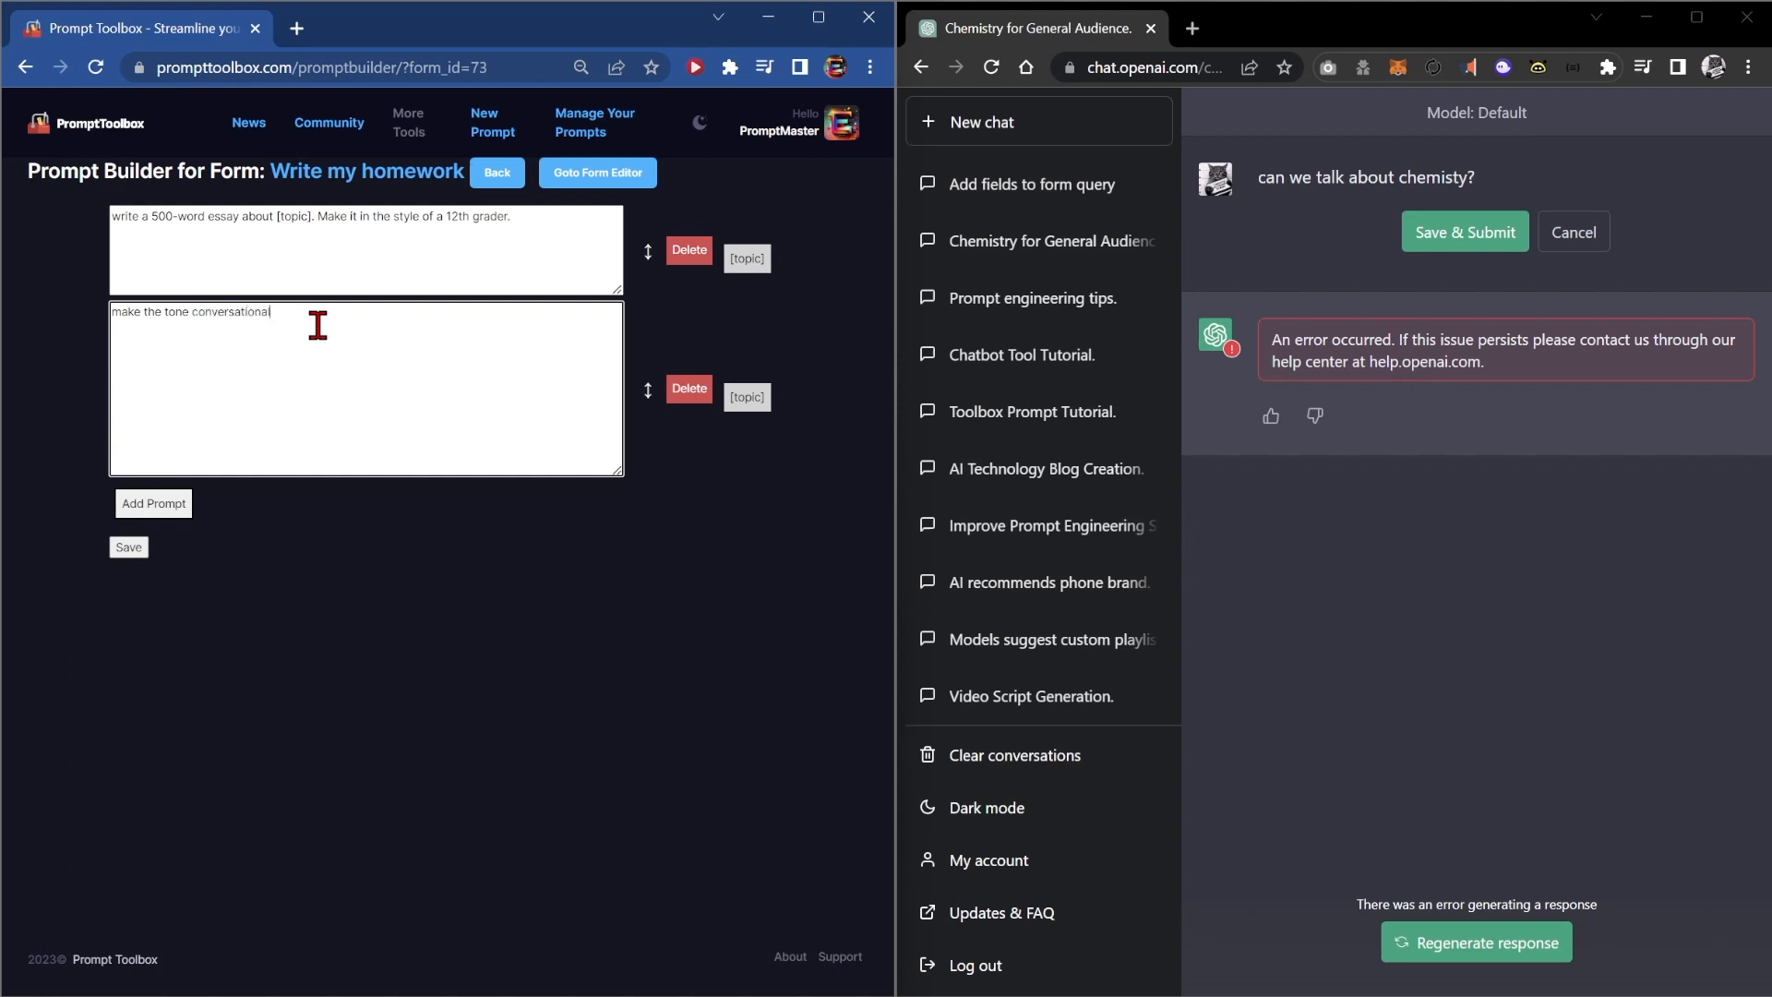
left_click(127, 547)
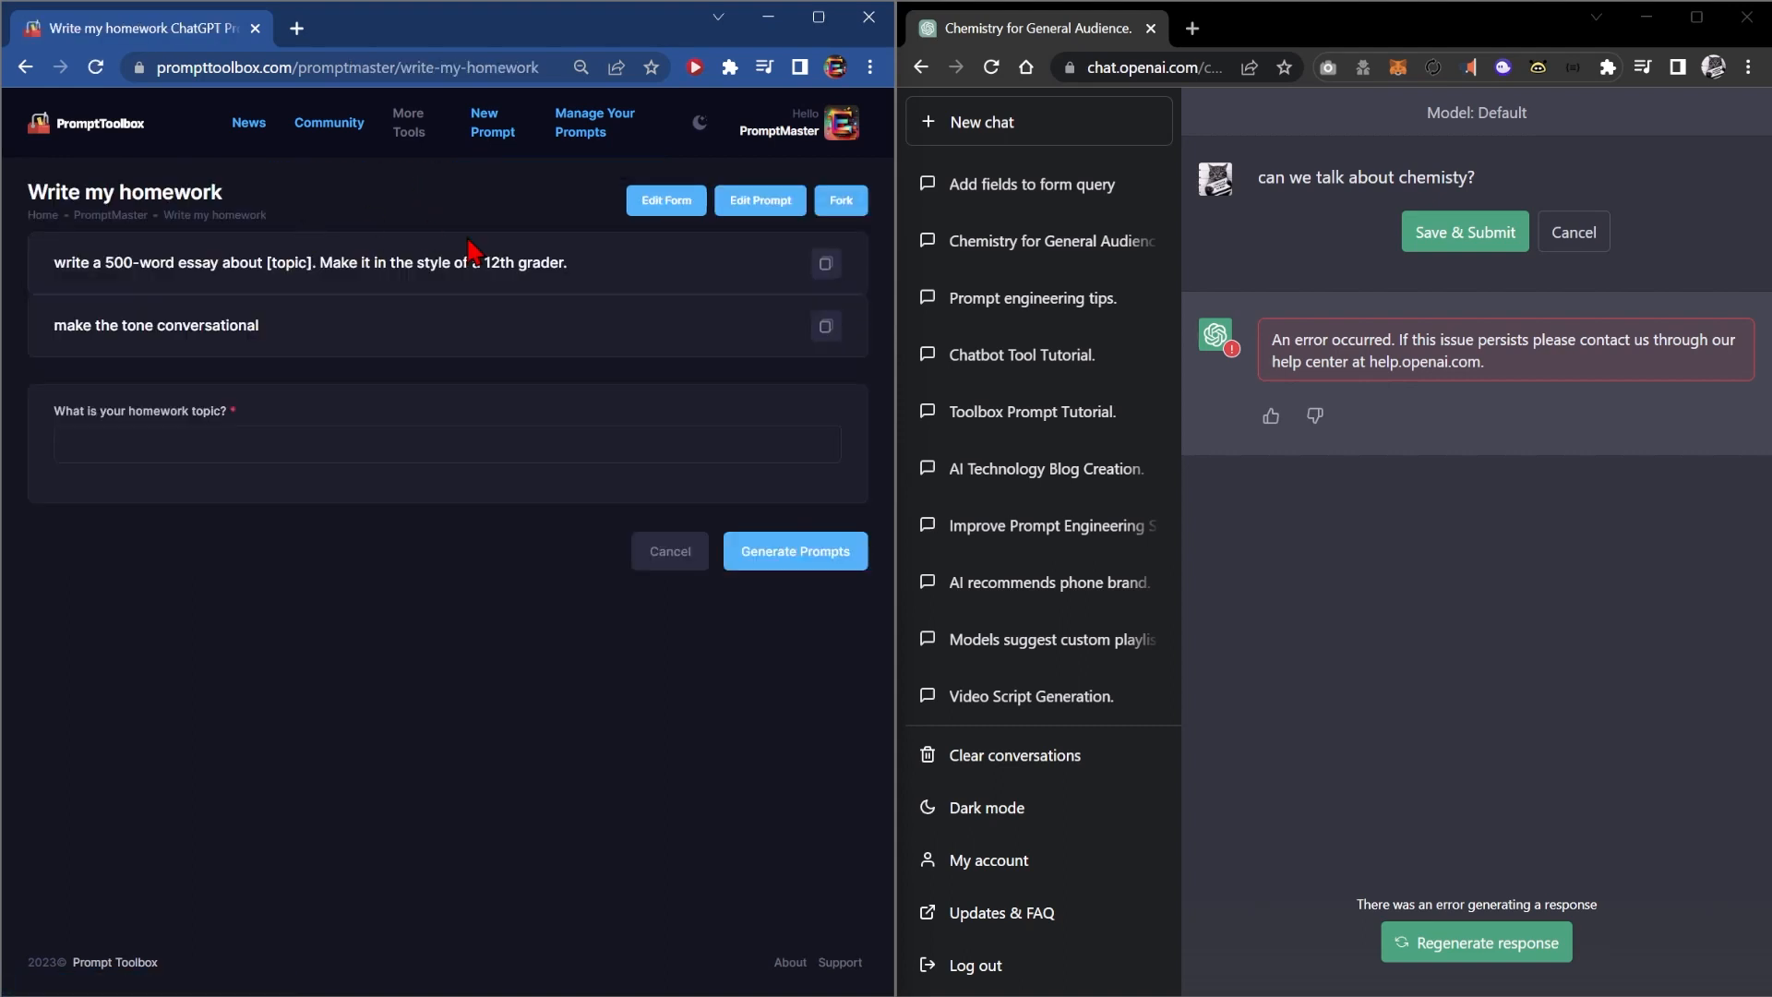
Step: Enter "mathematics" as the homework topic and send the 500-word essay prompt to ChatGPT
left_click(445, 443)
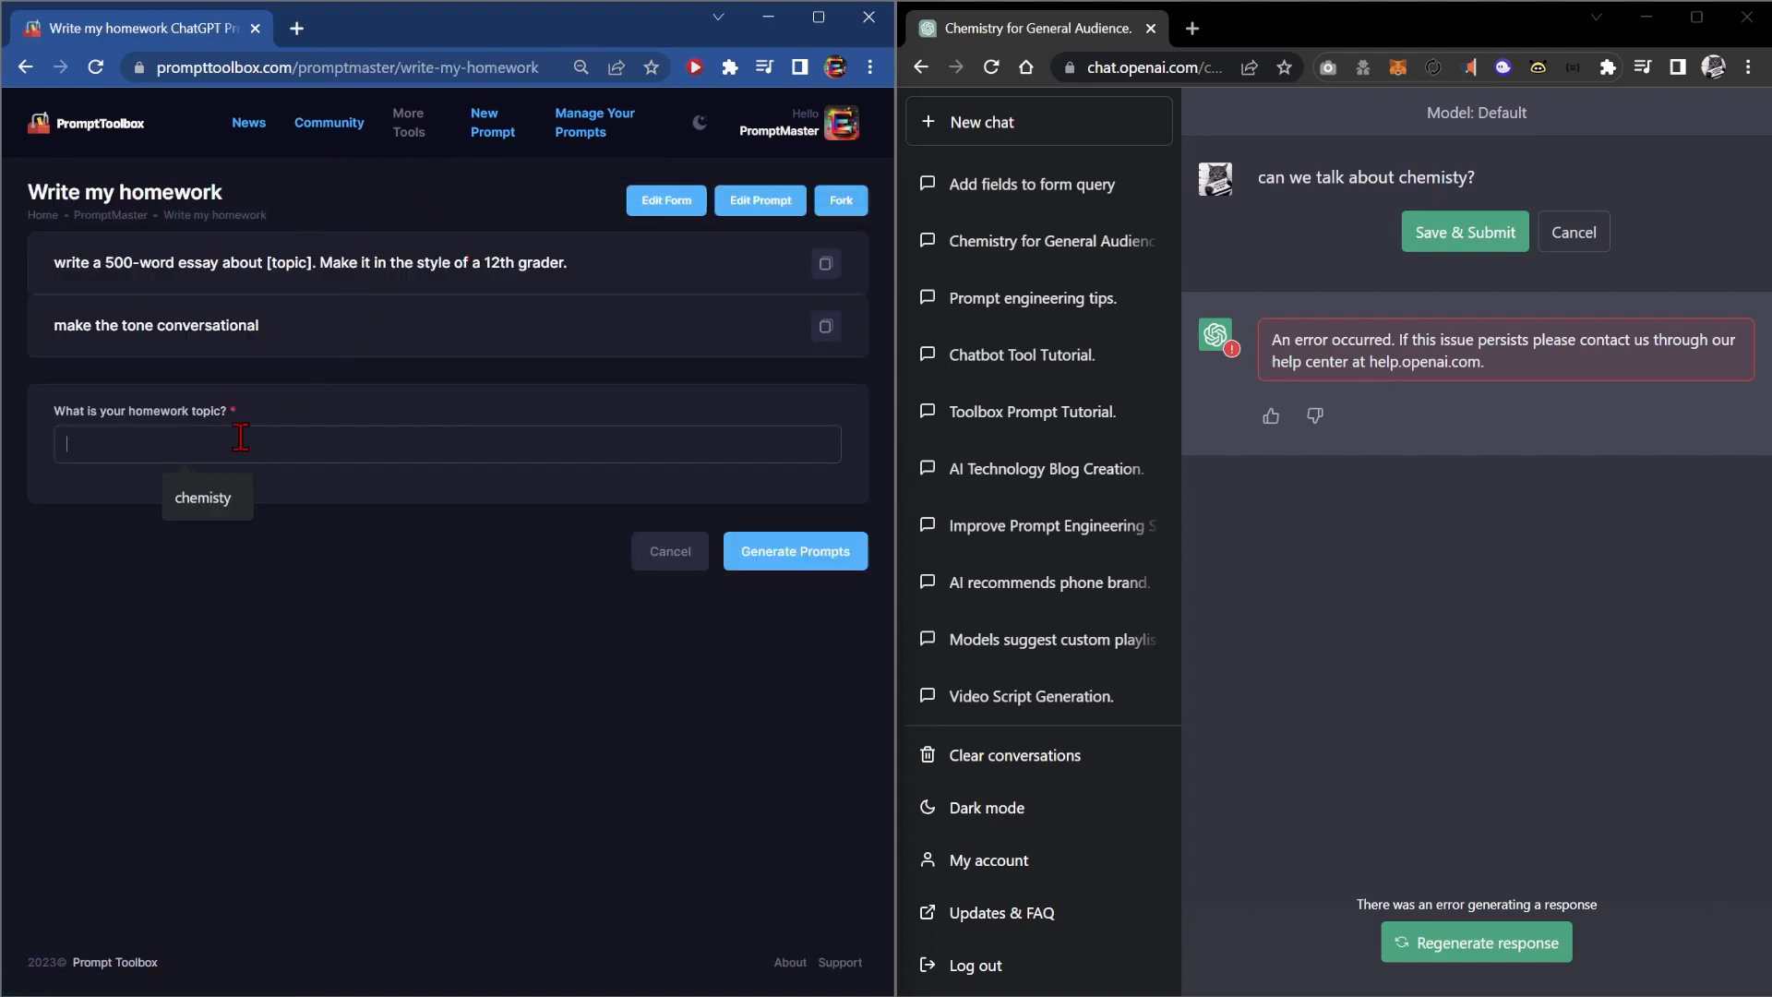
type("mathematics")
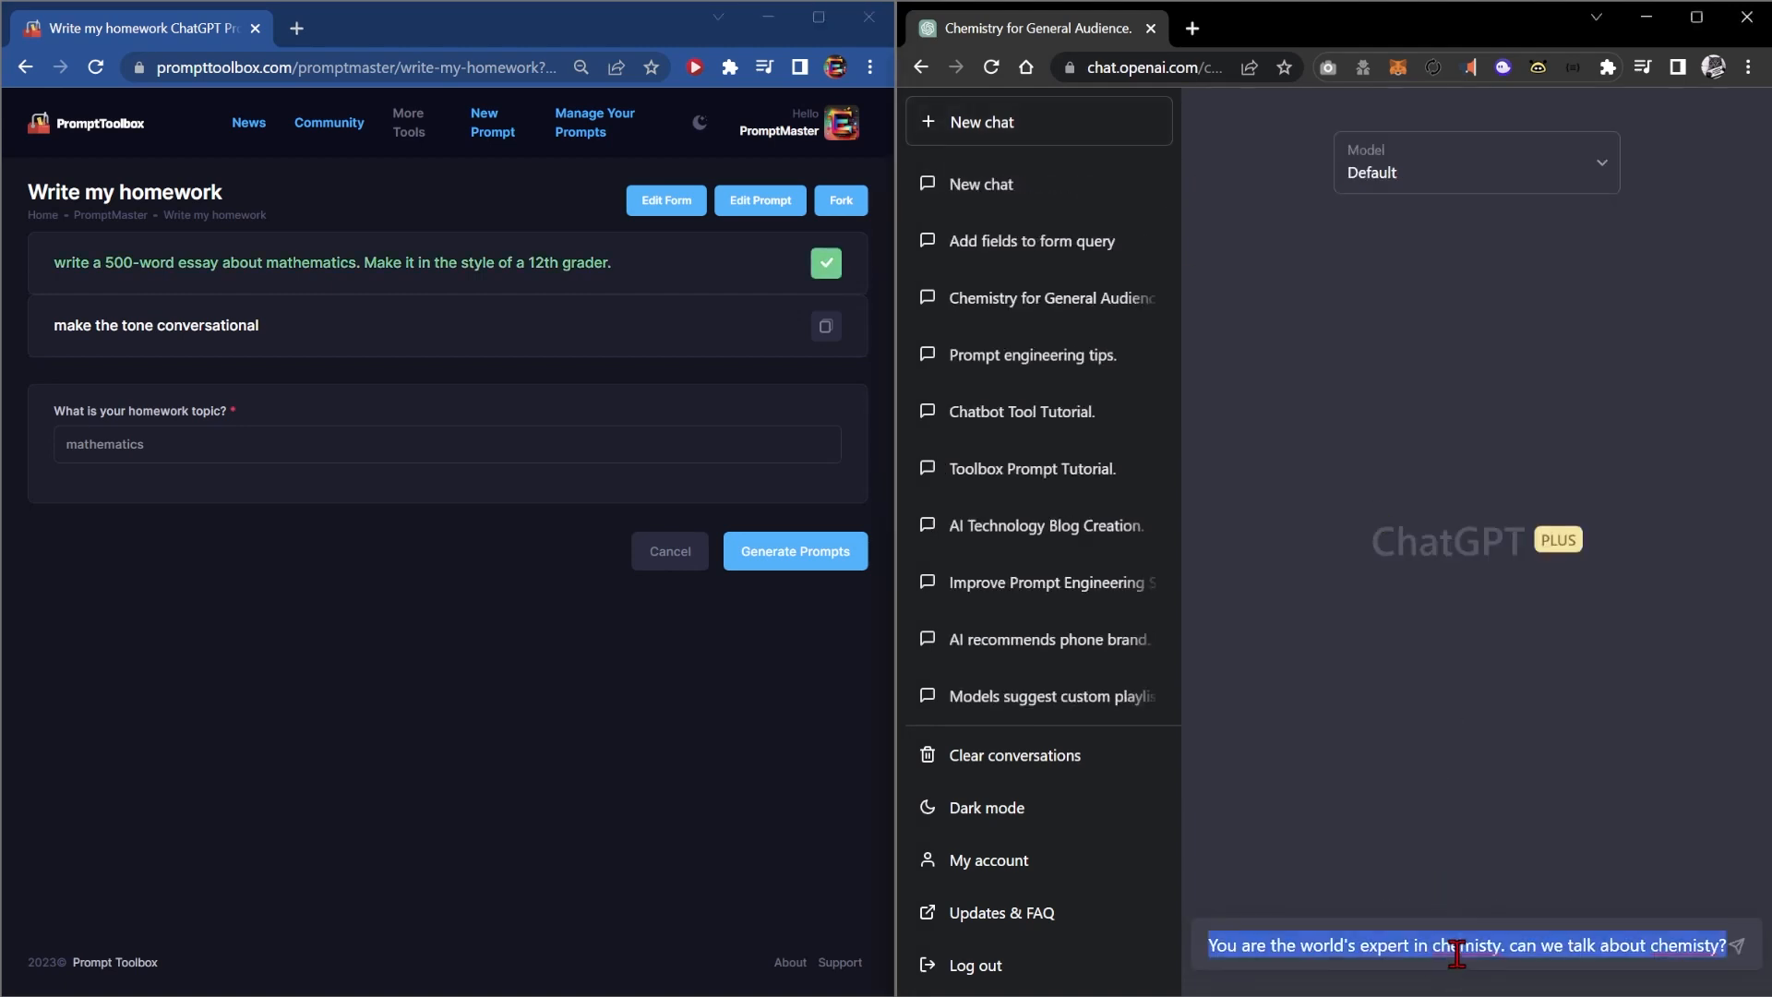
left_click(1739, 945)
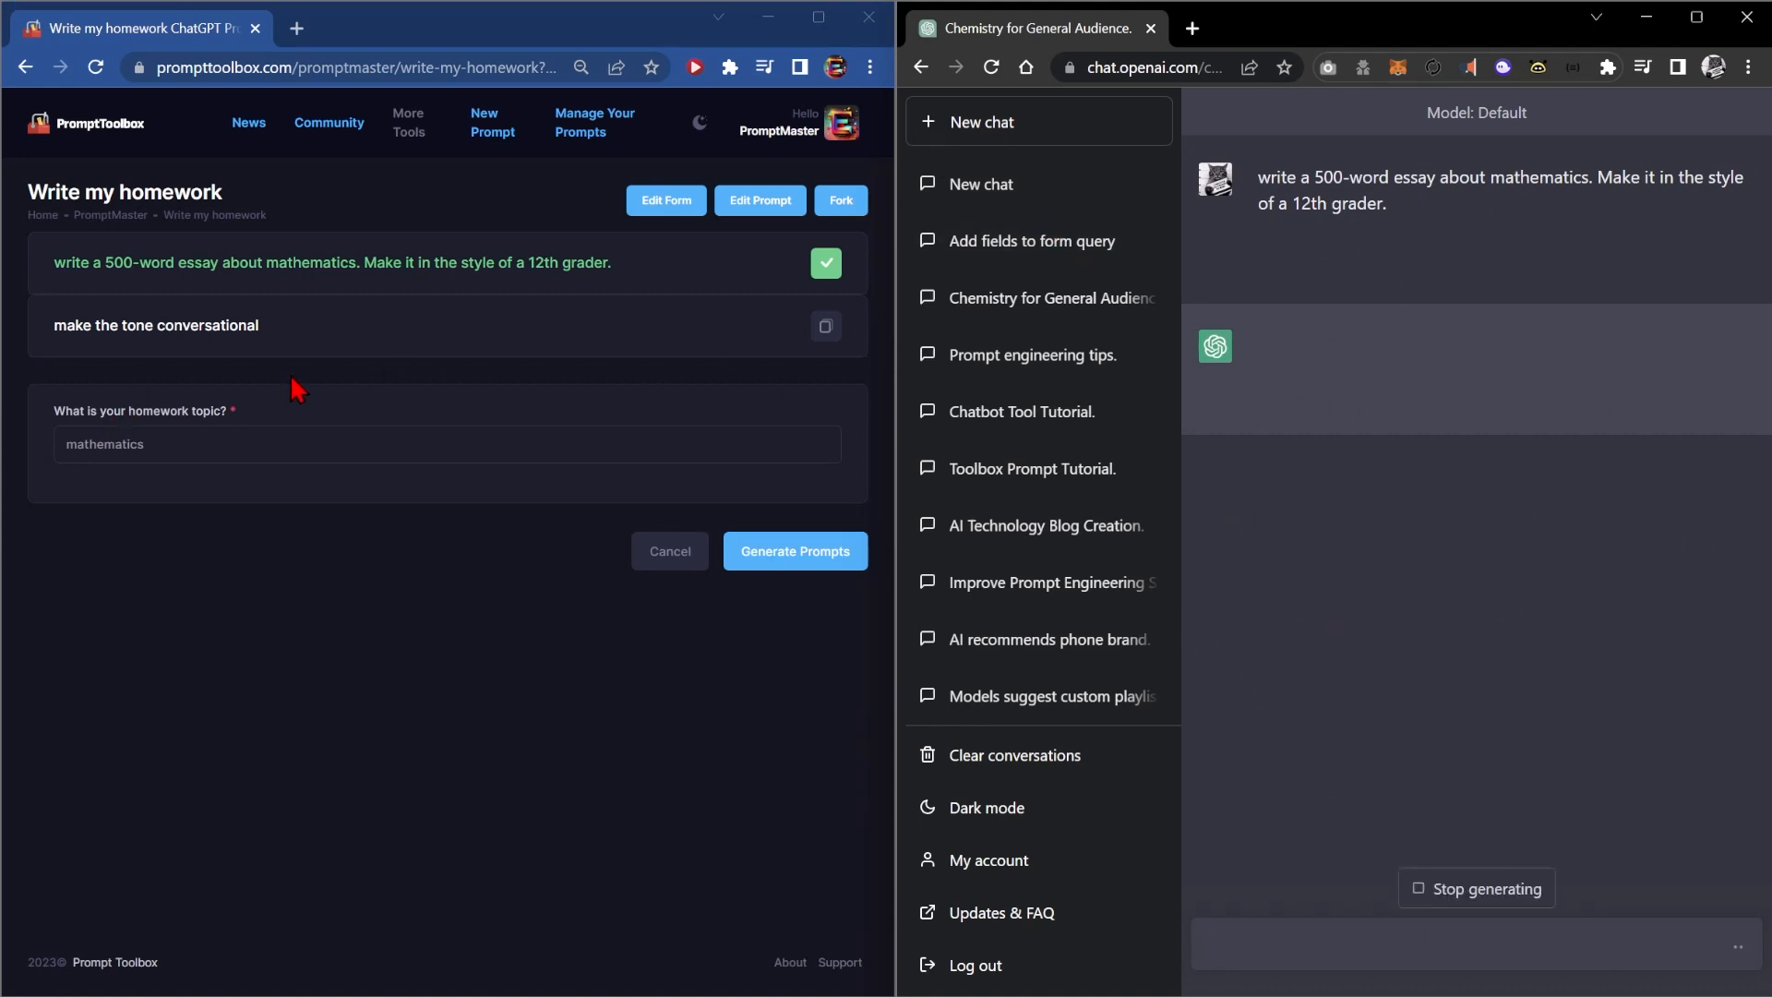
Step: Let ChatGPT generate the mathematics essay, then return to the Prompt Toolbox home page
left_click(980, 121)
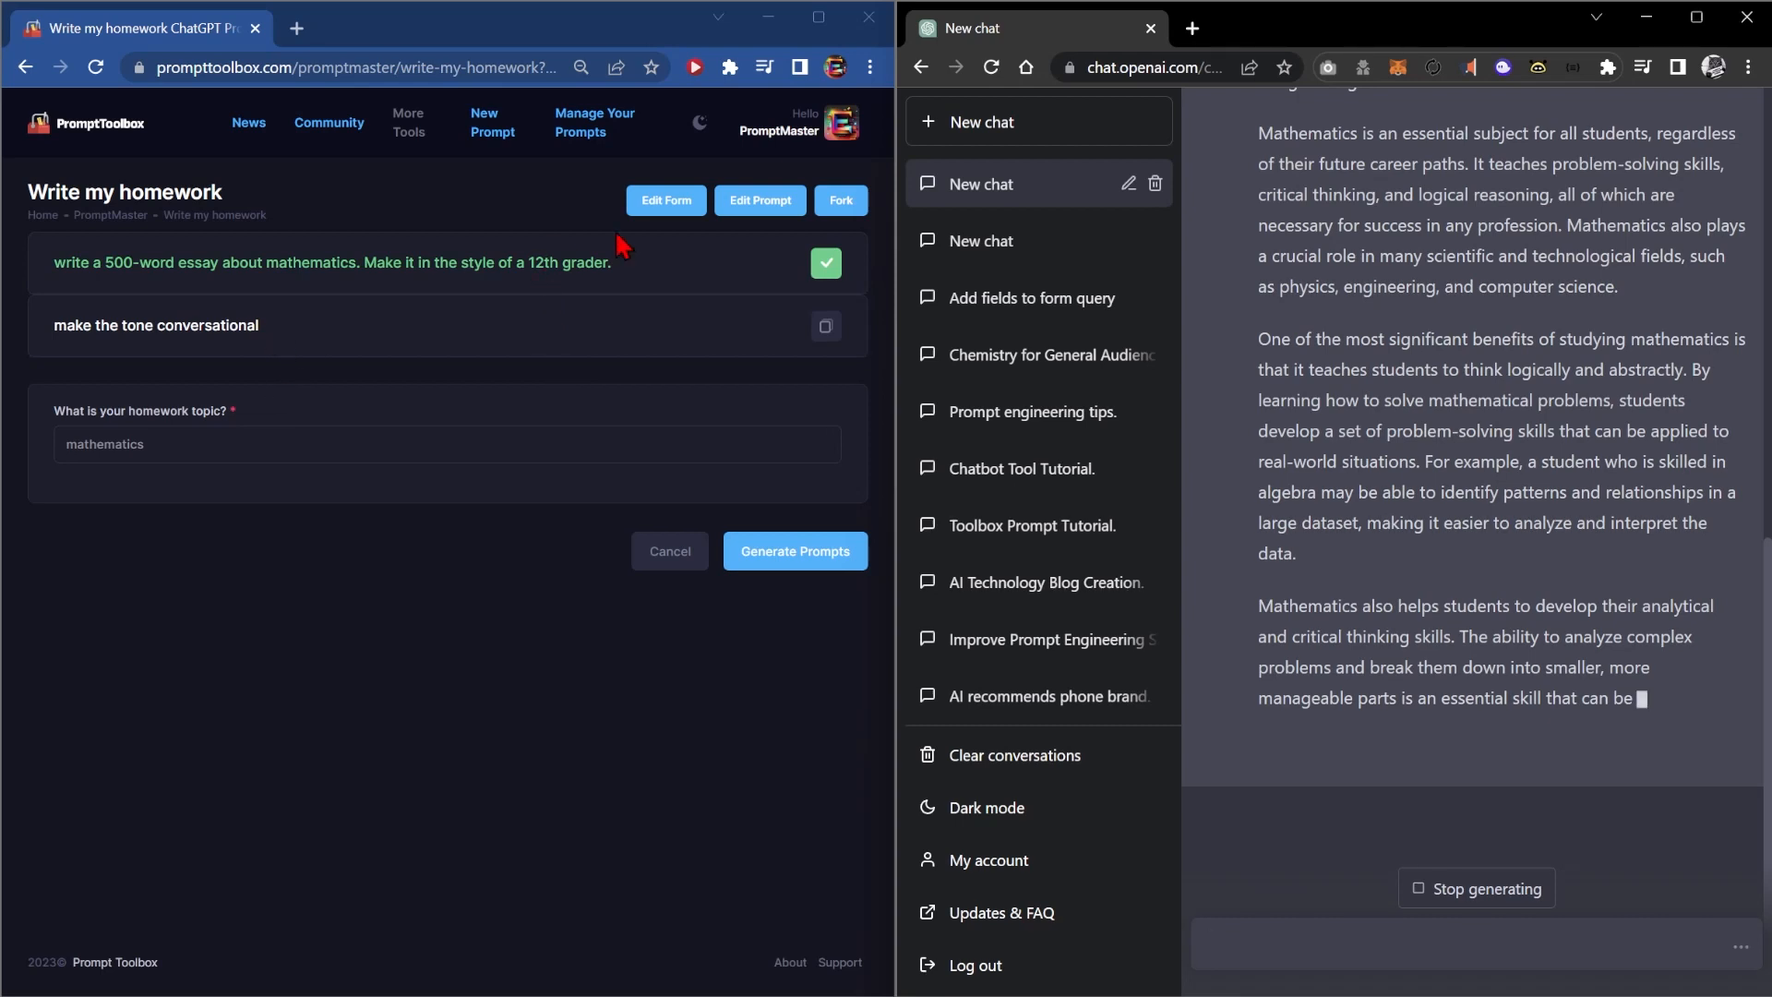
left_click(665, 199)
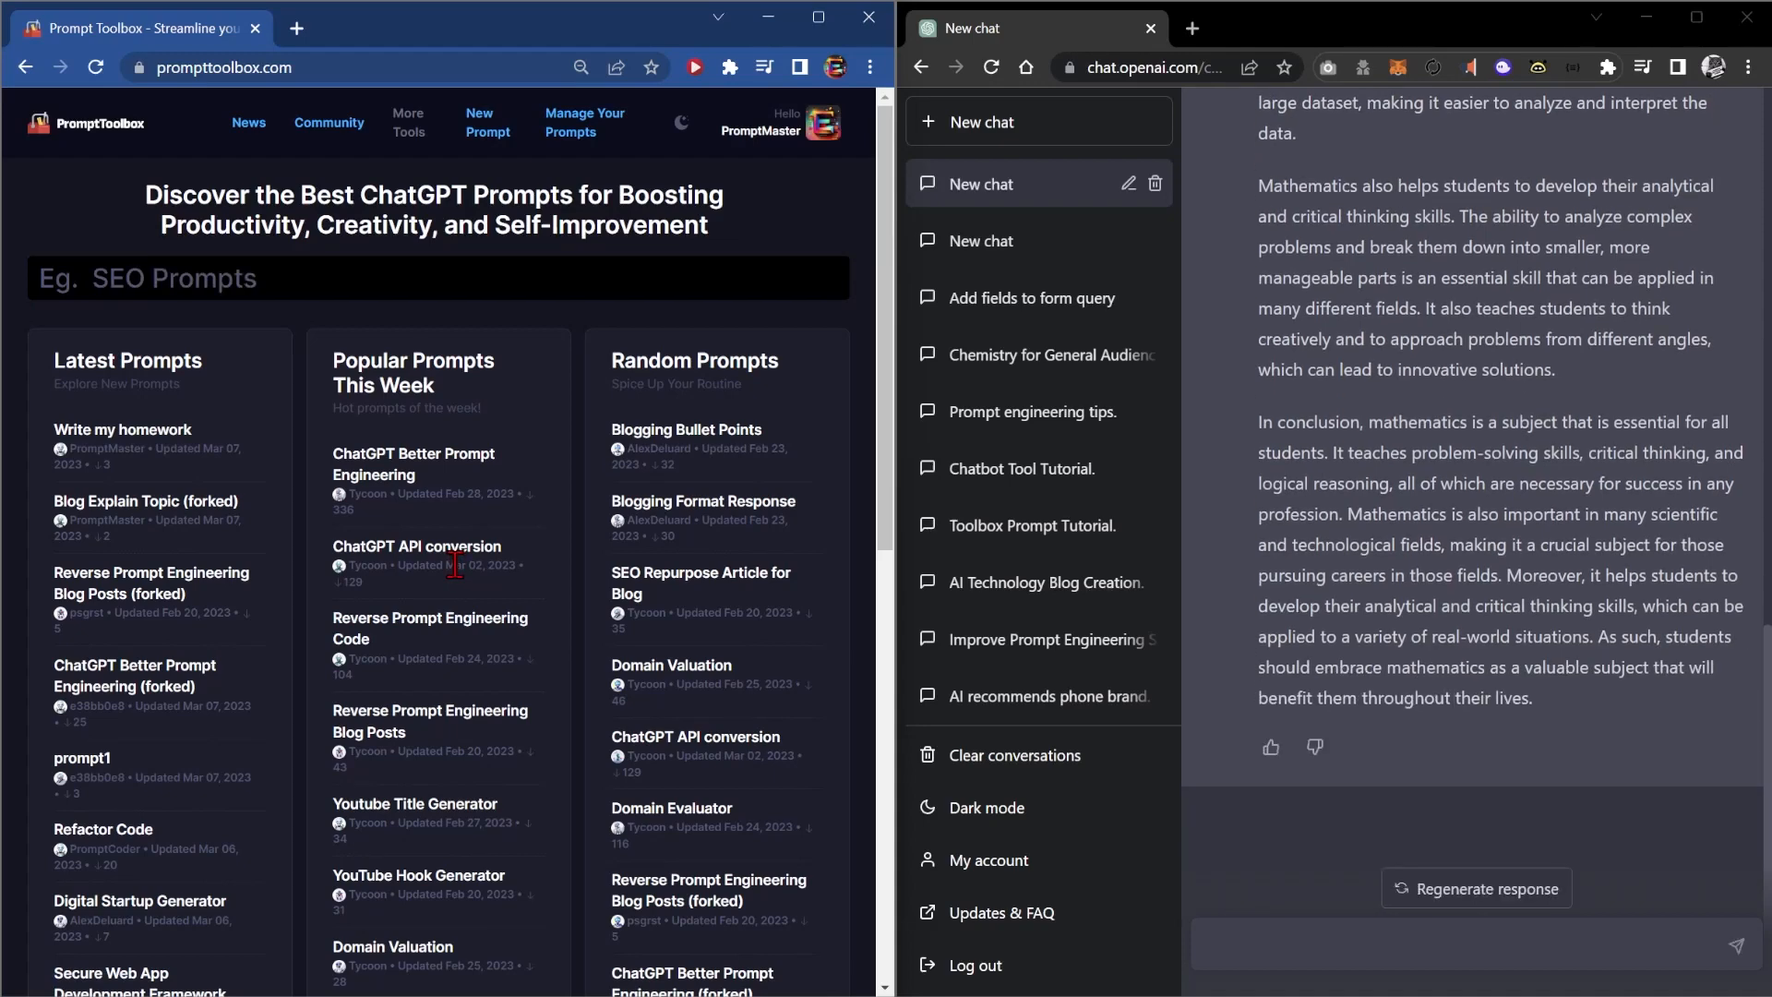
Step: Begin a prompt search with "Pr" in the home page search bar
type("Pr")
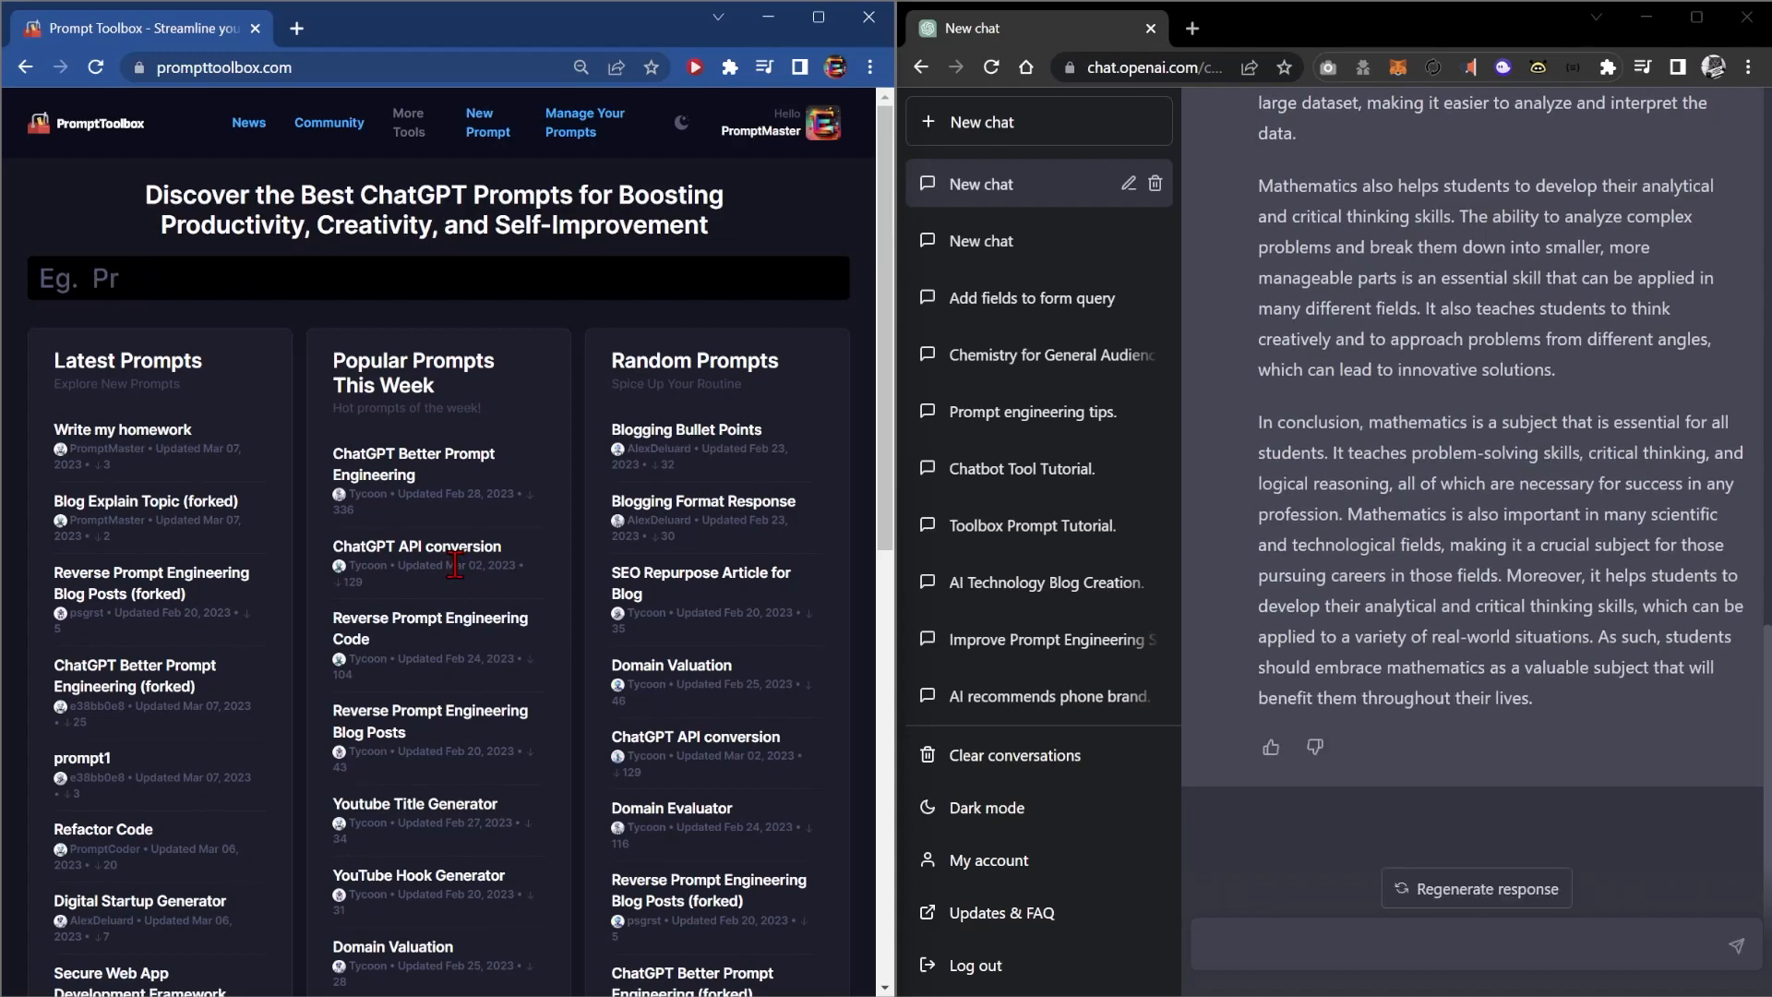